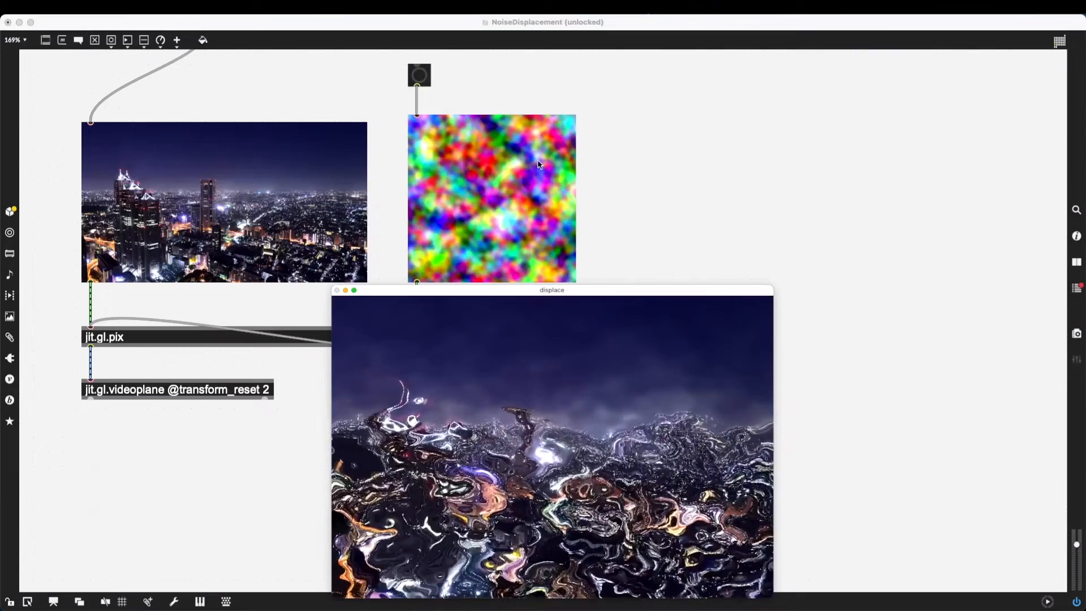
{"action": "mouse_move", "coordinate": [675, 164]}
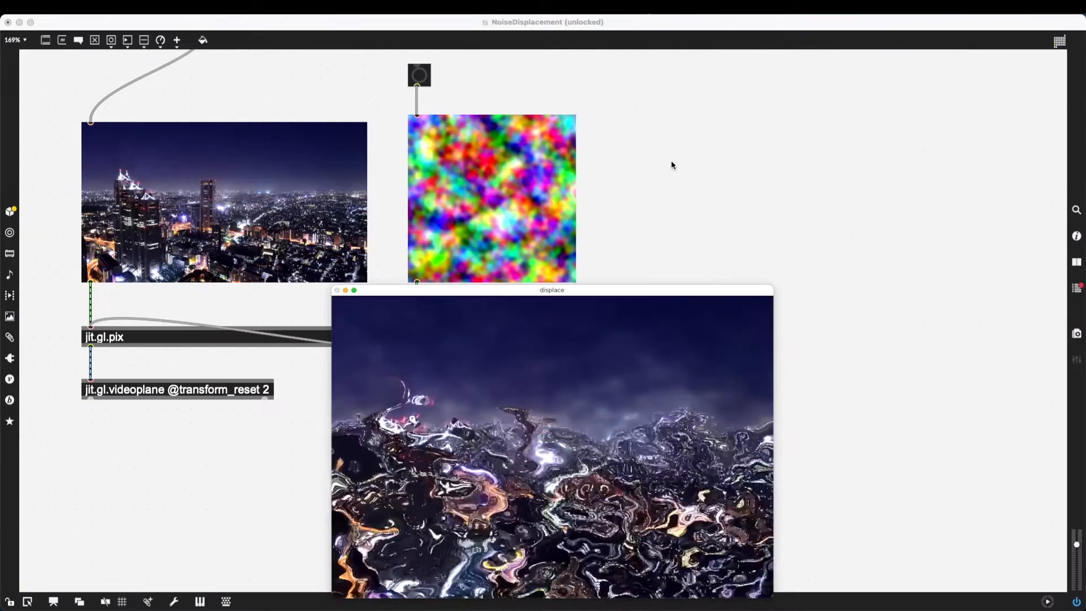
{"action": "mouse_move", "coordinate": [492, 128]}
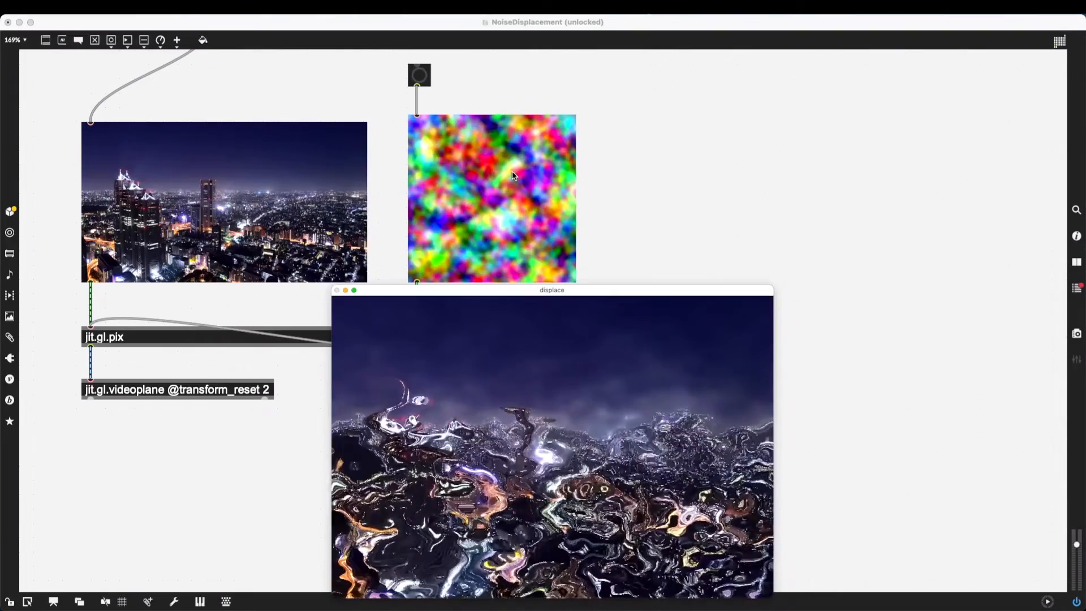
{"action": "mouse_move", "coordinate": [286, 180]}
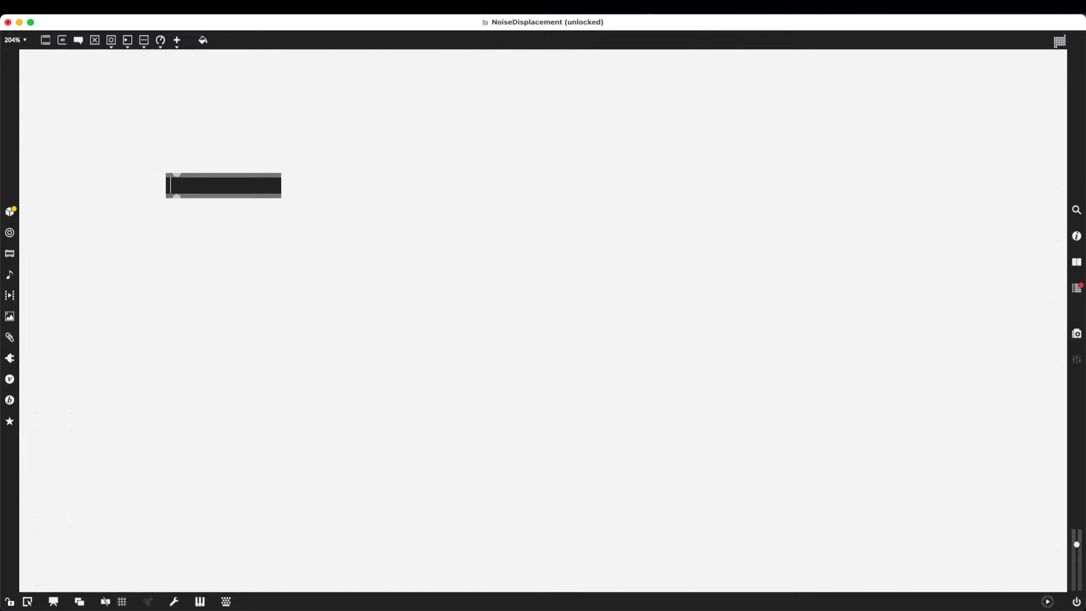
Step: Create jit.world displace at size 320 240 with fsaa 1 and floating 1, toggled on
{"action": "type", "text": "jit.world dis"}
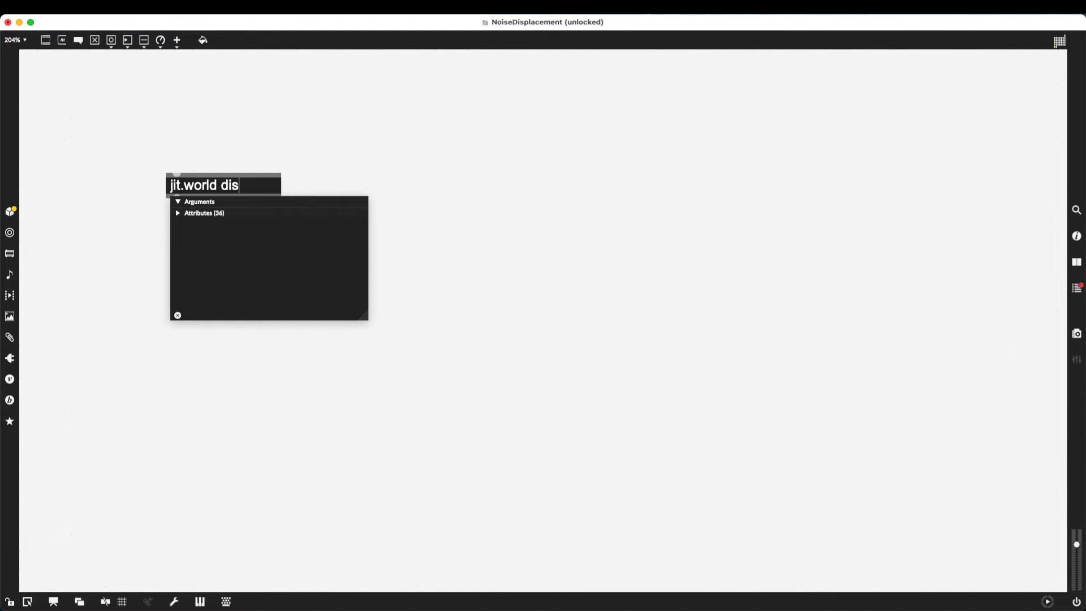
{"action": "type", "text": "place @"}
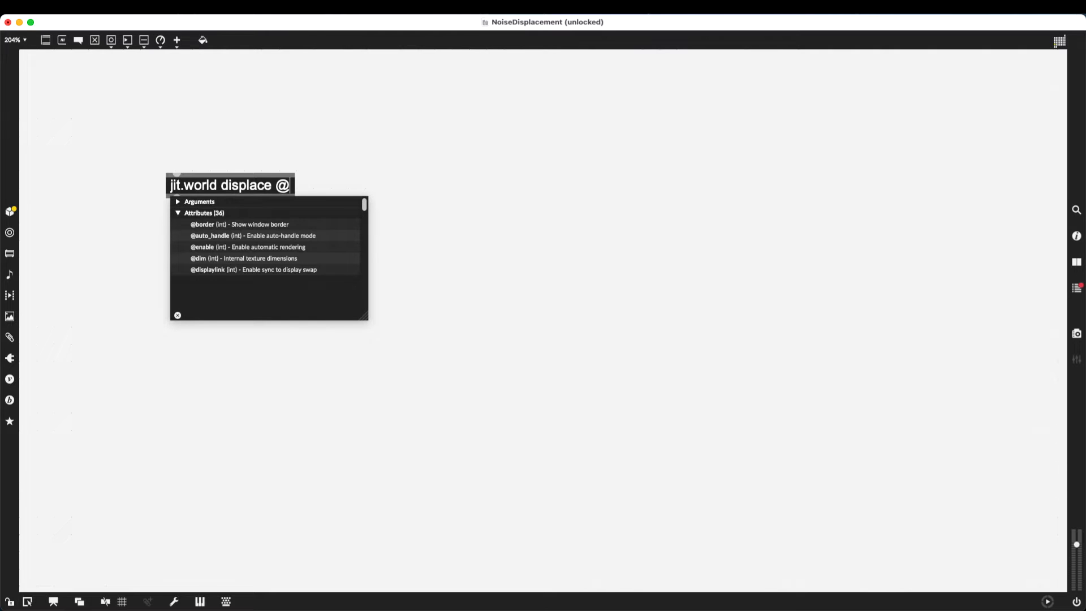
{"action": "type", "text": "size 3"}
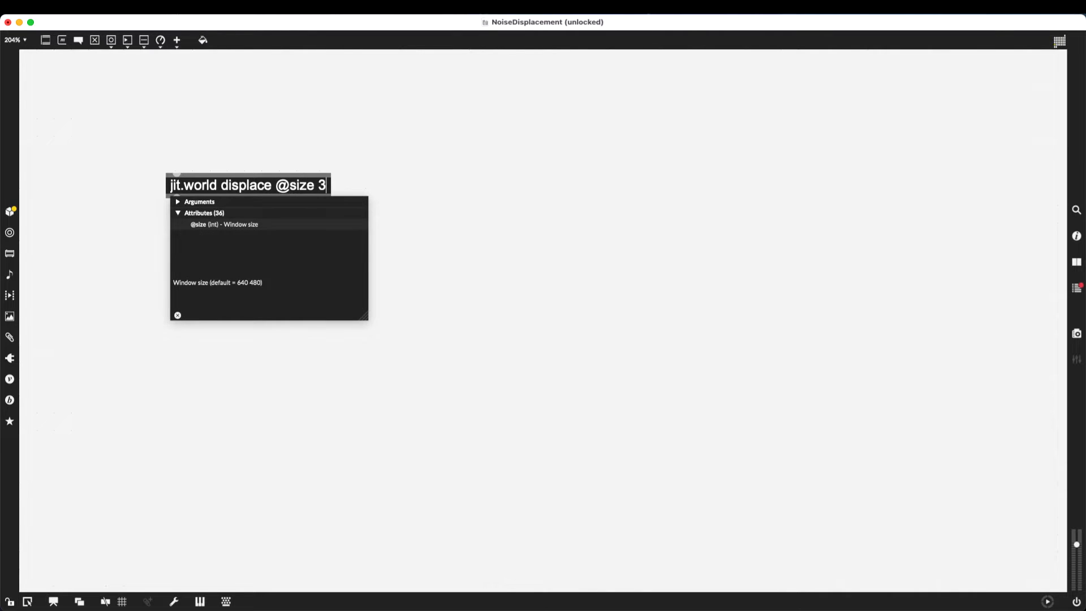
{"action": "type", "text": "20 240 @fsaa"}
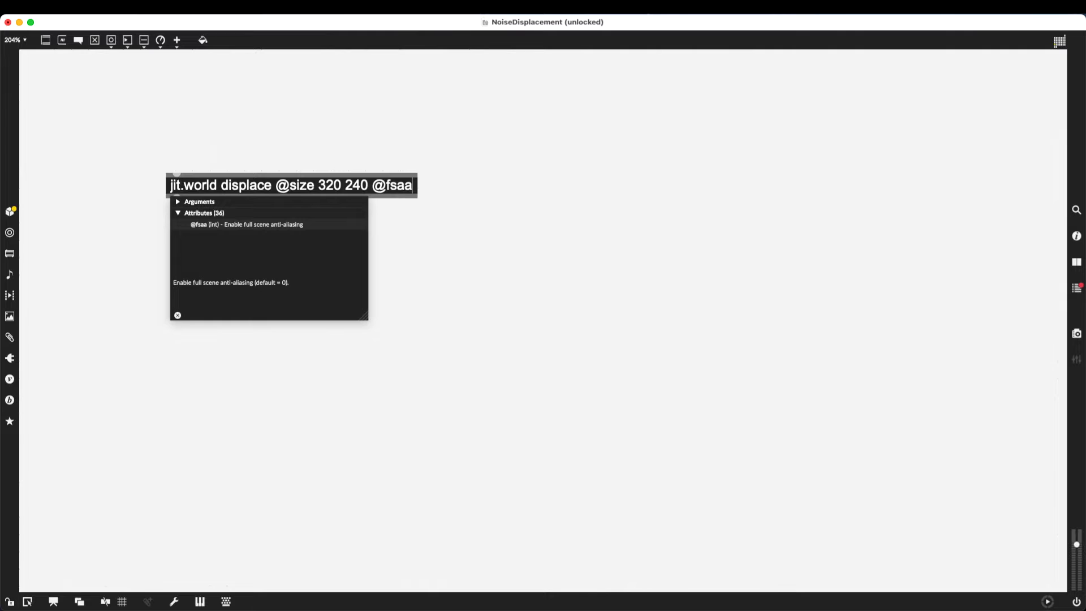
{"action": "type", "text": "1 @floating 1"}
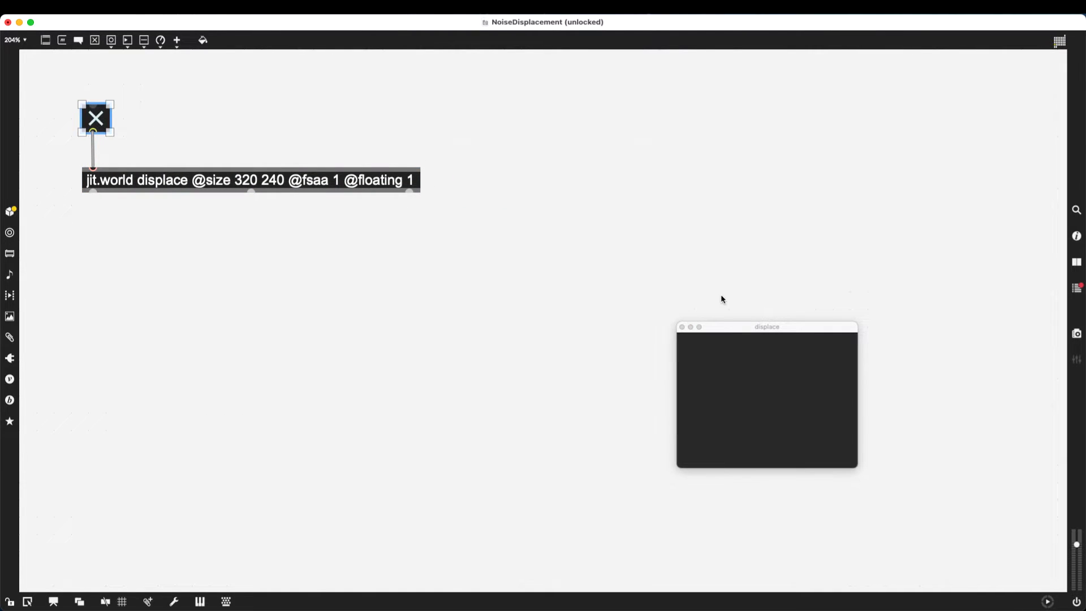
{"action": "mouse_move", "coordinate": [718, 299]}
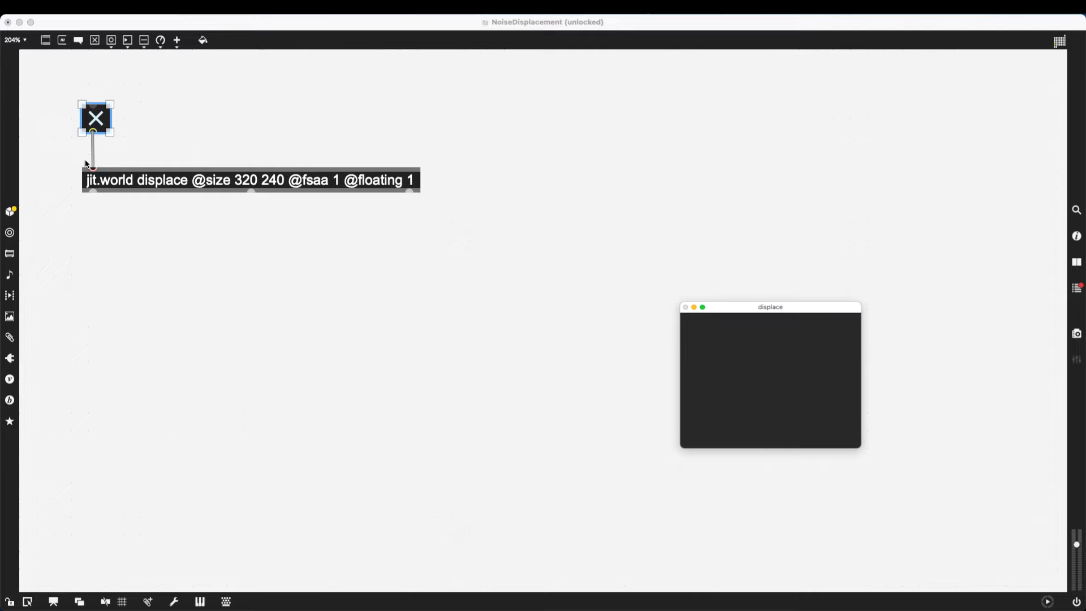
{"action": "mouse_move", "coordinate": [117, 160]}
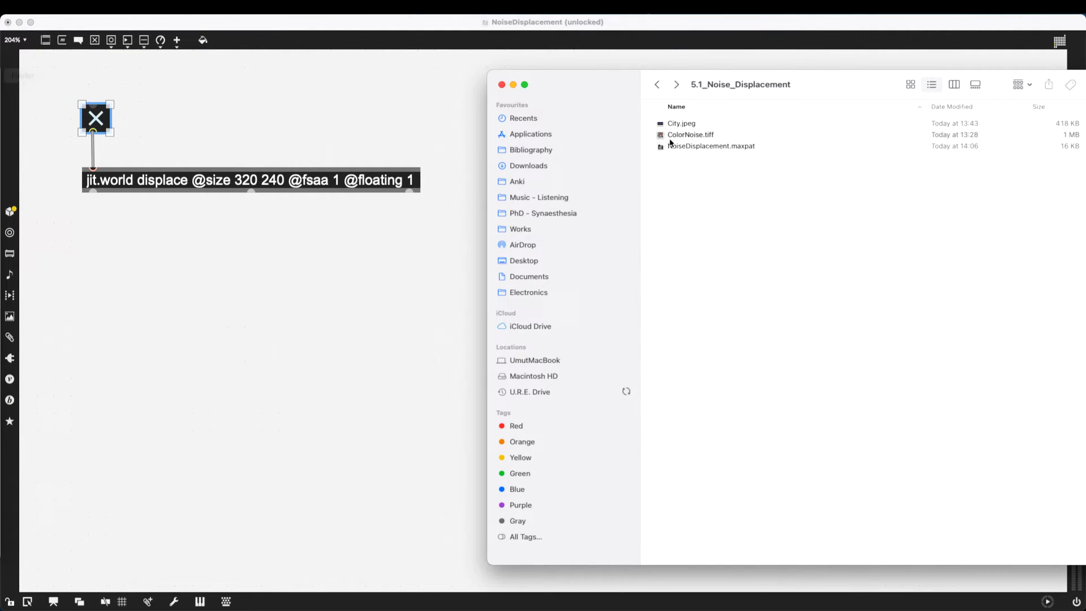
{"action": "mouse_move", "coordinate": [717, 178]}
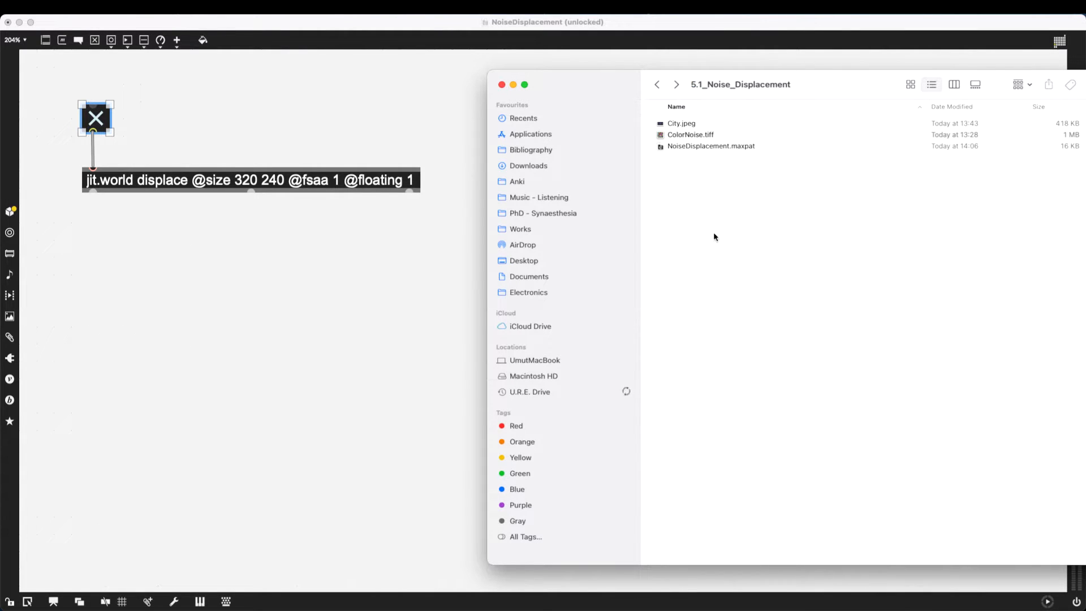
Step: Open a Finder window on the 5.1_Noise_Displacement folder with City.jpeg and ColorNoise.tiff
{"action": "left_click", "coordinate": [690, 135]}
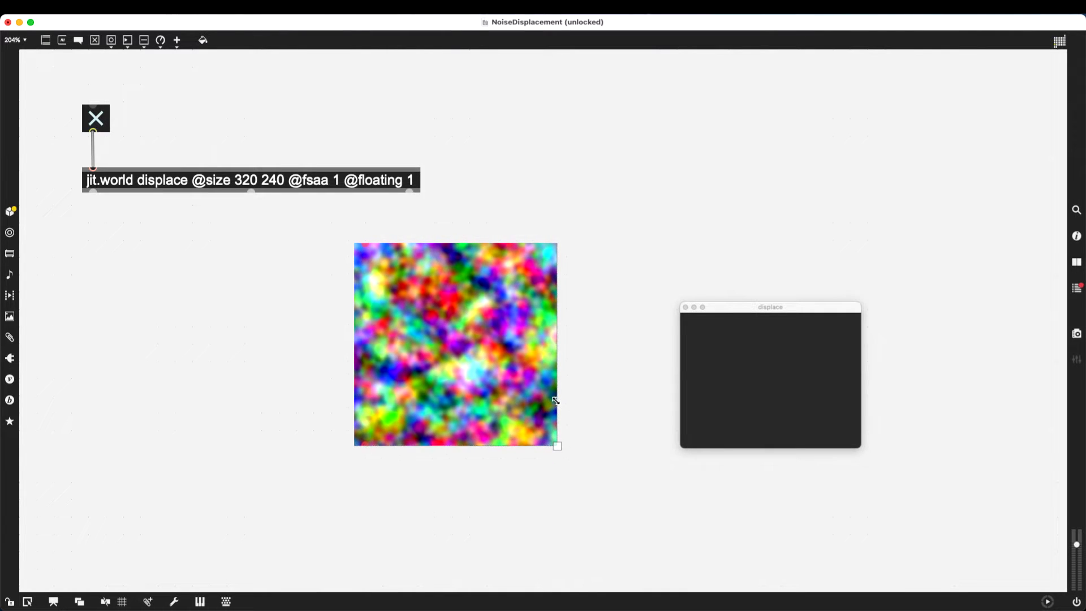
Step: Arrange the ColorNoise and City image objects side by side in the patcher
{"action": "left_click", "coordinate": [454, 345]}
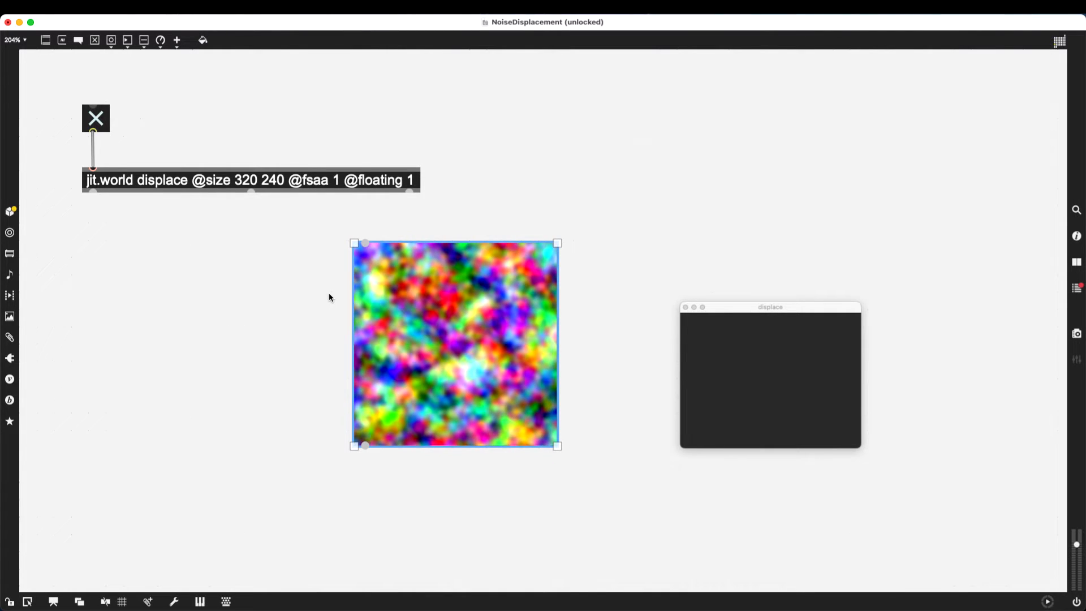
{"action": "mouse_move", "coordinate": [417, 265]}
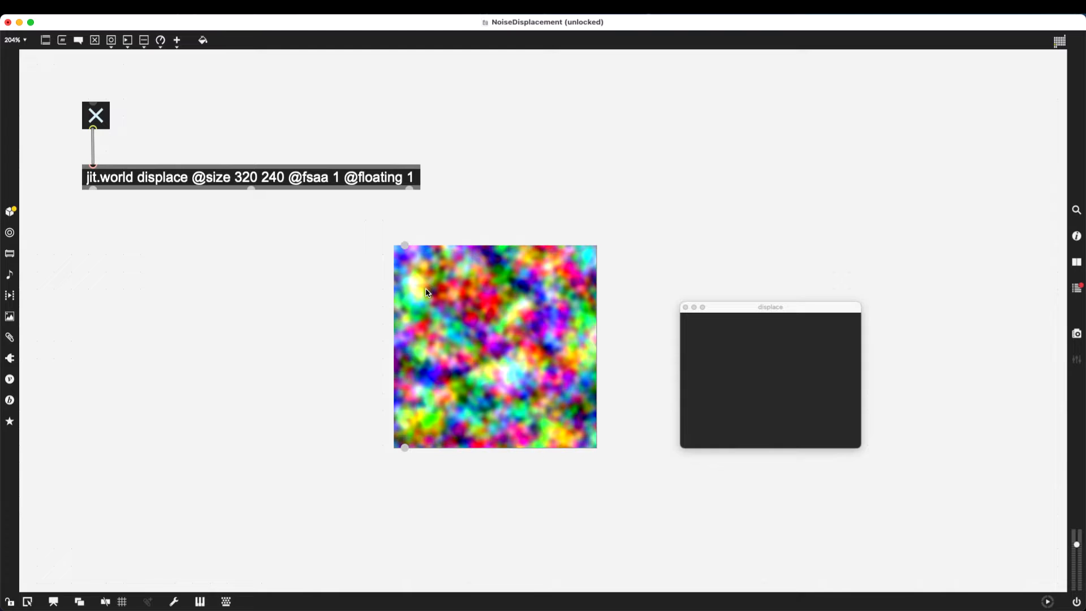
{"action": "mouse_move", "coordinate": [7, 120]}
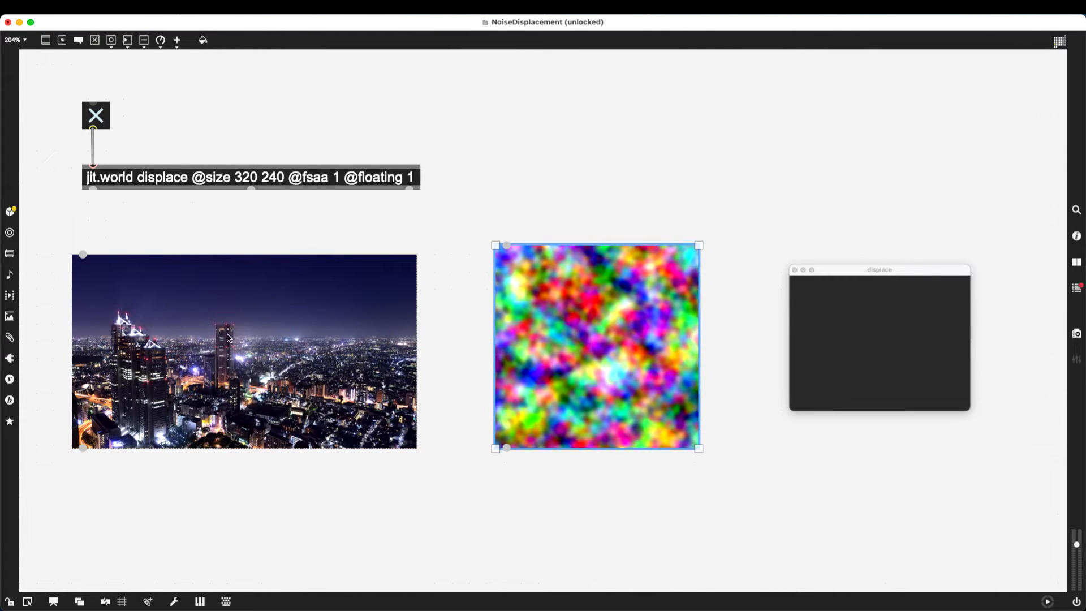
{"action": "left_click", "coordinate": [243, 349]}
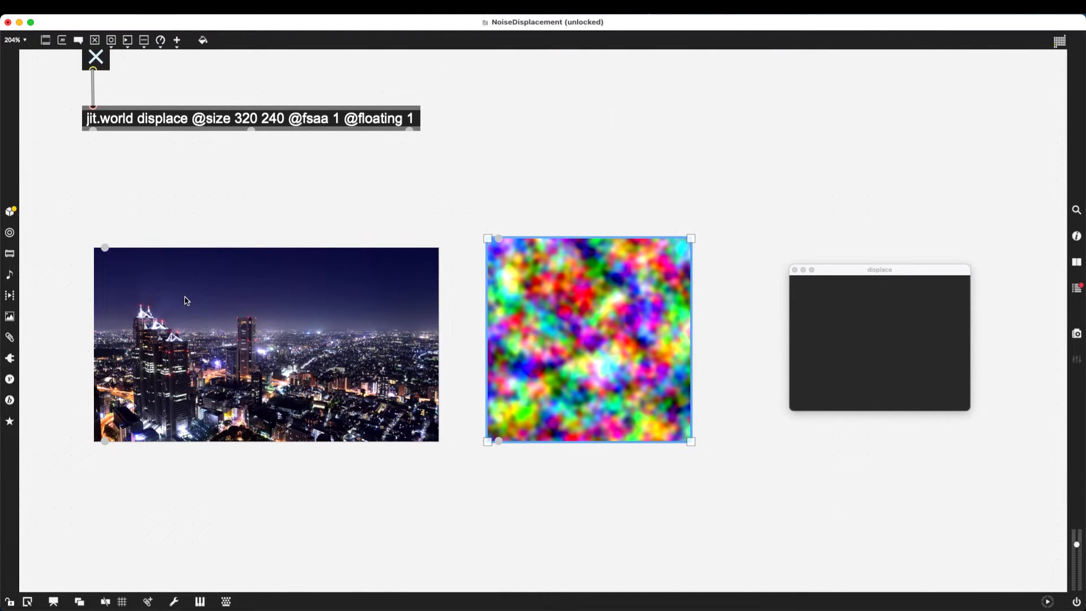
{"action": "mouse_move", "coordinate": [194, 308]}
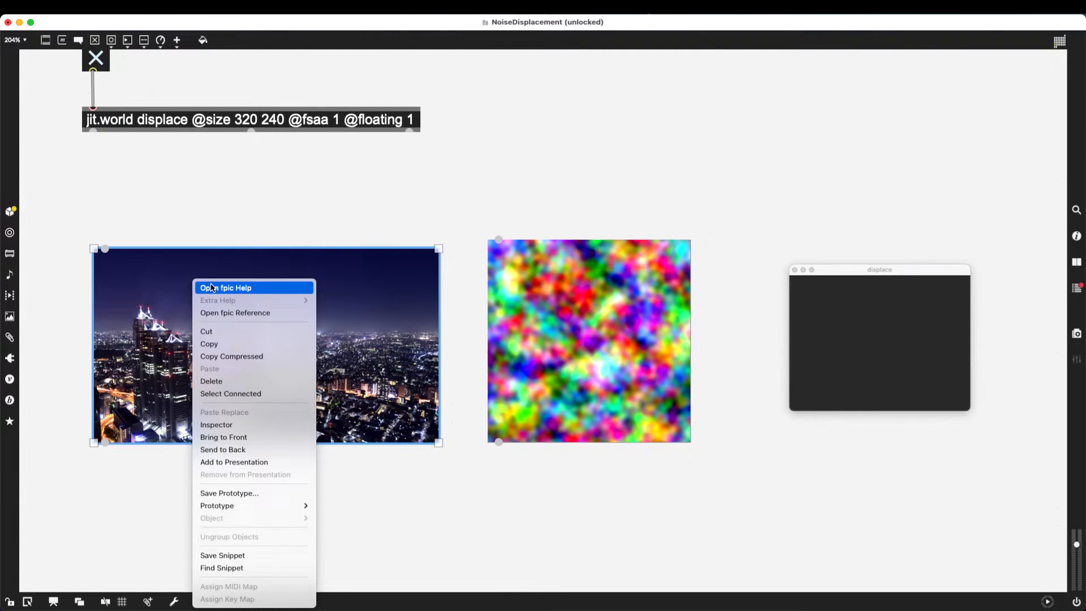
Step: Check the fpic help, then add bang triggers and jit.pwindow previews for both images
{"action": "left_click", "coordinate": [226, 287]}
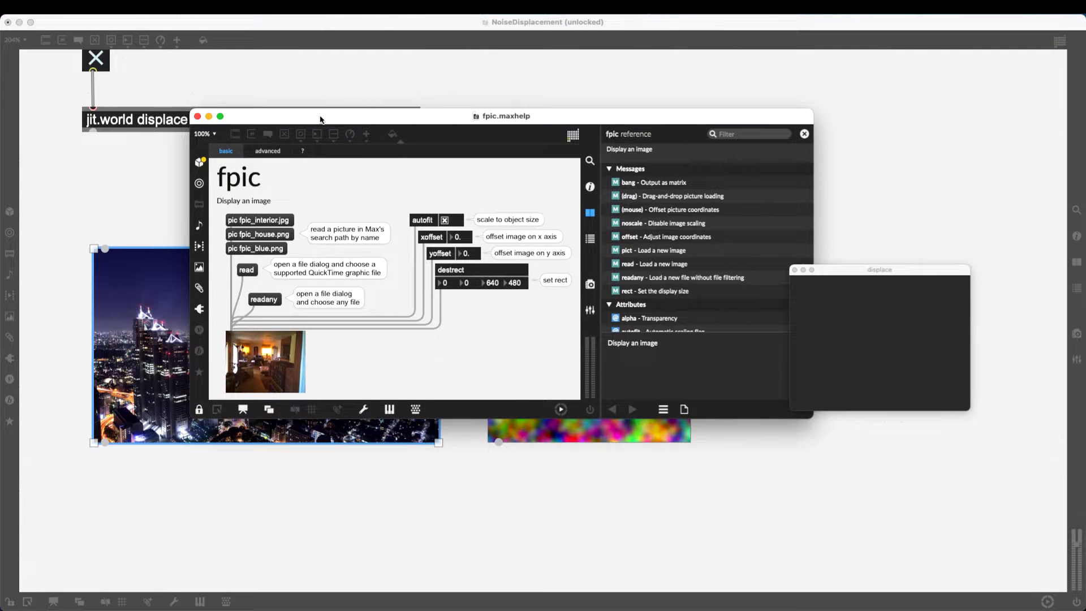
{"action": "left_click", "coordinate": [198, 115]}
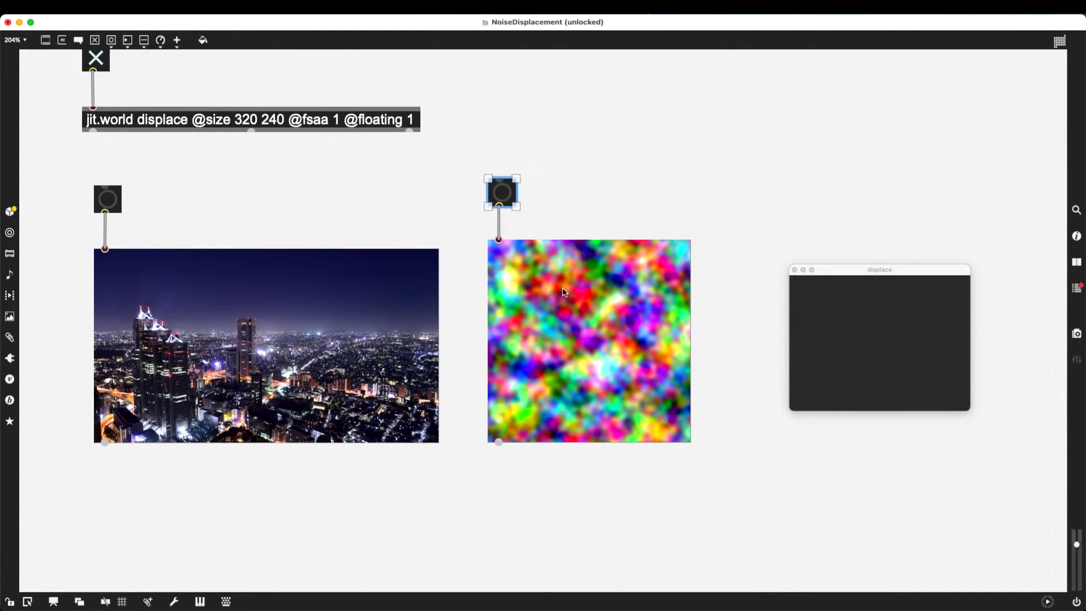
{"action": "left_click", "coordinate": [501, 471]}
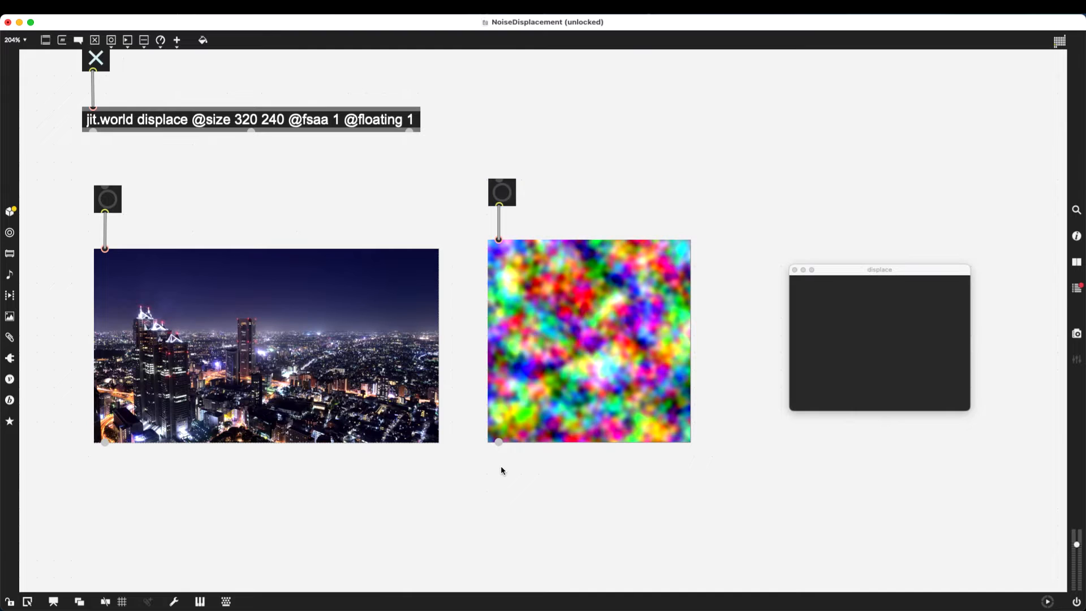
{"action": "double_click", "coordinate": [499, 478]}
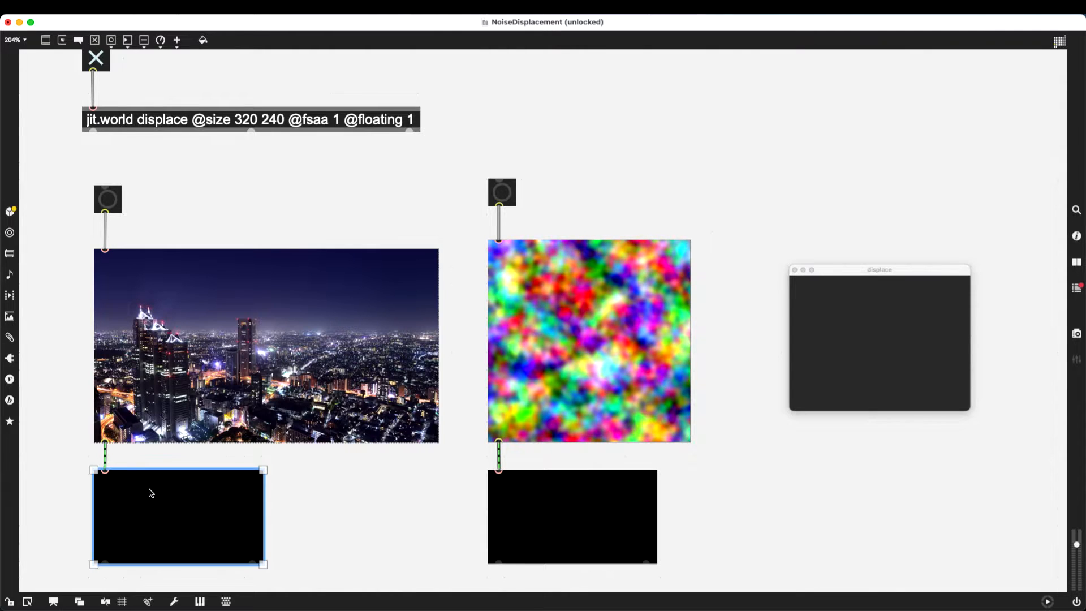
{"action": "mouse_move", "coordinate": [149, 315]}
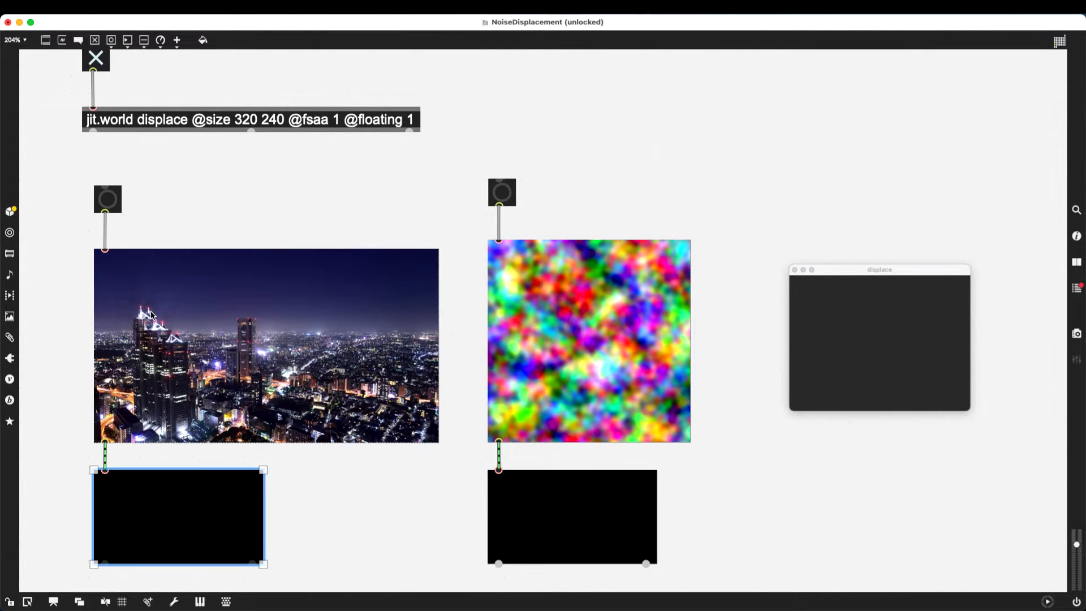
{"action": "mouse_move", "coordinate": [107, 203]}
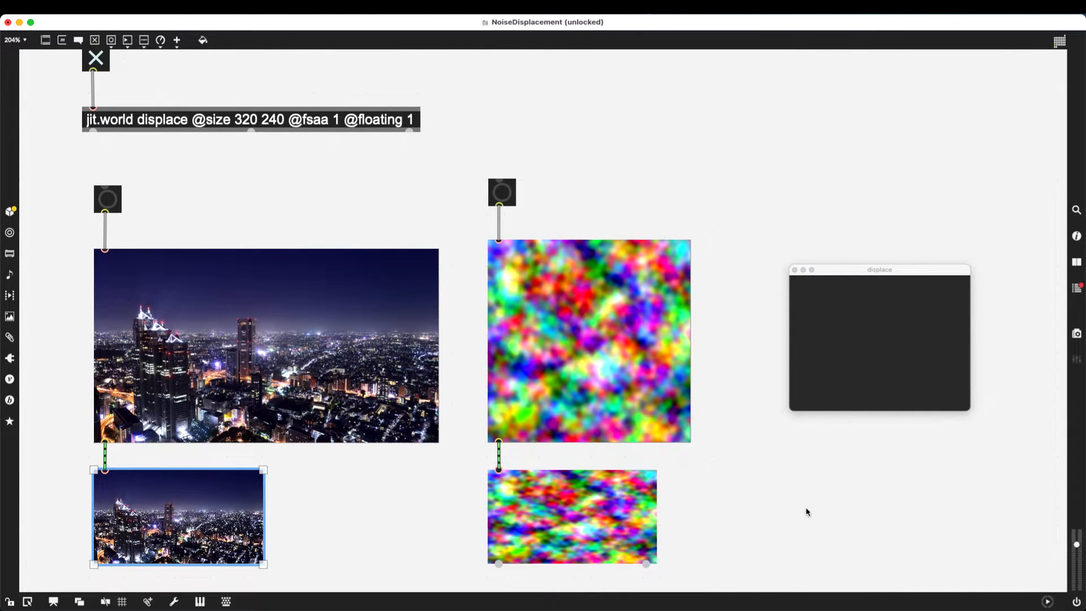
{"action": "left_click", "coordinate": [572, 516]}
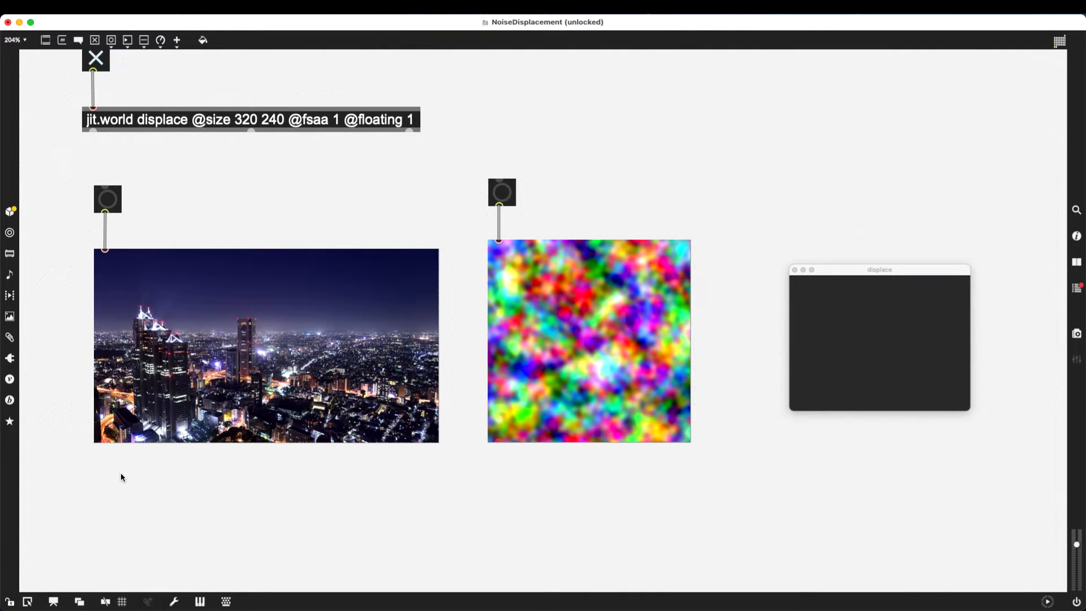
{"action": "mouse_move", "coordinate": [632, 366]}
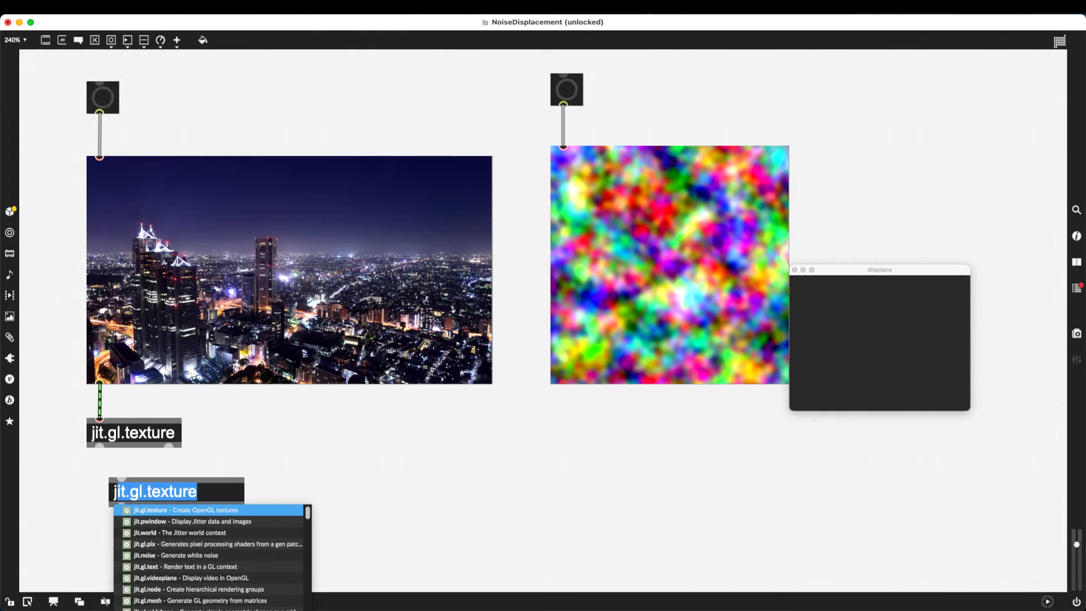
Step: Delete the previews and create a jit.gl.pix fed by both image outlets
{"action": "type", "text": "jit.window"}
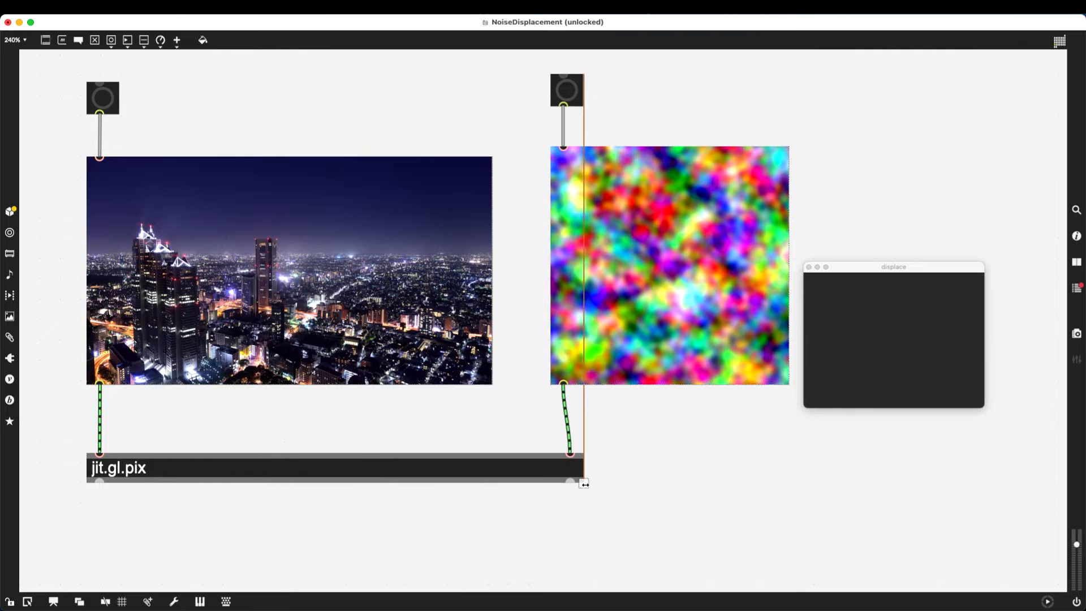
Step: Widen jit.gl.pix across both images and connect its outlet to a new jit.pwindow
{"action": "left_click", "coordinate": [332, 461]}
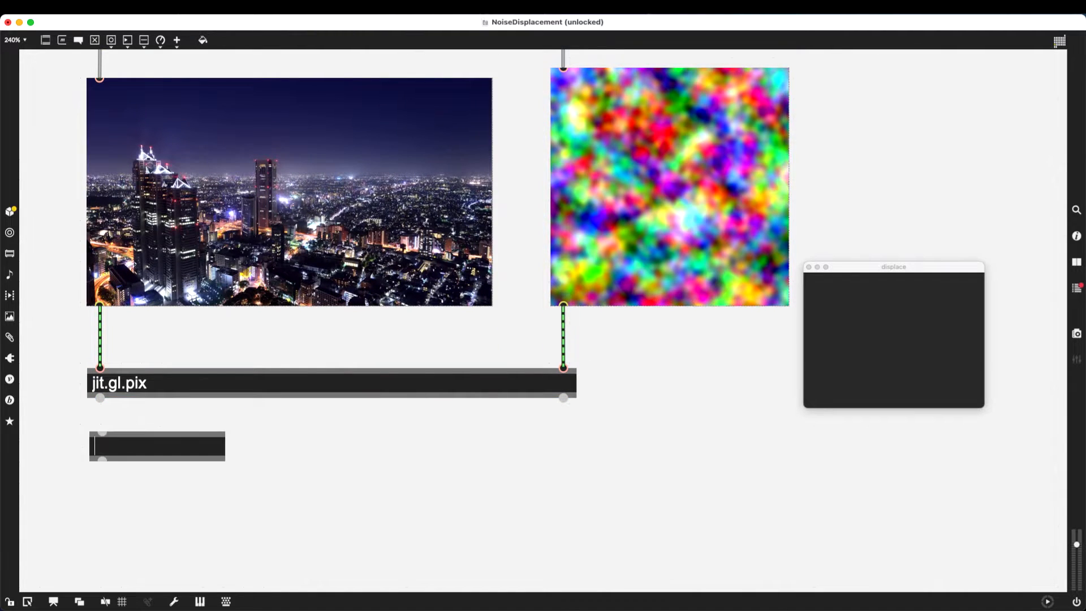
{"action": "type", "text": "jit.gl.pix"}
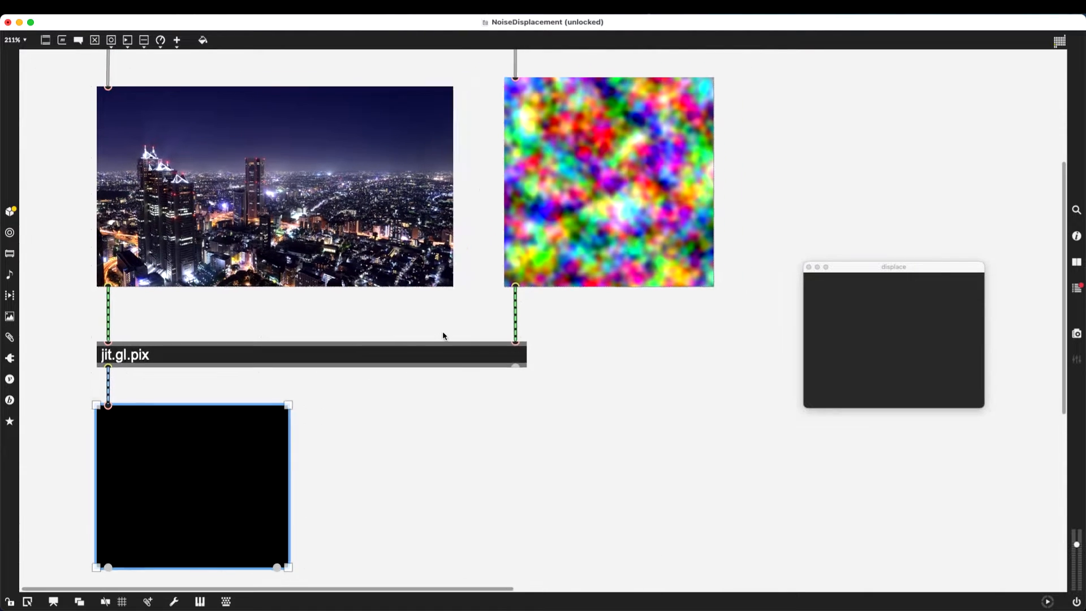
Step: Lock the patcher and double-click jit.gl.pix to open its gen patcher
{"action": "scroll", "scroll_direction": "down", "scroll_amount": 3}
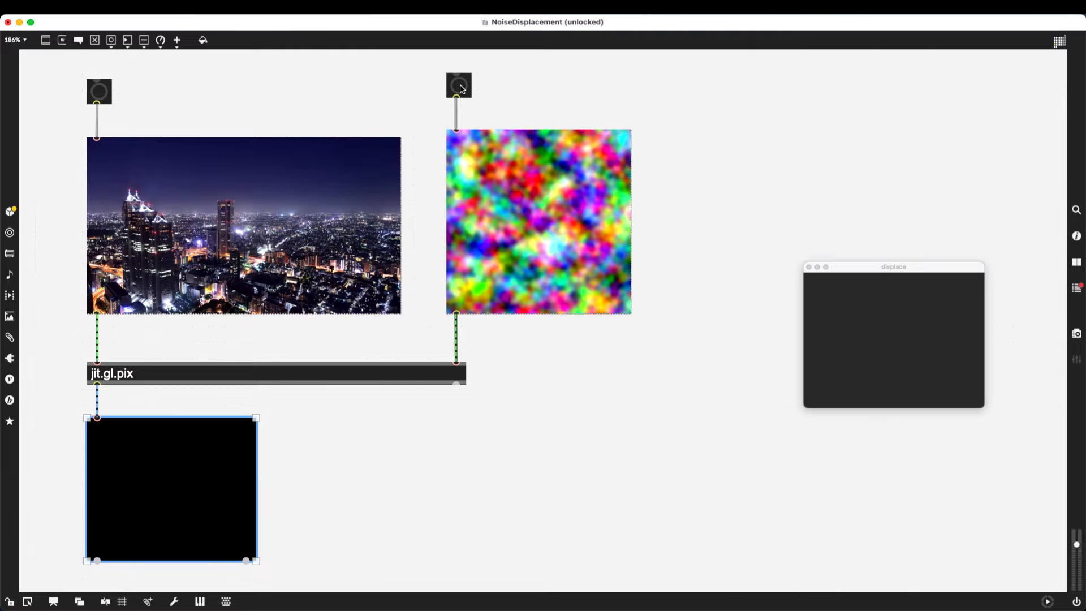
{"action": "mouse_move", "coordinate": [84, 88]}
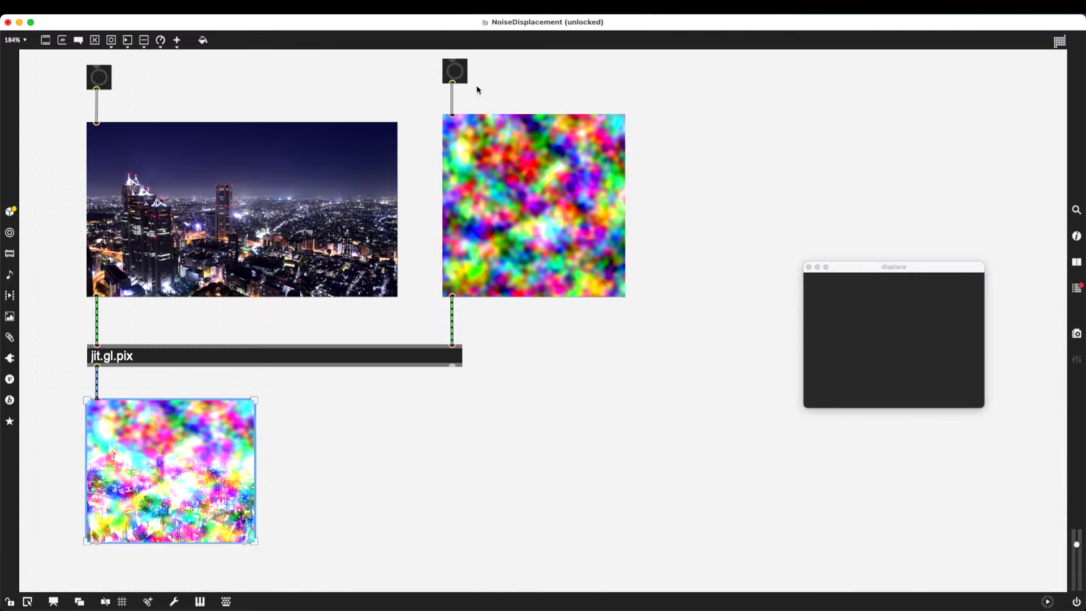
{"action": "mouse_move", "coordinate": [207, 458]}
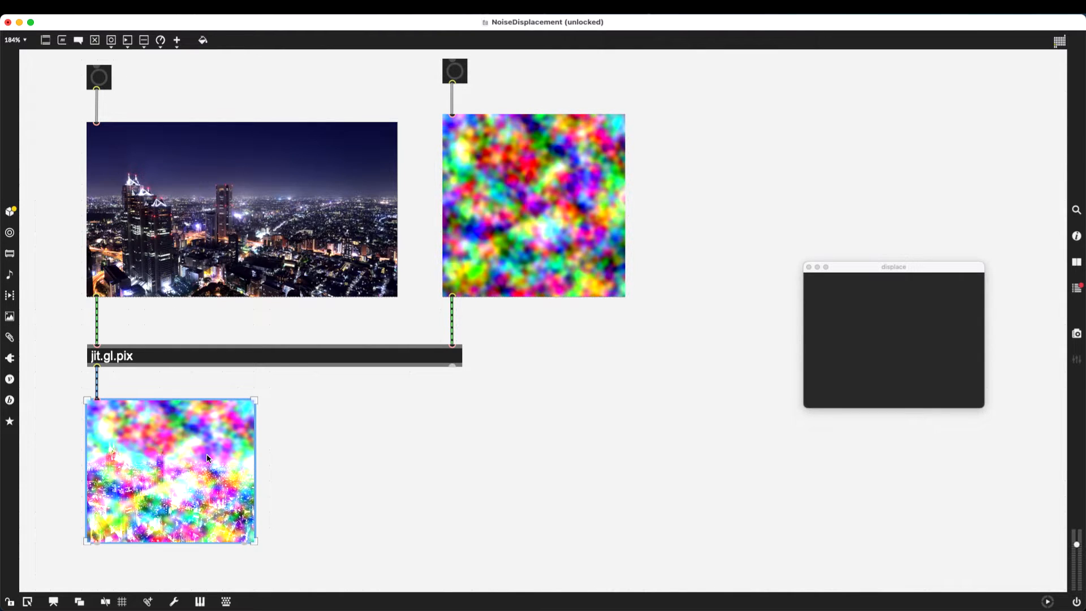
{"action": "mouse_move", "coordinate": [313, 460]}
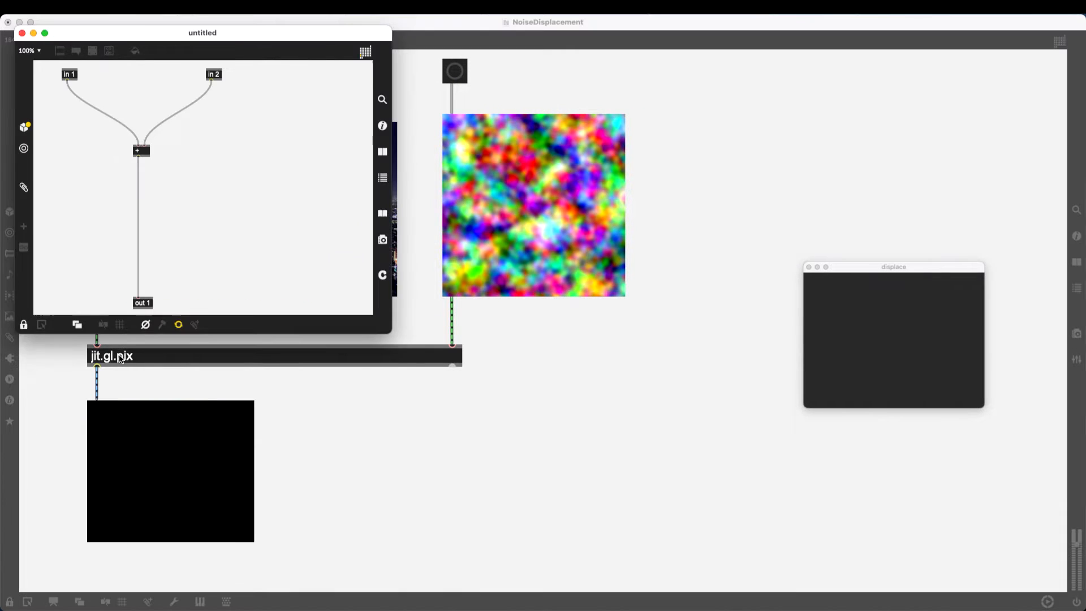
Step: Reposition the gen window, delete the + operator, and wire in 1 straight to out 1
{"action": "left_click_drag", "start_coordinate": [201, 33], "coordinate": [350, 107]}
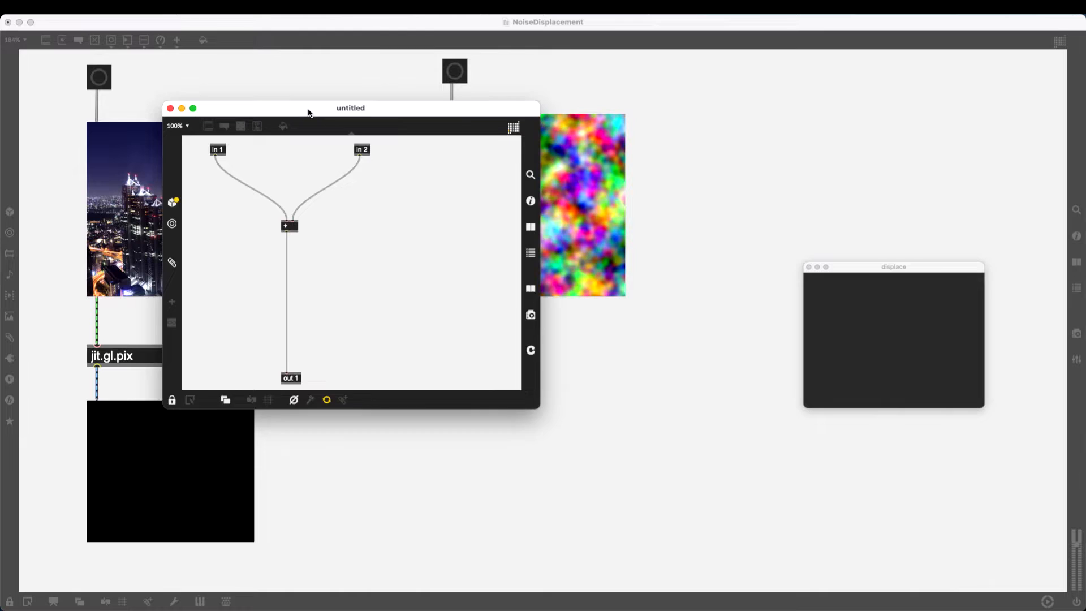
{"action": "left_click_drag", "start_coordinate": [309, 112], "coordinate": [375, 141]}
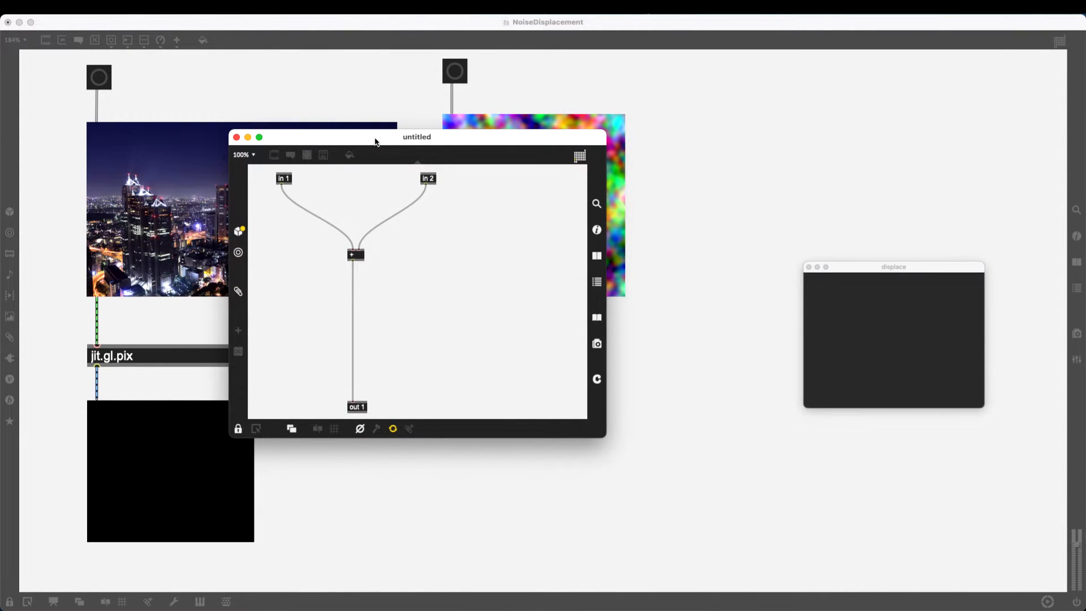
{"action": "left_click", "coordinate": [237, 429]}
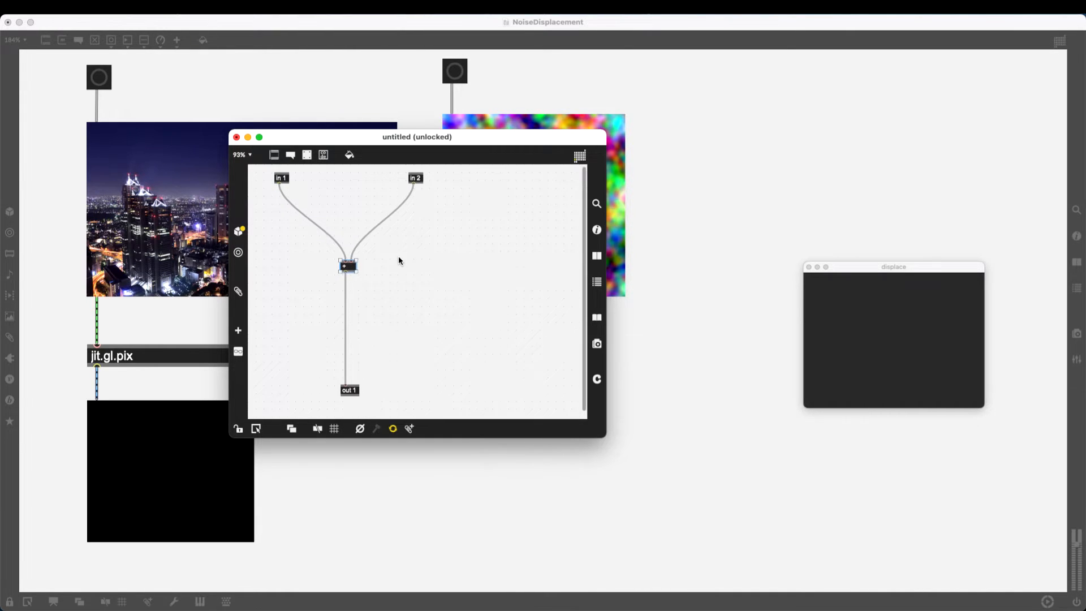
{"action": "mouse_move", "coordinate": [411, 165]}
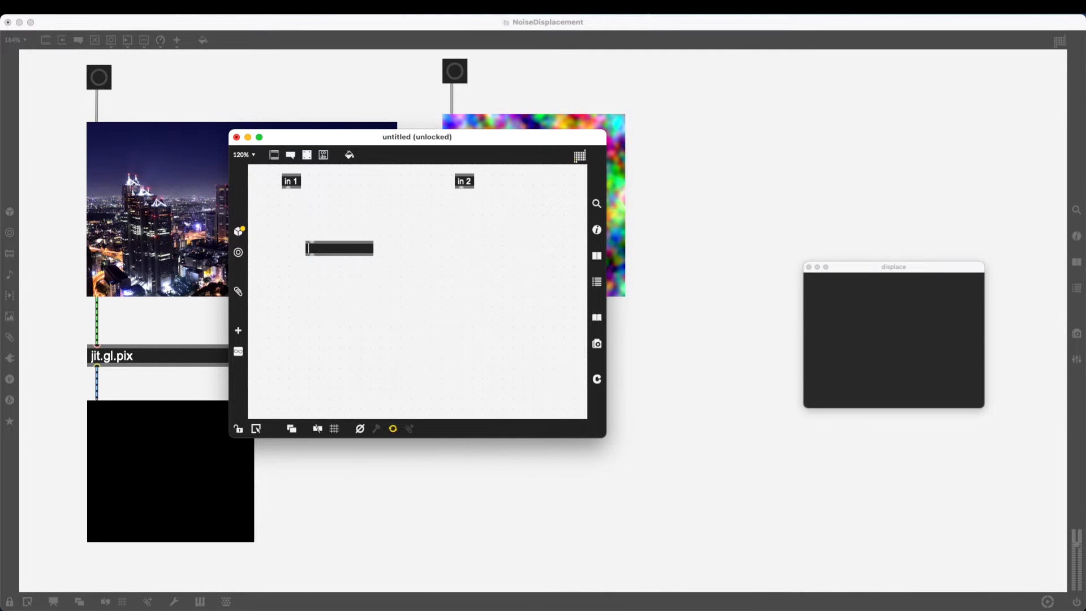
{"action": "left_click", "coordinate": [339, 247]}
{"action": "type", "text": "out 1"}
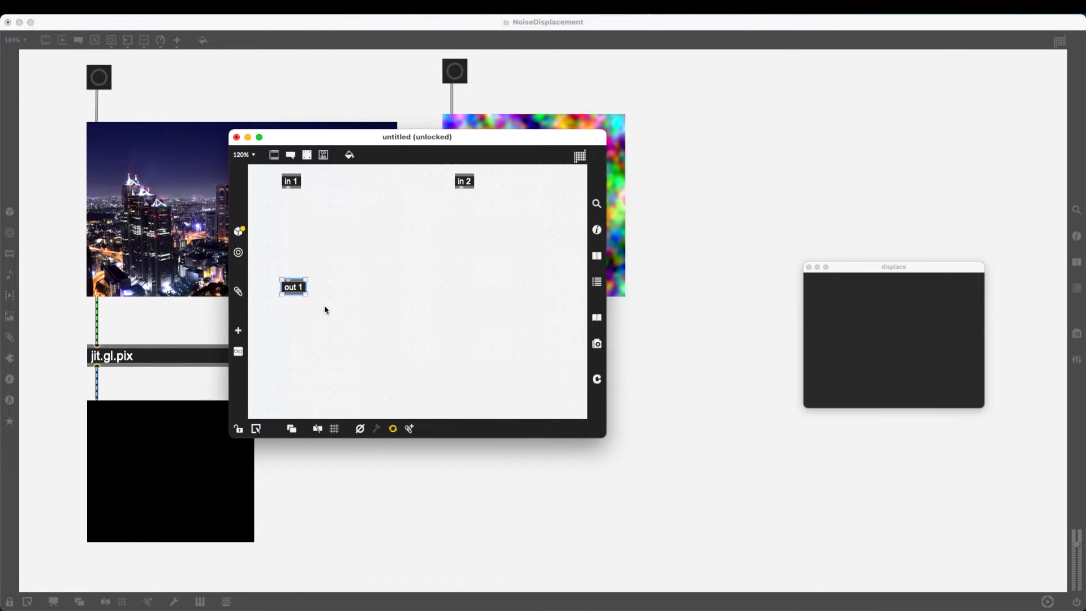
{"action": "mouse_move", "coordinate": [334, 315]}
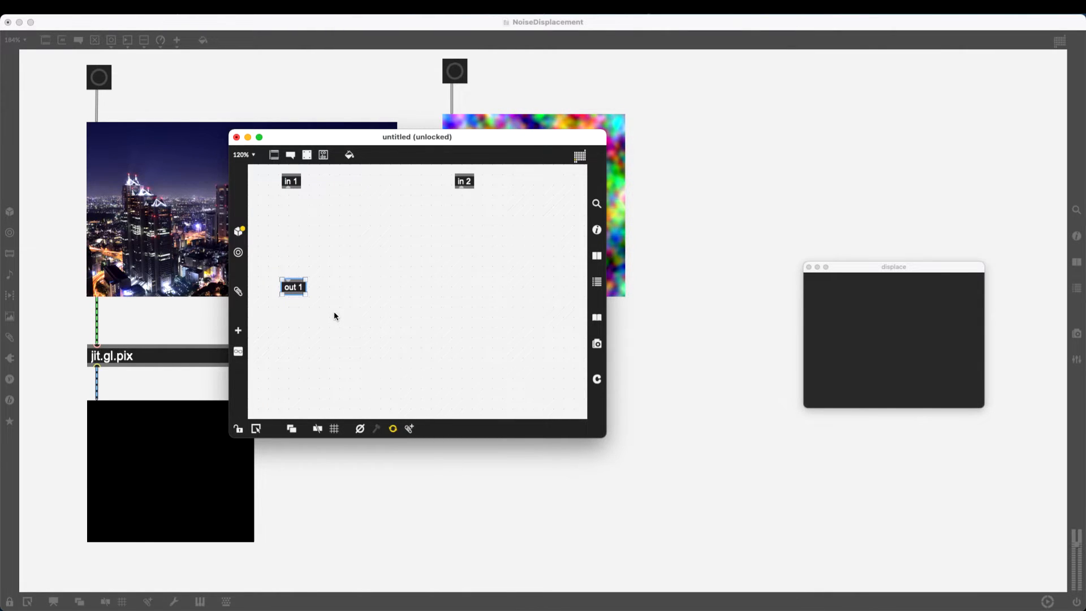
{"action": "mouse_move", "coordinate": [448, 238]}
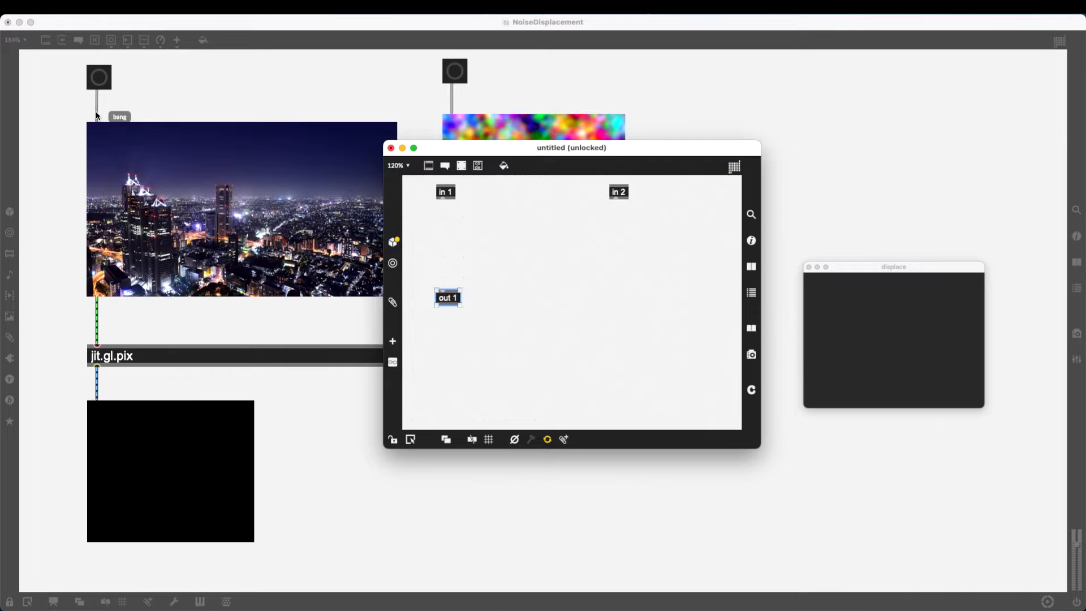
{"action": "mouse_move", "coordinate": [177, 145]}
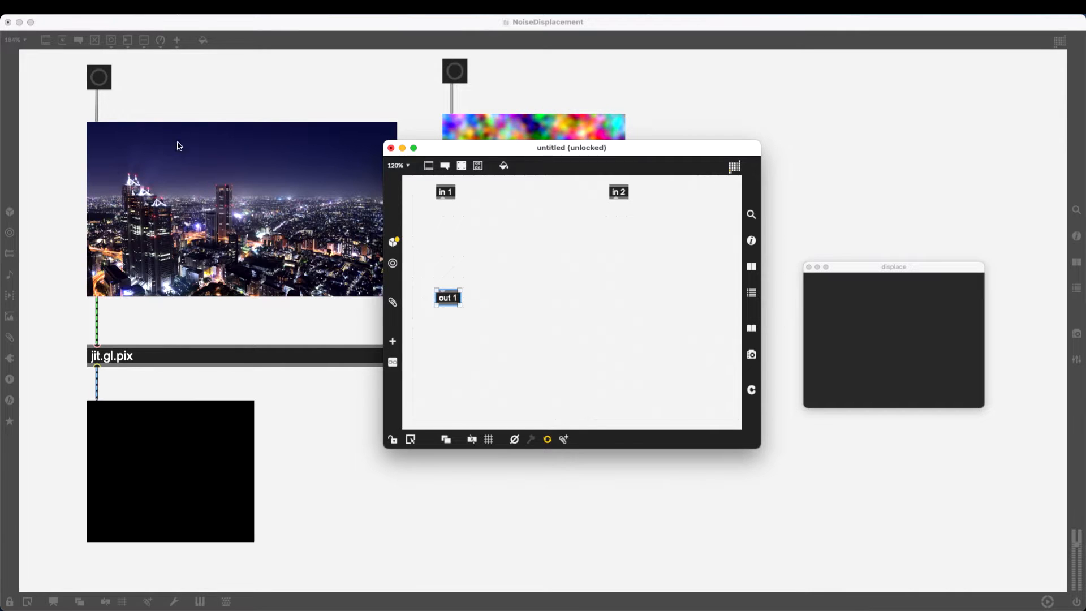
{"action": "mouse_move", "coordinate": [472, 286]}
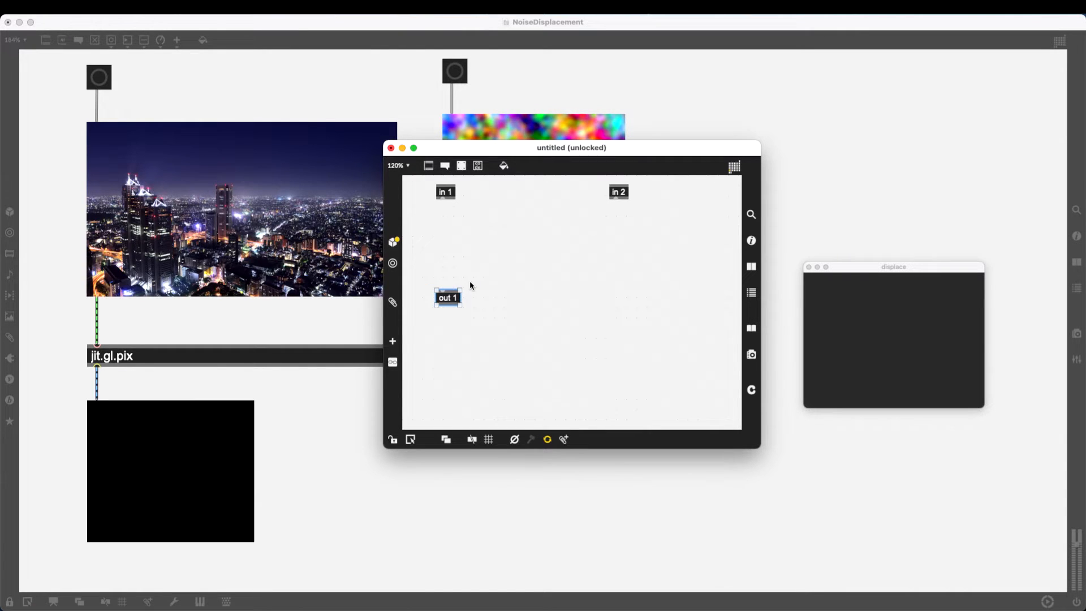
{"action": "mouse_move", "coordinate": [417, 209]}
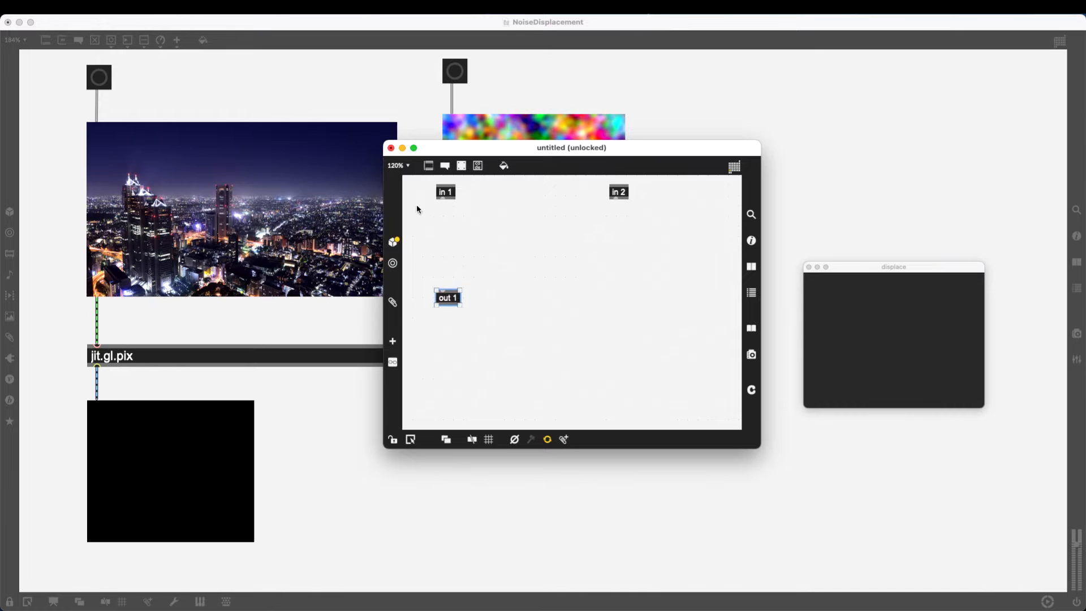
{"action": "mouse_move", "coordinate": [598, 273]}
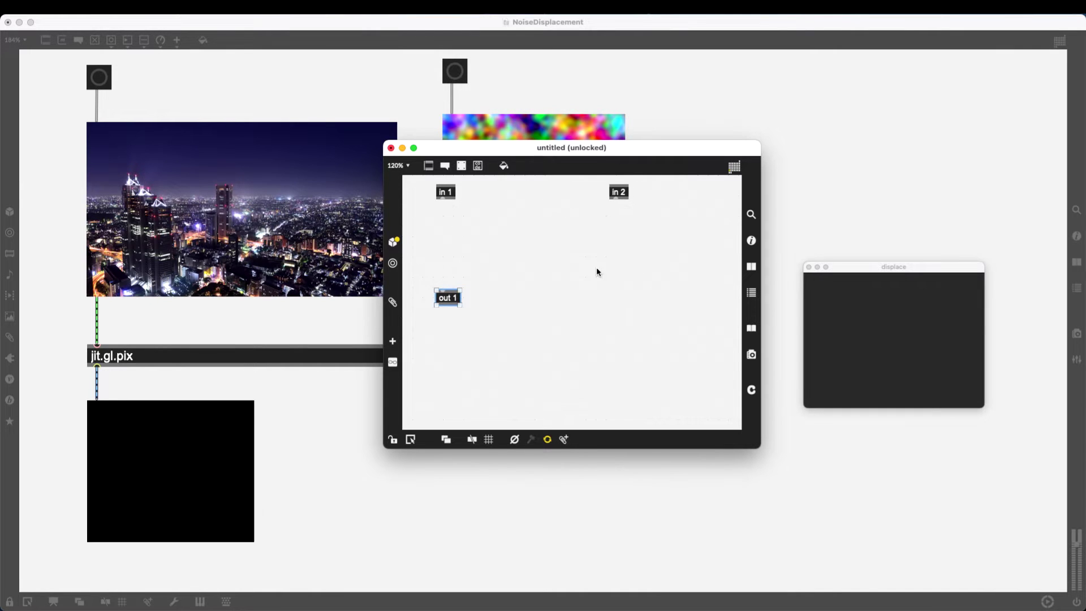
{"action": "mouse_move", "coordinate": [475, 308]}
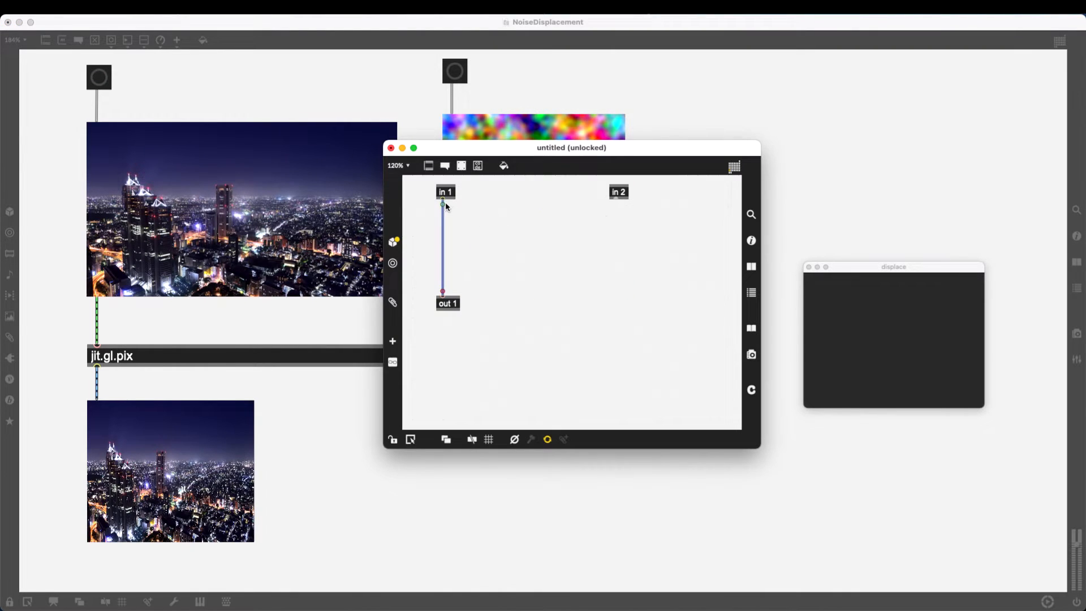
Step: Replace the in 1 cord with in 2 to out 1 to preview the noise
{"action": "left_click", "coordinate": [391, 147]}
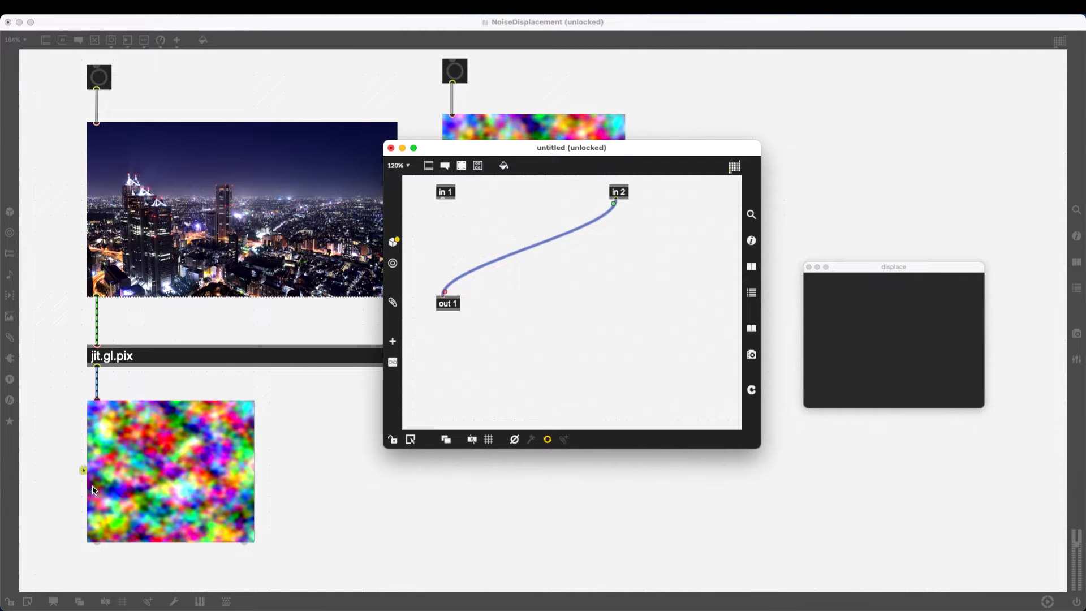
{"action": "mouse_move", "coordinate": [579, 270]}
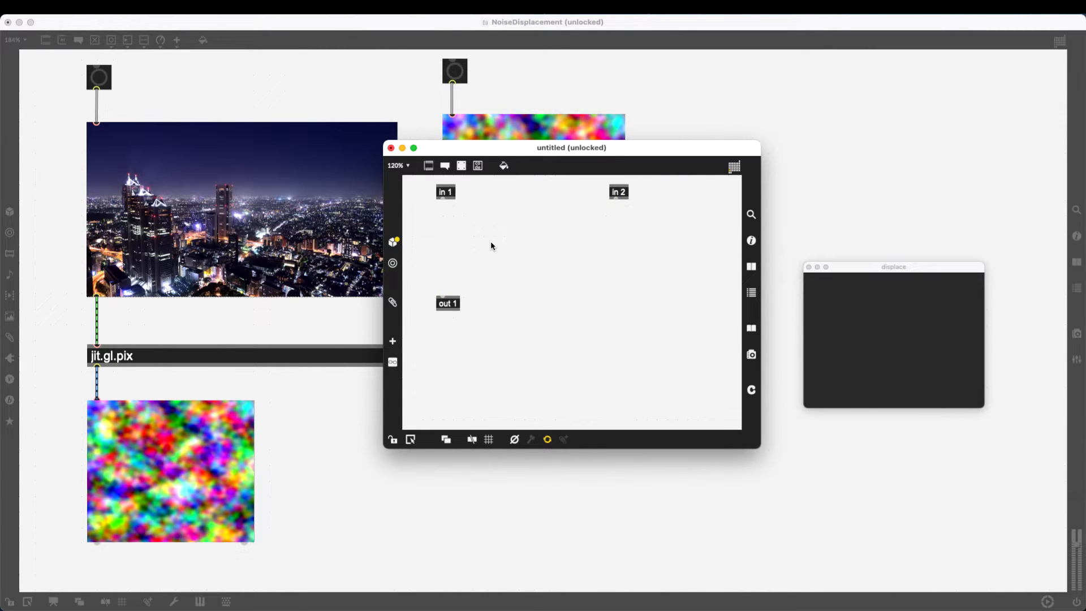
Step: Add a sample operator and connect in 1 into its left inlet
{"action": "type", "text": "samp"}
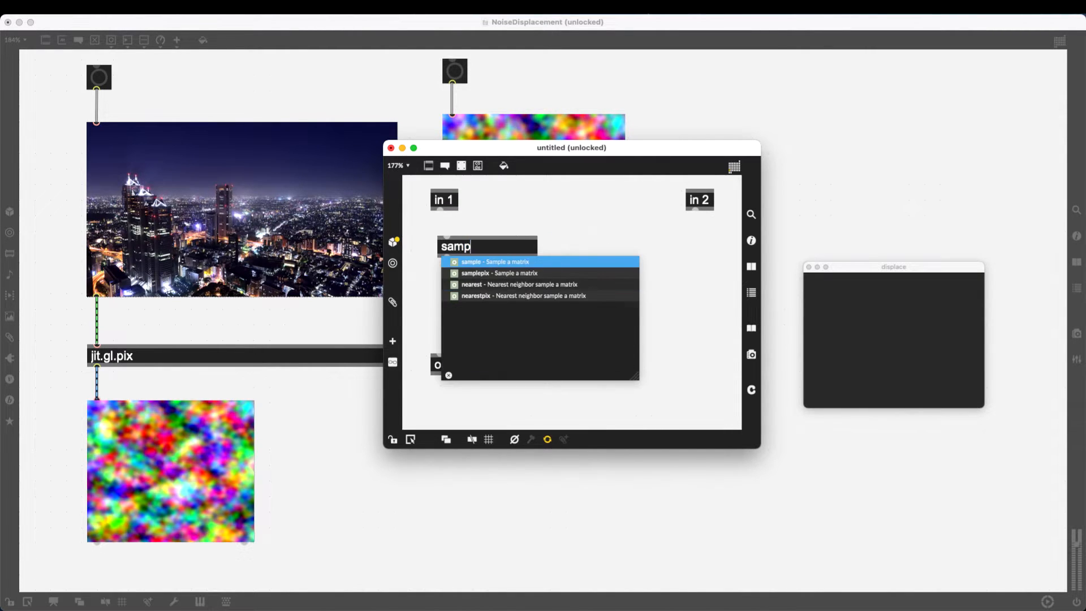
{"action": "type", "text": "le"}
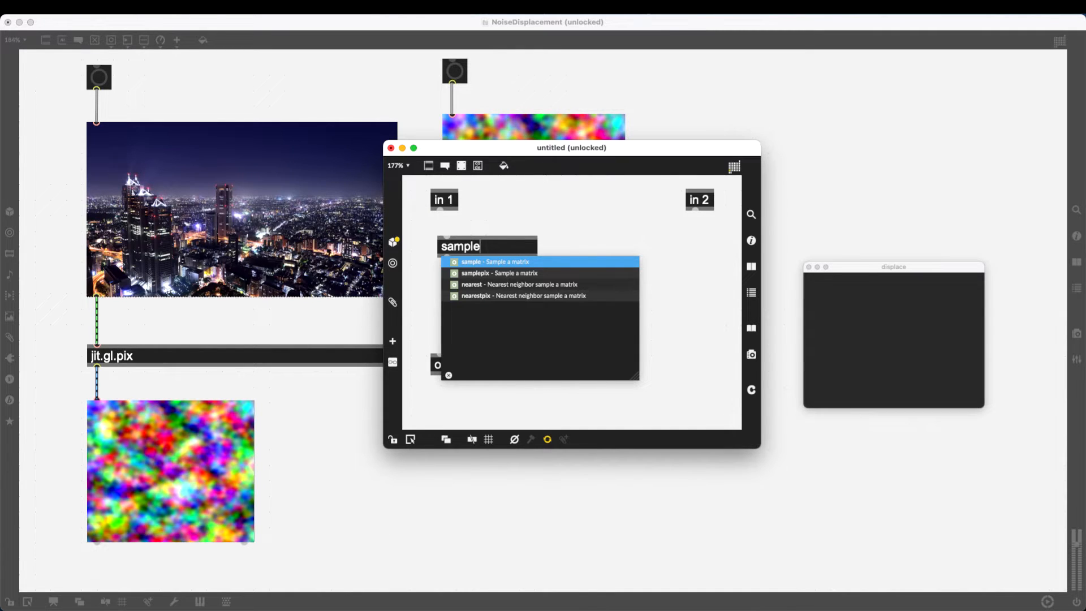
{"action": "left_click", "coordinate": [494, 262]}
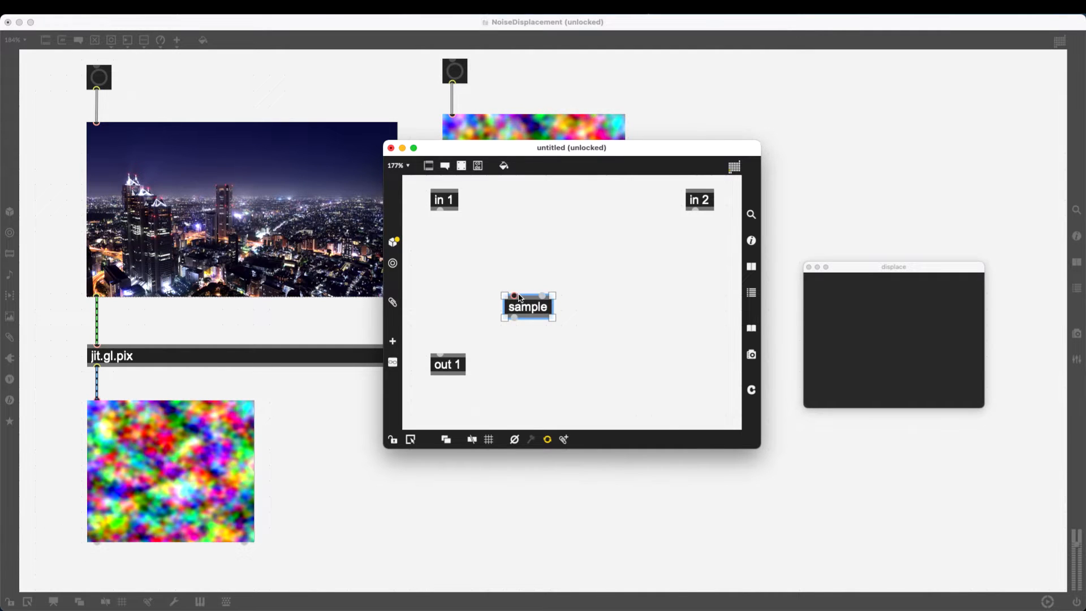
{"action": "mouse_move", "coordinate": [516, 297]}
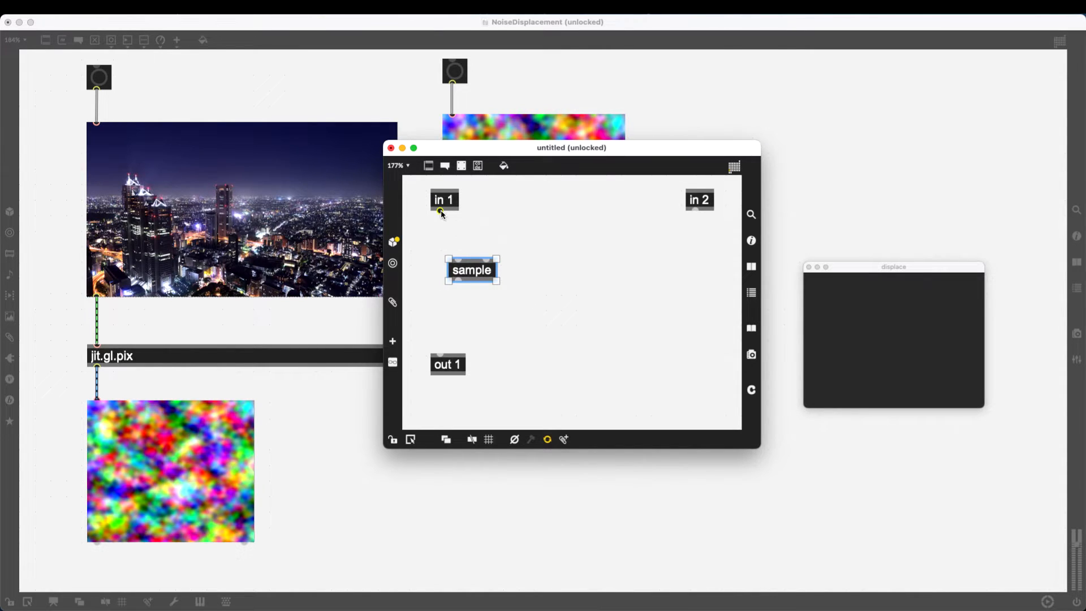
{"action": "mouse_move", "coordinate": [440, 212]}
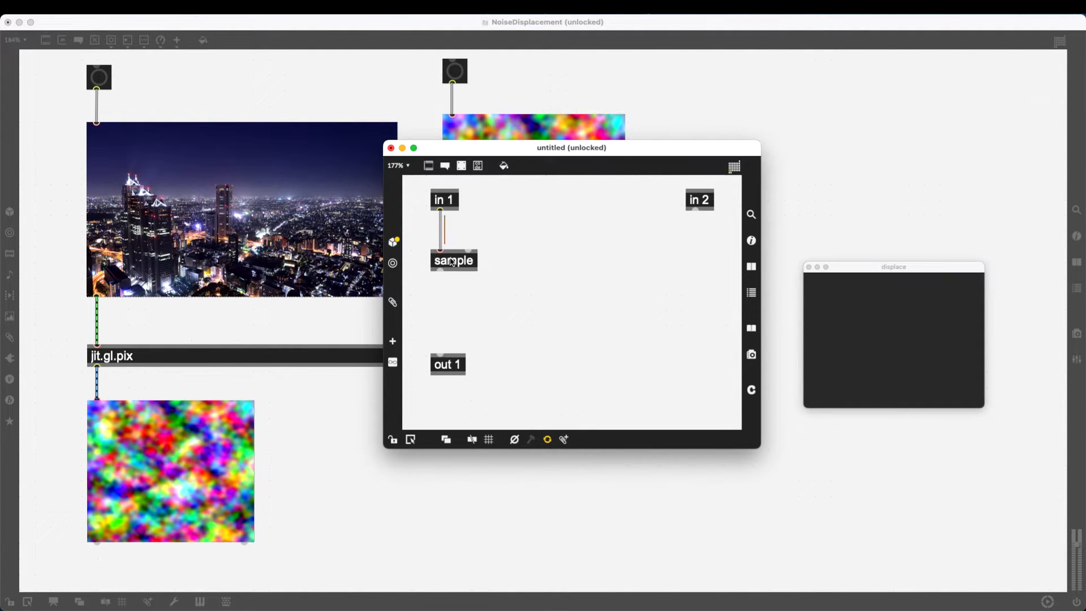
{"action": "left_click", "coordinate": [453, 259]}
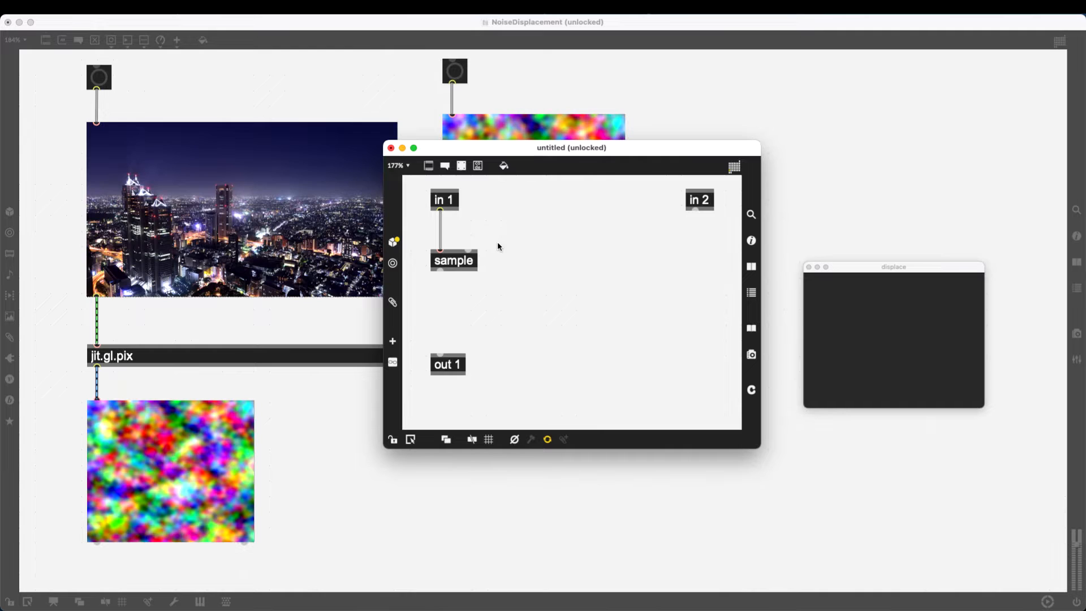
{"action": "mouse_move", "coordinate": [520, 259]}
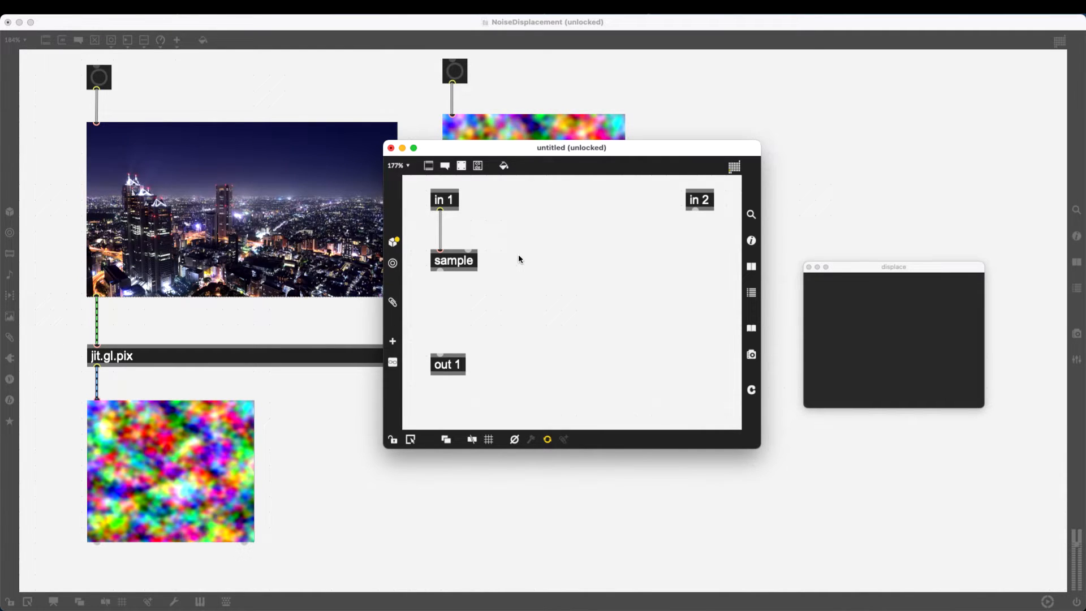
{"action": "mouse_move", "coordinate": [512, 267]}
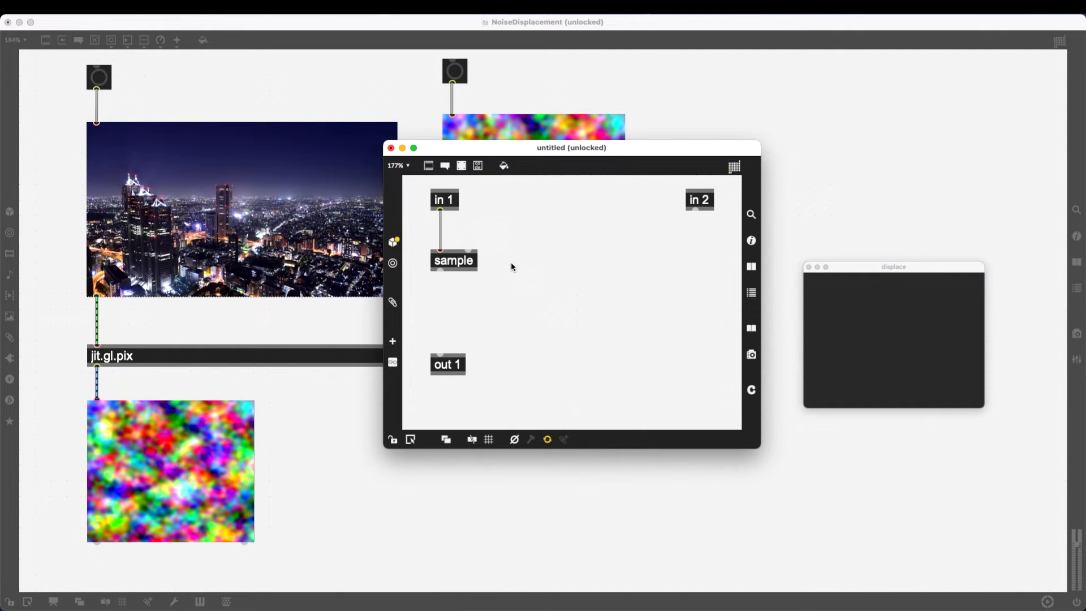
{"action": "mouse_move", "coordinate": [503, 166]}
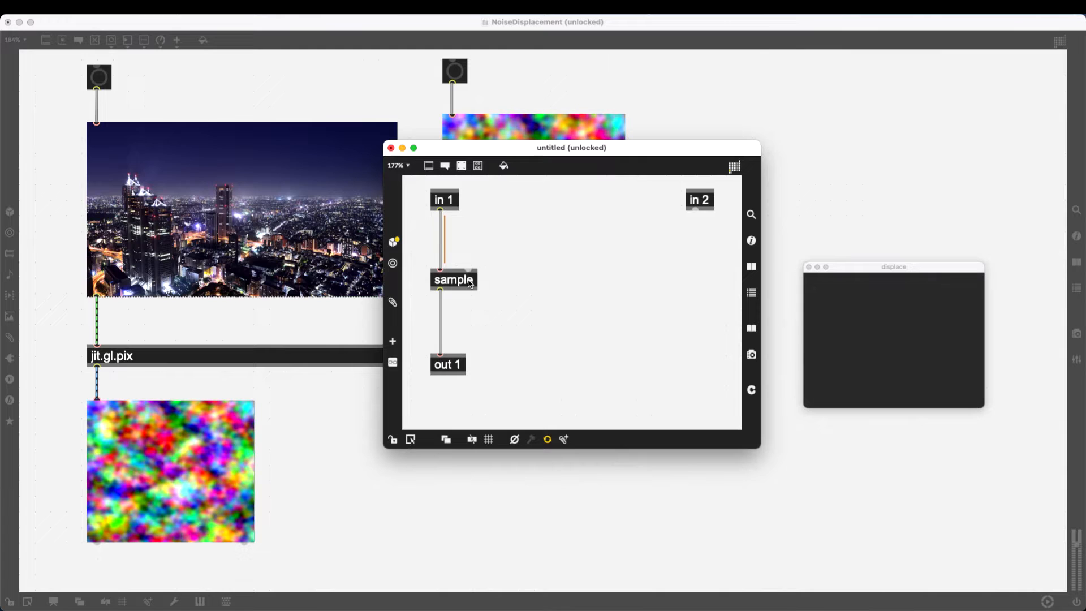
Step: Feed a vec 0.5 0.5 constant into sample's coordinate inlet, widen sample, and move vec aside
{"action": "type", "text": "vec 0.5 0.5"}
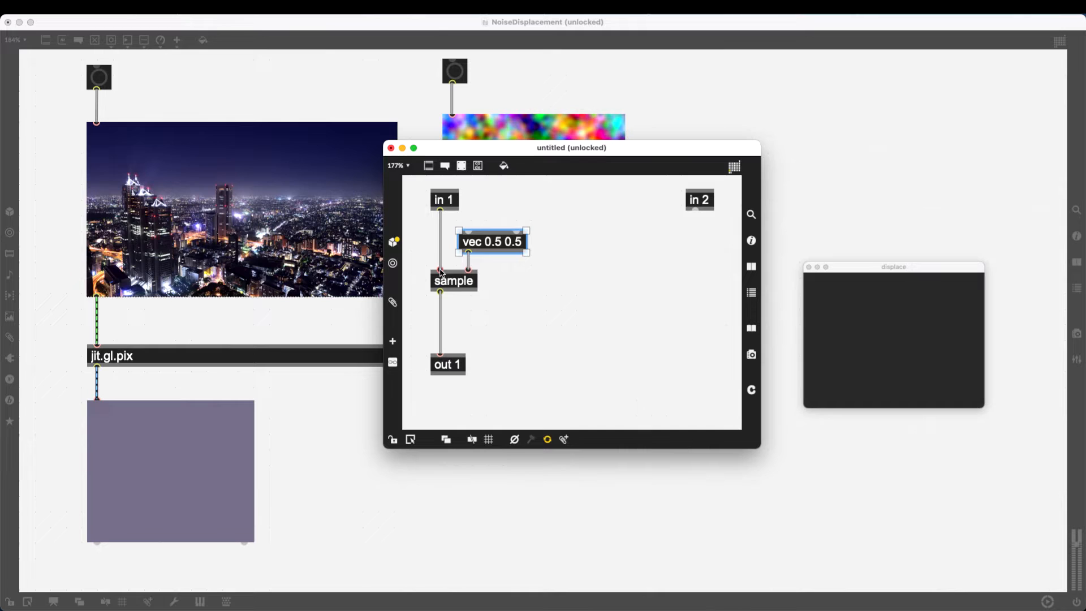
{"action": "left_click", "coordinate": [453, 281]}
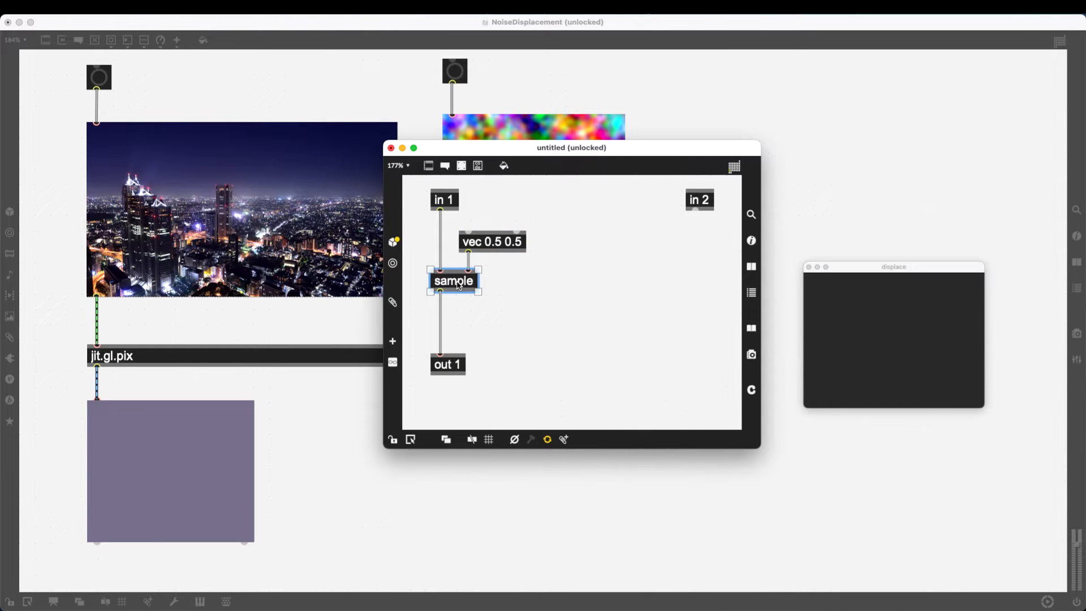
{"action": "mouse_move", "coordinate": [483, 234]}
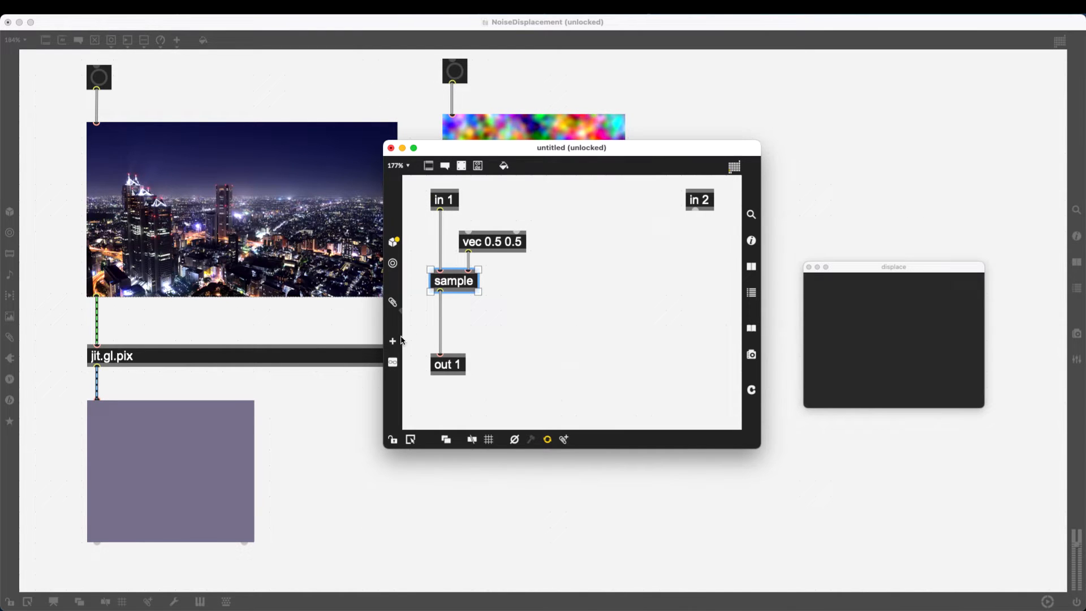
{"action": "mouse_move", "coordinate": [483, 259]}
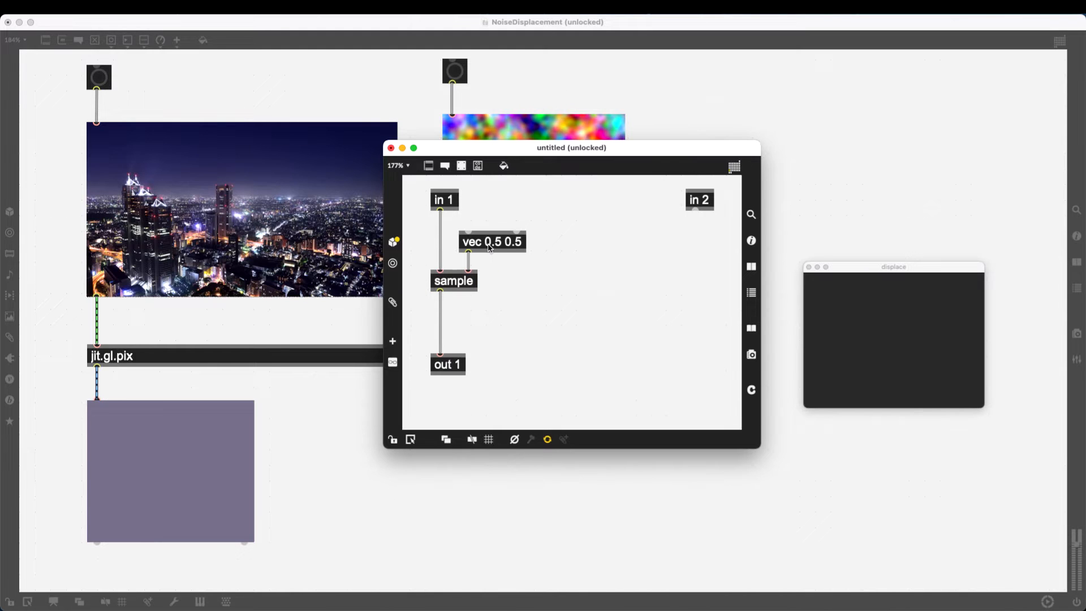
{"action": "mouse_move", "coordinate": [515, 260]}
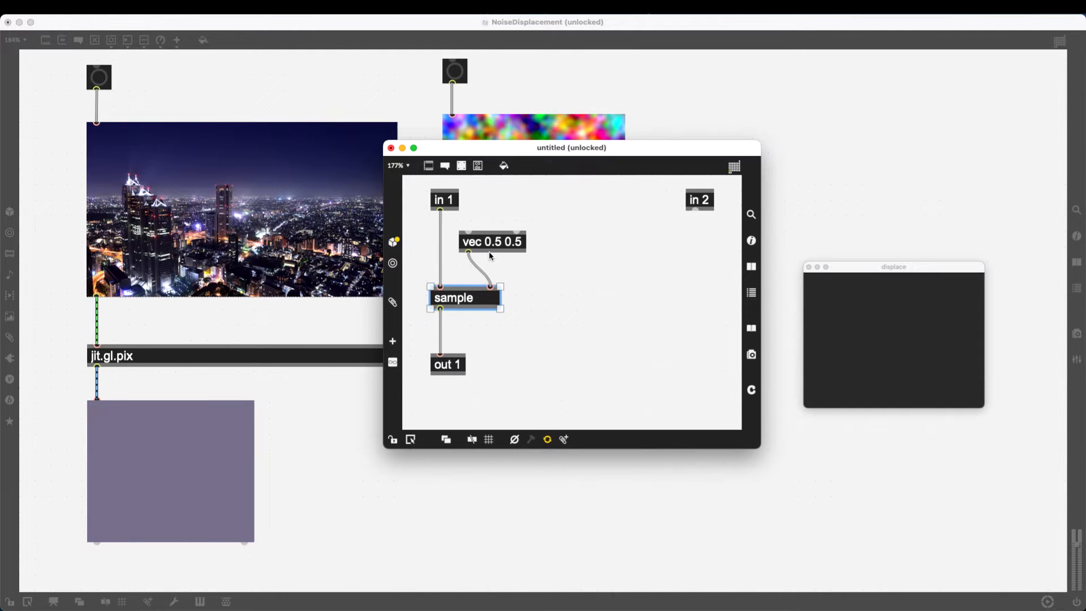
{"action": "left_click", "coordinate": [512, 241]}
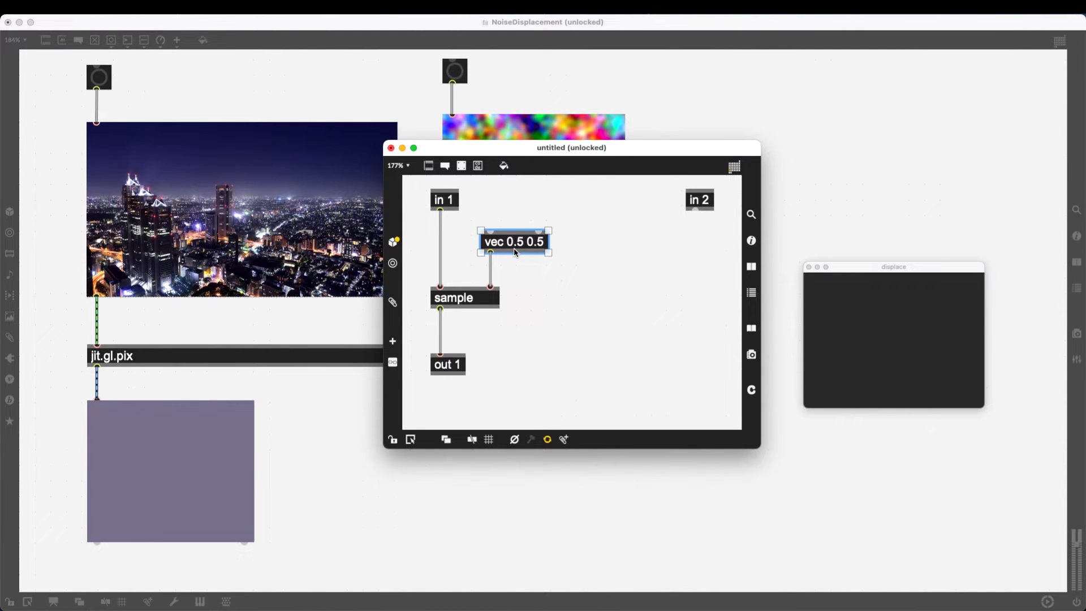
Step: Replace the constant with a norm operator as sample's coordinate input and close the shader patch
{"action": "key", "text": "delete"}
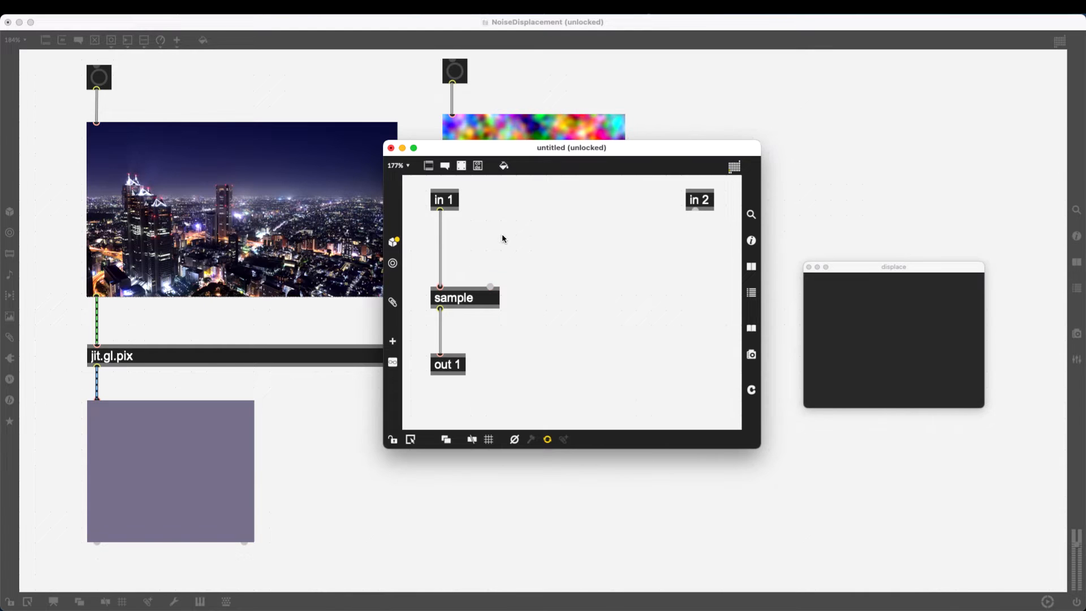
{"action": "type", "text": "norm"}
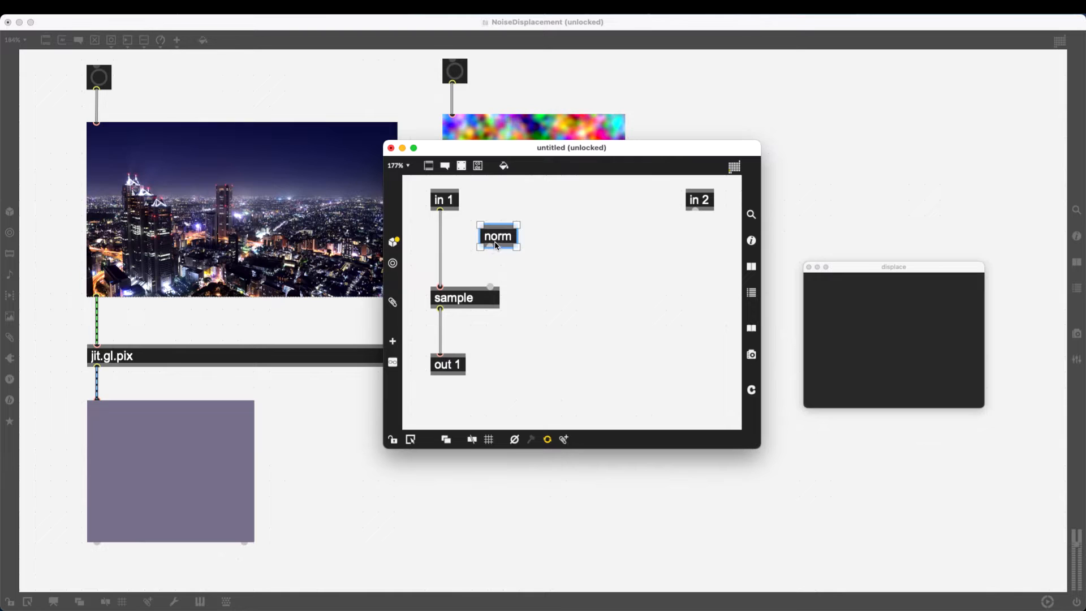
{"action": "mouse_move", "coordinate": [498, 246]}
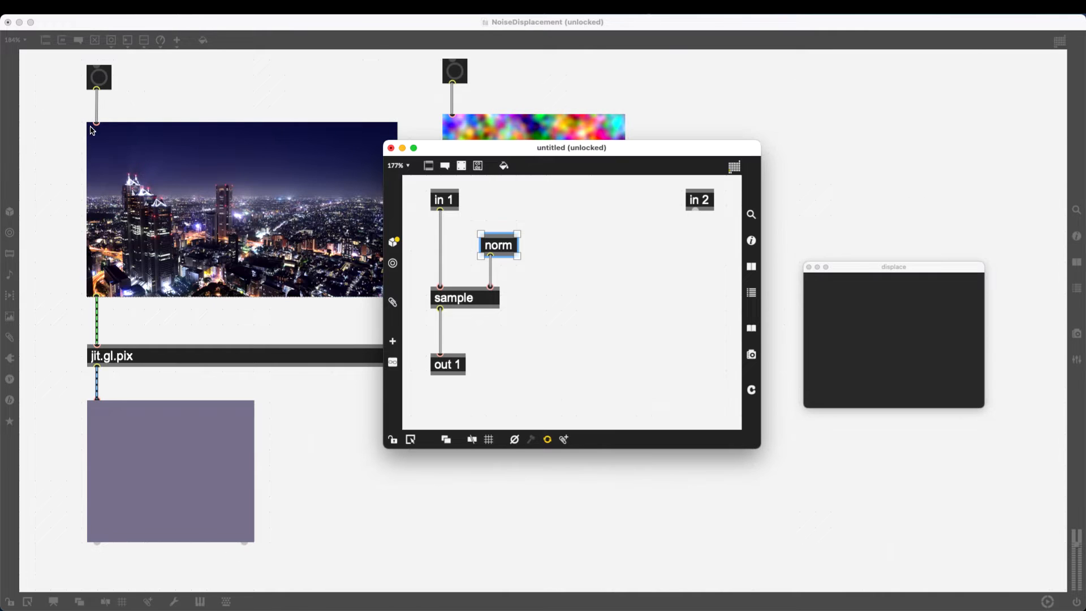
{"action": "mouse_move", "coordinate": [476, 247]}
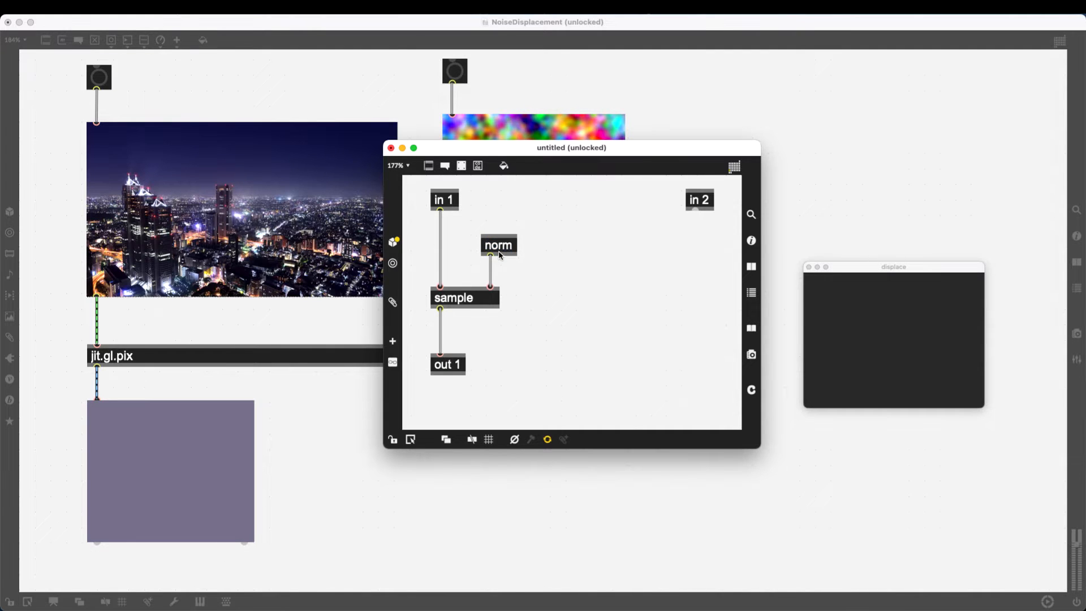
{"action": "left_click", "coordinate": [497, 245]}
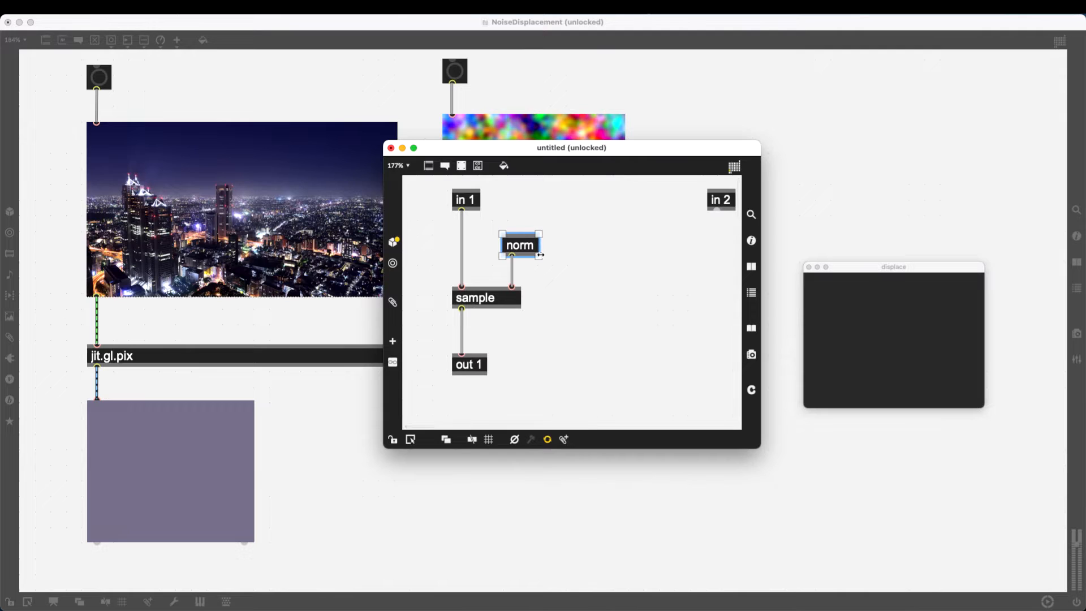
{"action": "mouse_move", "coordinate": [544, 266]}
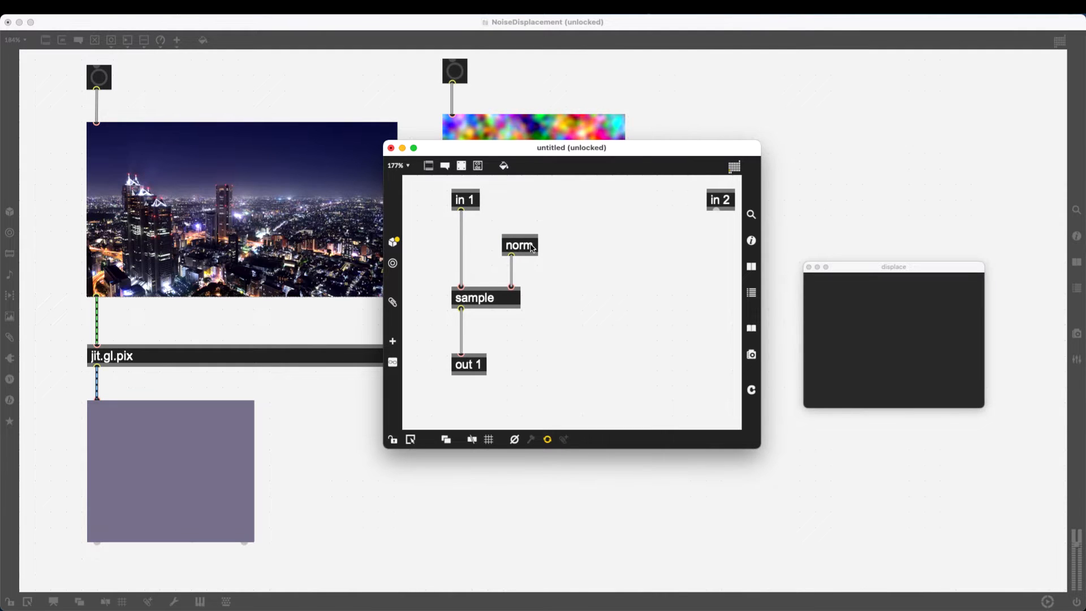
{"action": "mouse_move", "coordinate": [497, 272]}
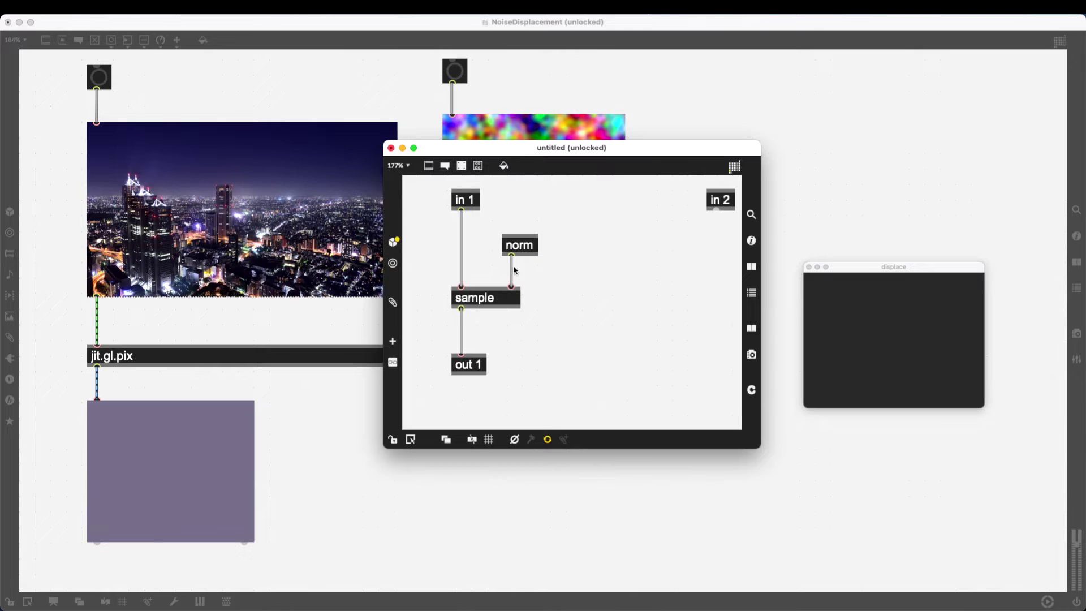
{"action": "mouse_move", "coordinate": [462, 286]}
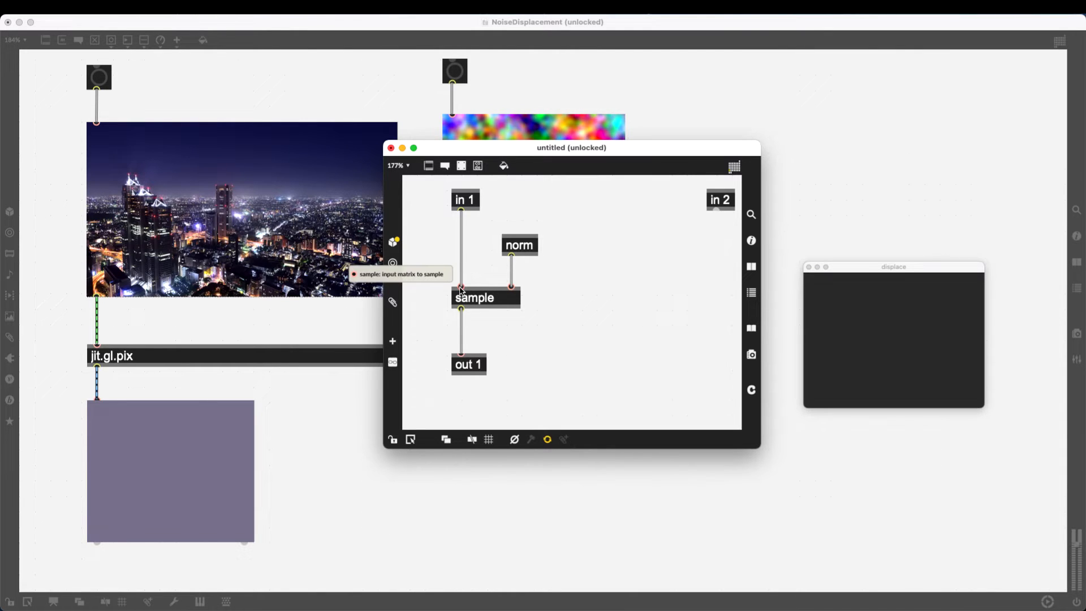
{"action": "mouse_move", "coordinate": [464, 199]}
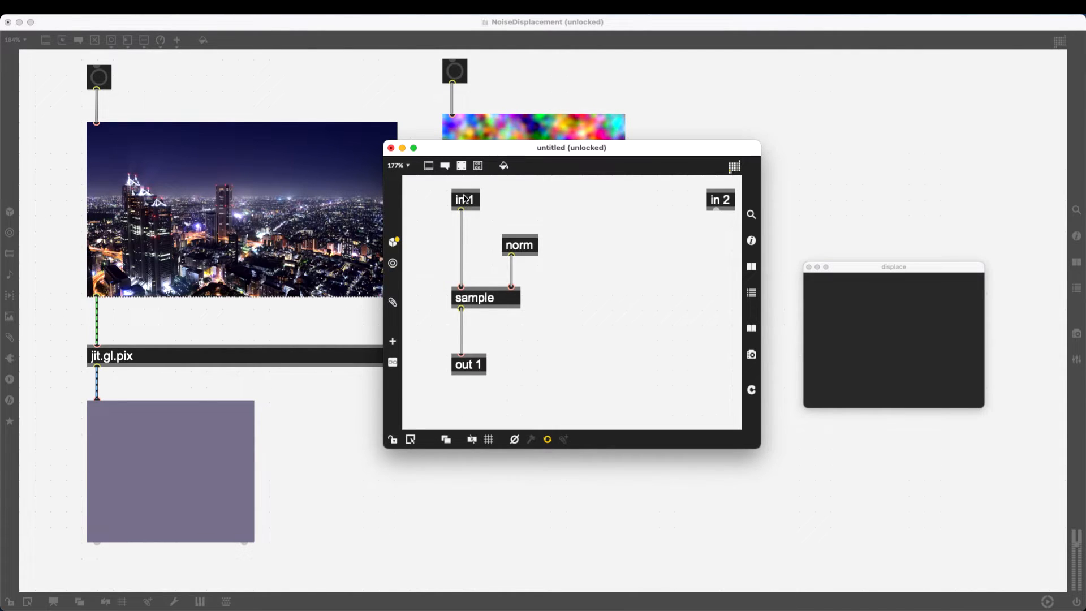
{"action": "mouse_move", "coordinate": [463, 373]}
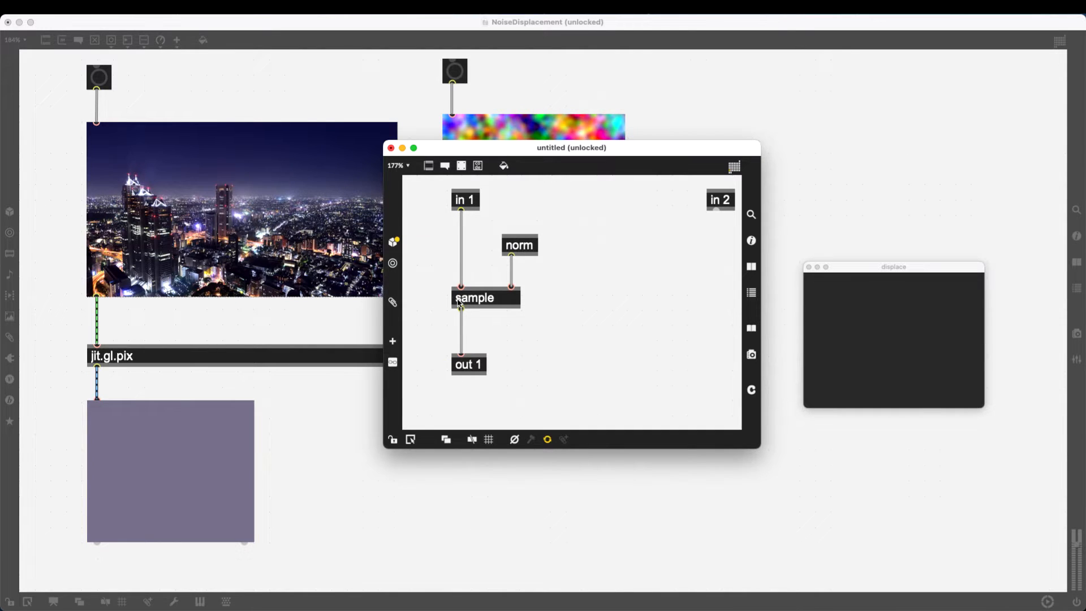
{"action": "mouse_move", "coordinate": [511, 286]}
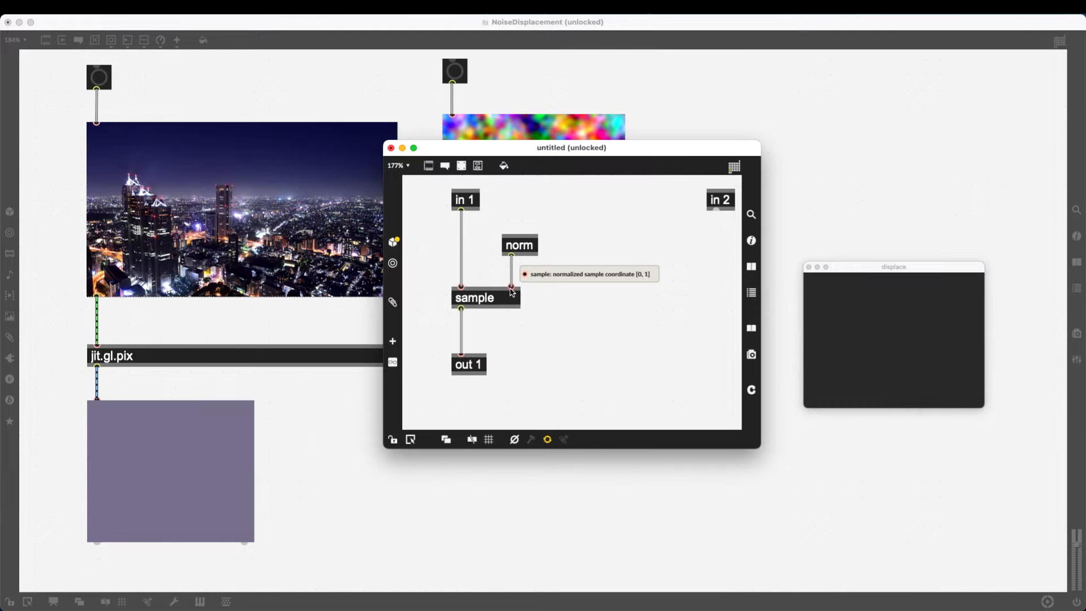
{"action": "mouse_move", "coordinate": [462, 286]}
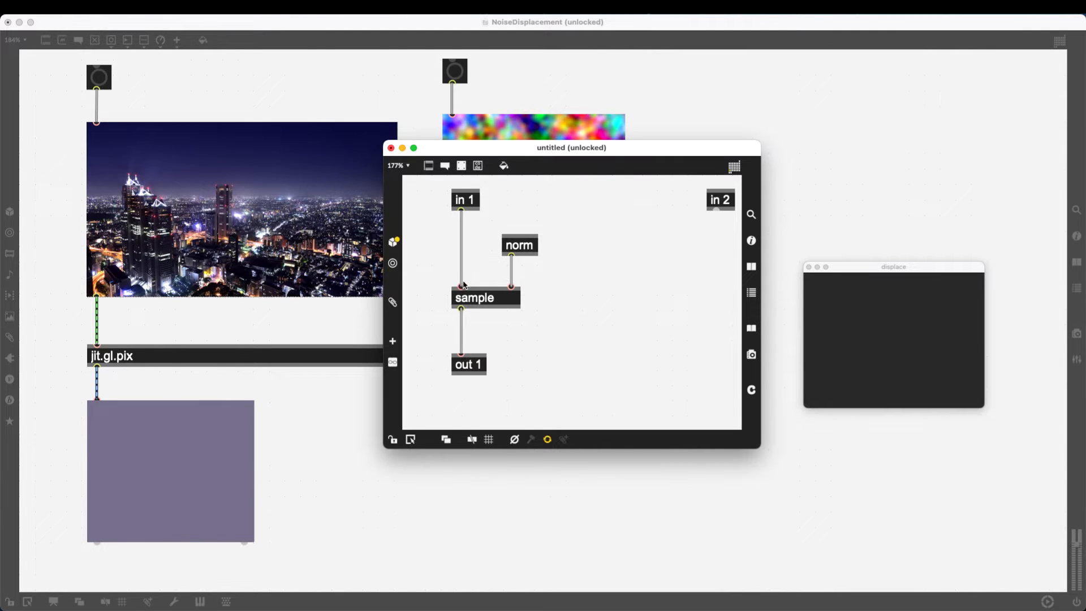
{"action": "mouse_move", "coordinate": [462, 288]}
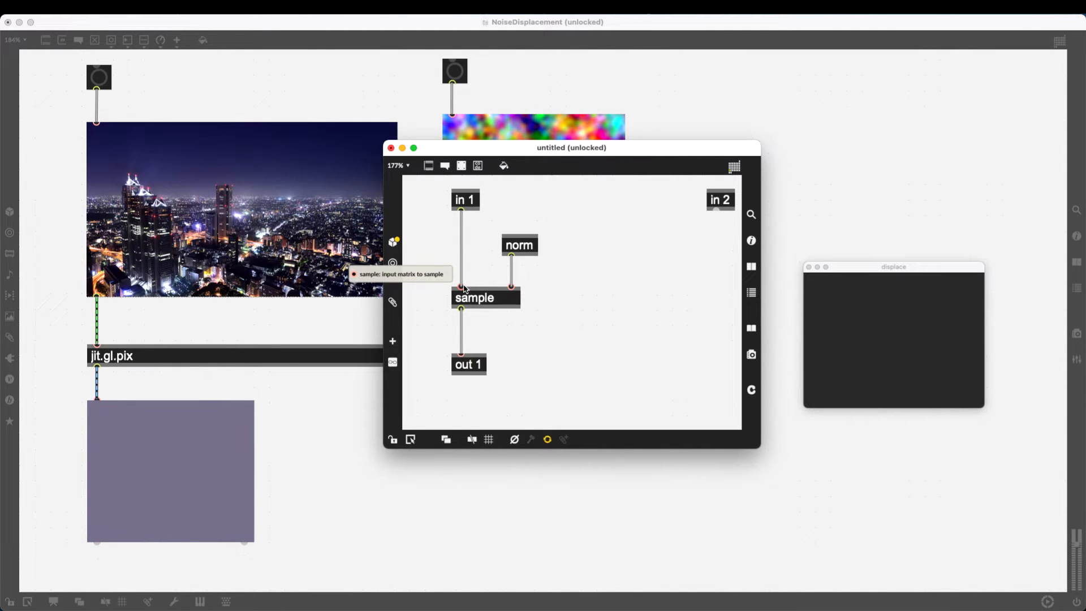
{"action": "mouse_move", "coordinate": [462, 311]}
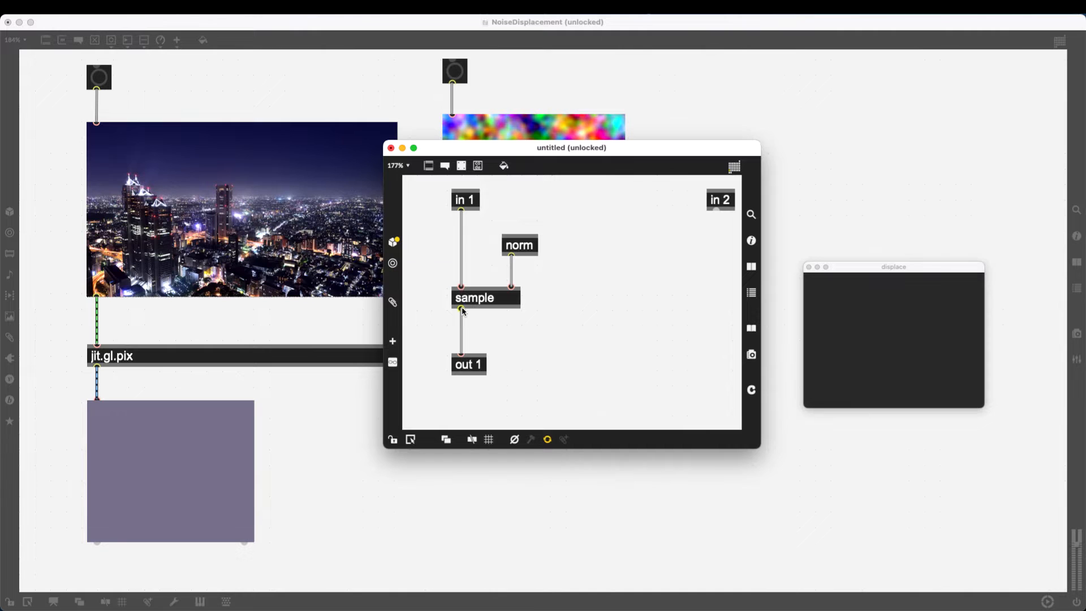
{"action": "left_click", "coordinate": [392, 148]}
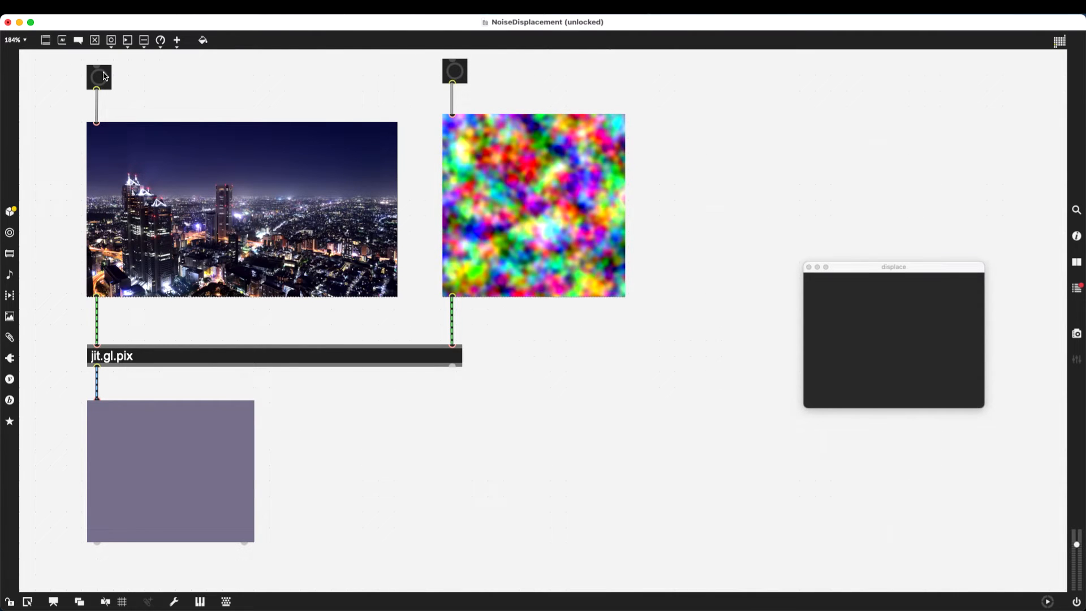
{"action": "left_click", "coordinate": [98, 76]}
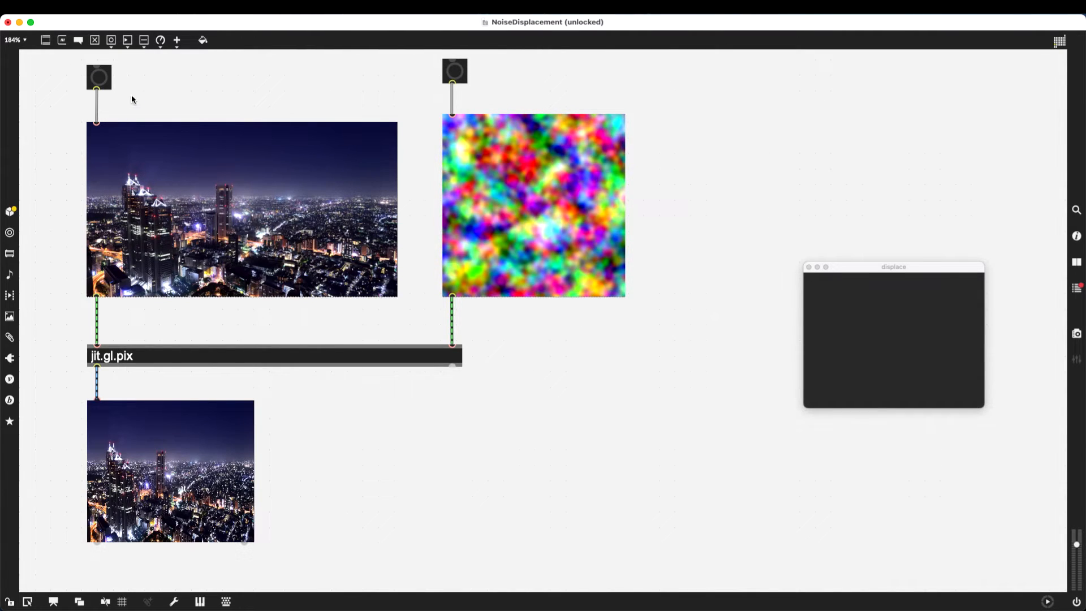
{"action": "mouse_move", "coordinate": [203, 355]}
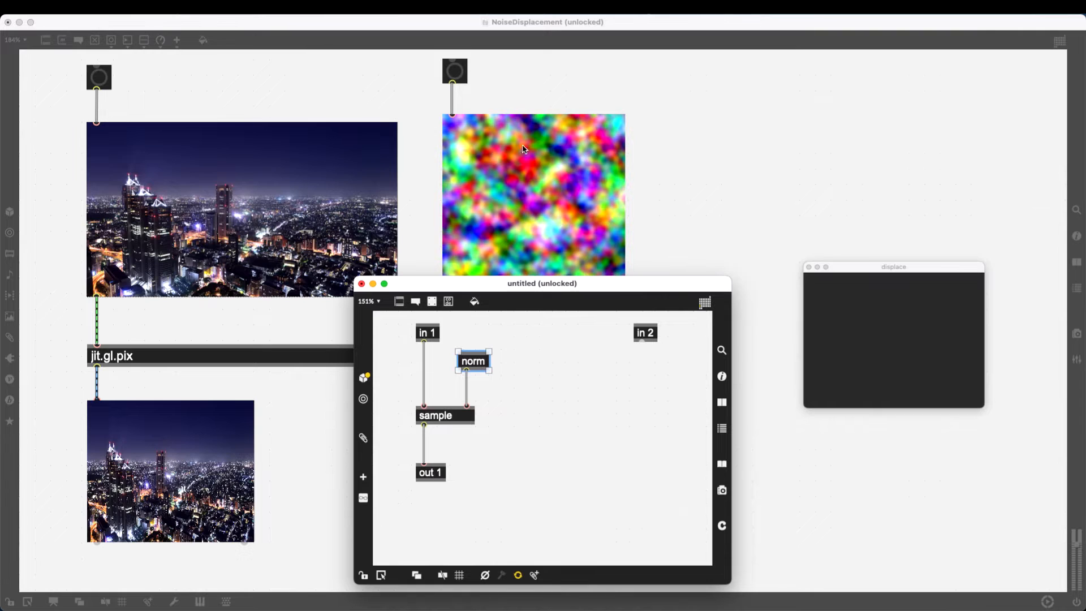
{"action": "mouse_move", "coordinate": [476, 372]}
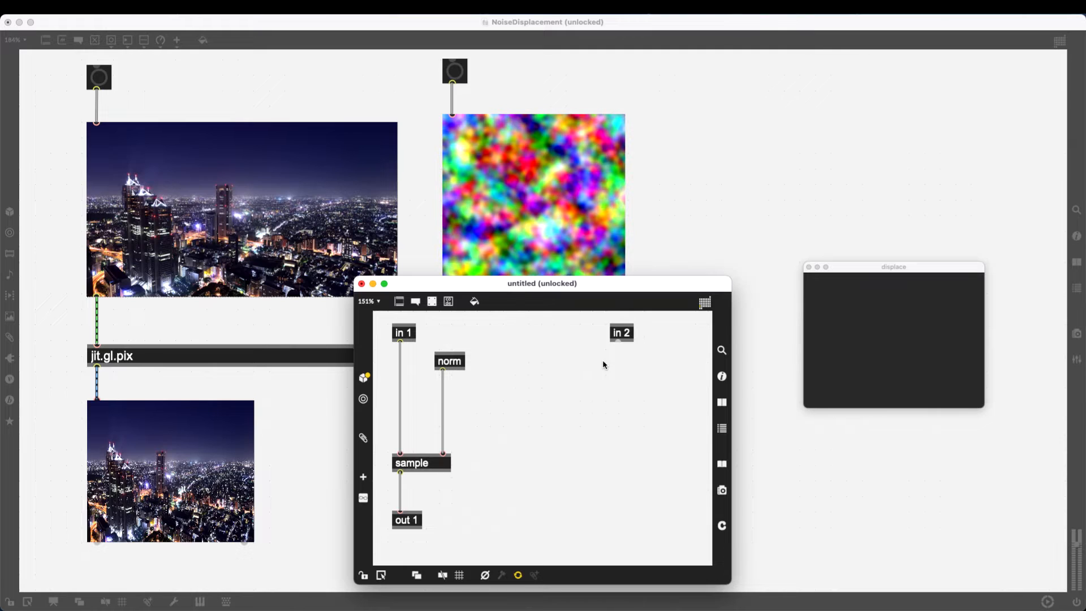
{"action": "mouse_move", "coordinate": [444, 124]}
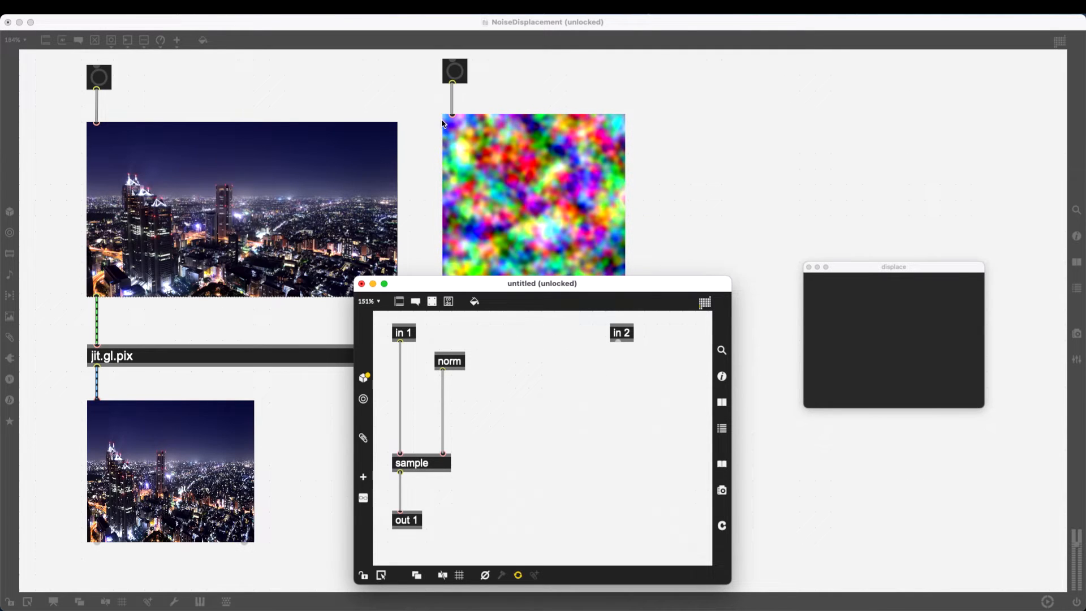
{"action": "mouse_move", "coordinate": [457, 410]}
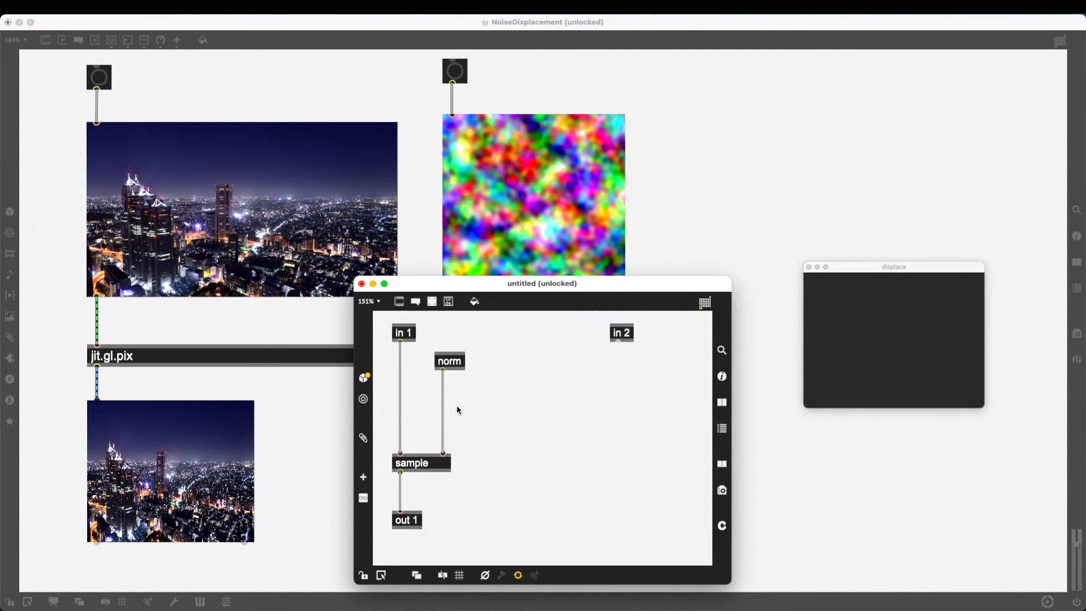
{"action": "left_click", "coordinate": [449, 361]}
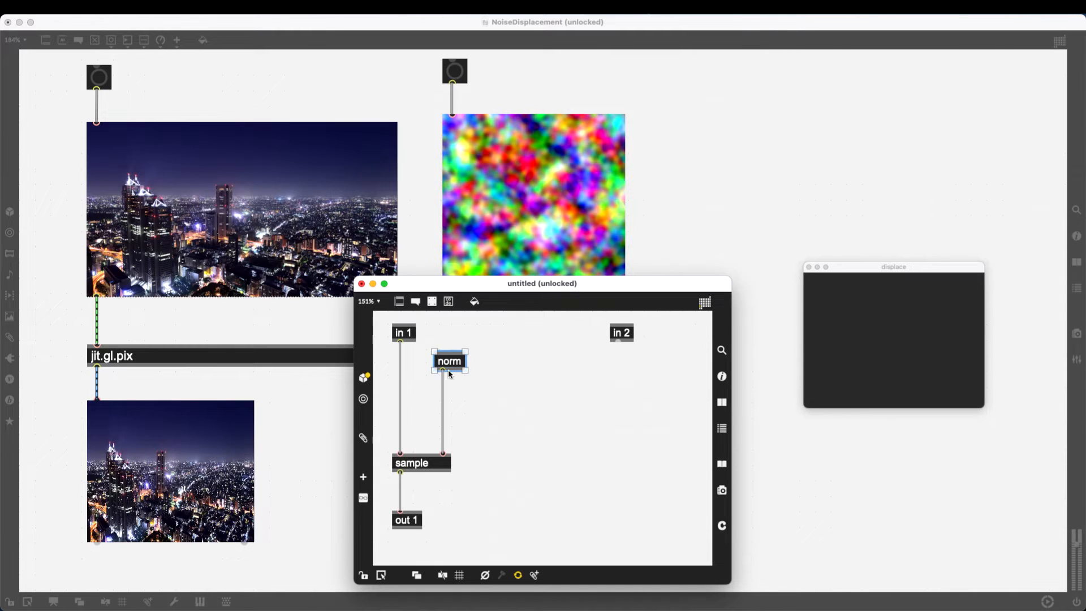
{"action": "mouse_move", "coordinate": [456, 360]}
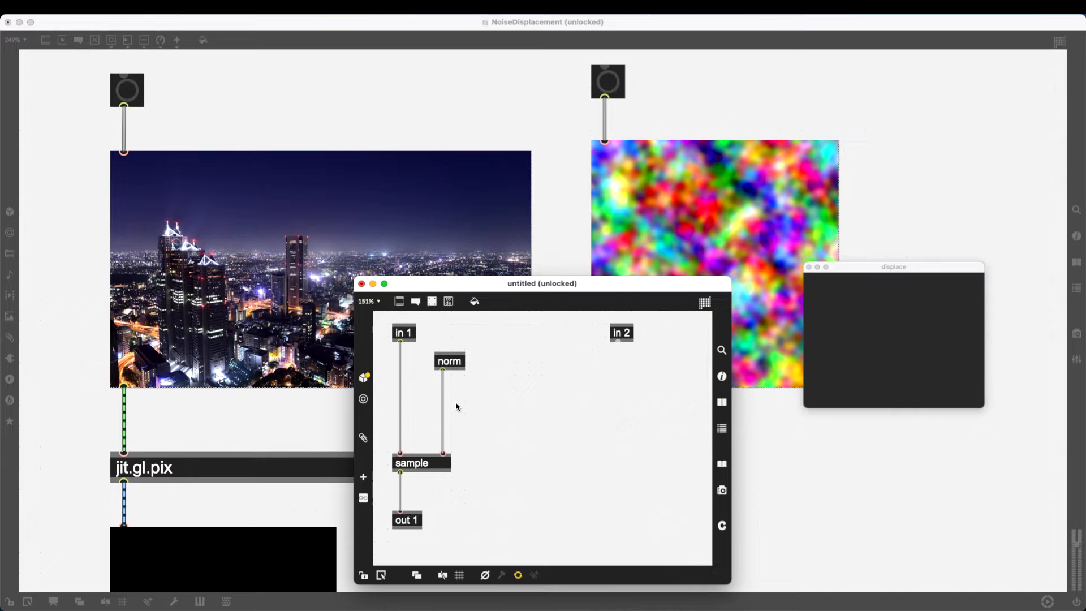
{"action": "mouse_move", "coordinate": [581, 145]}
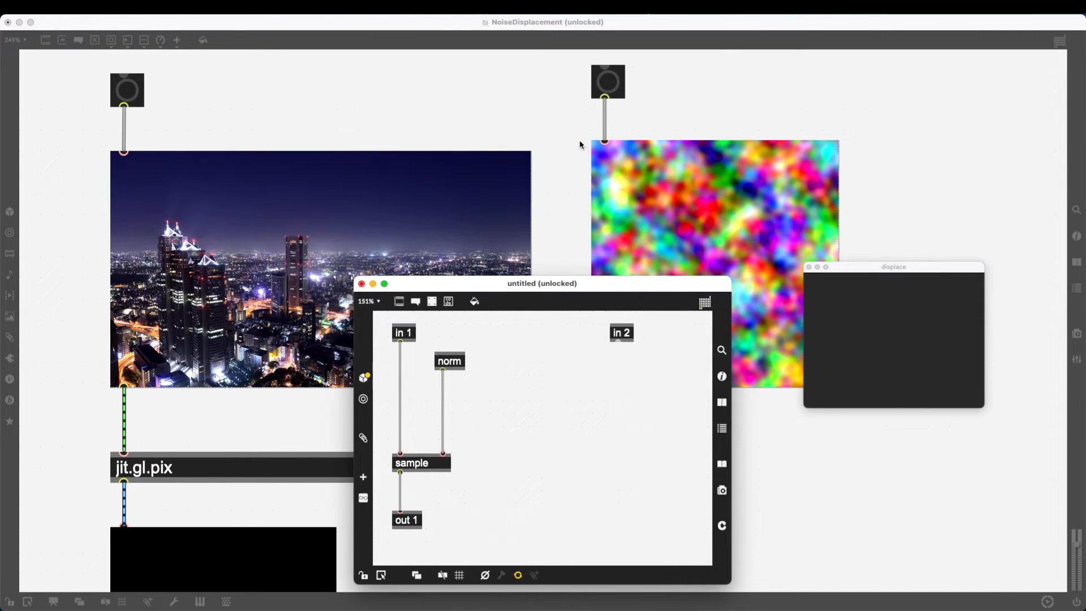
{"action": "mouse_move", "coordinate": [114, 157]}
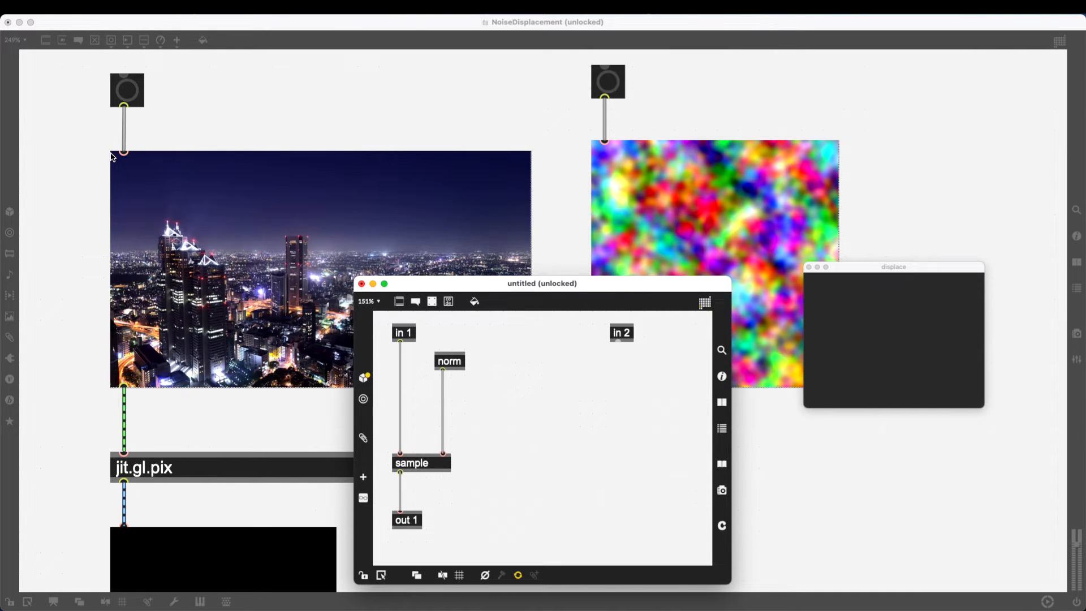
{"action": "mouse_move", "coordinate": [173, 159]}
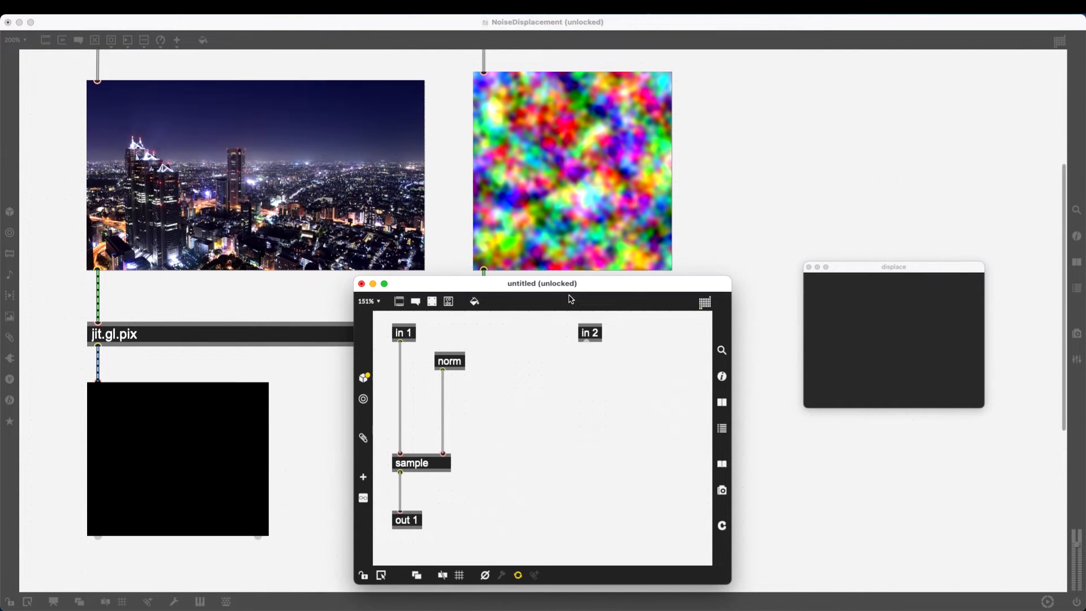
Step: Split in 2 into swiz r and swiz b, each followed by - 0.5
{"action": "left_click", "coordinate": [589, 333]}
{"action": "type", "text": "swiz"}
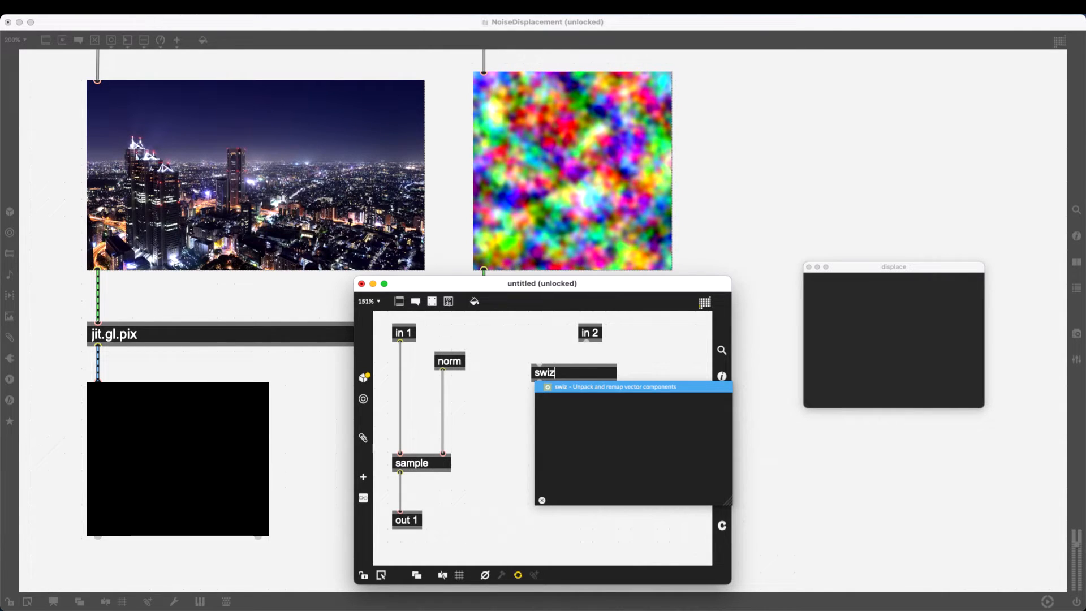
{"action": "type", "text": "r"}
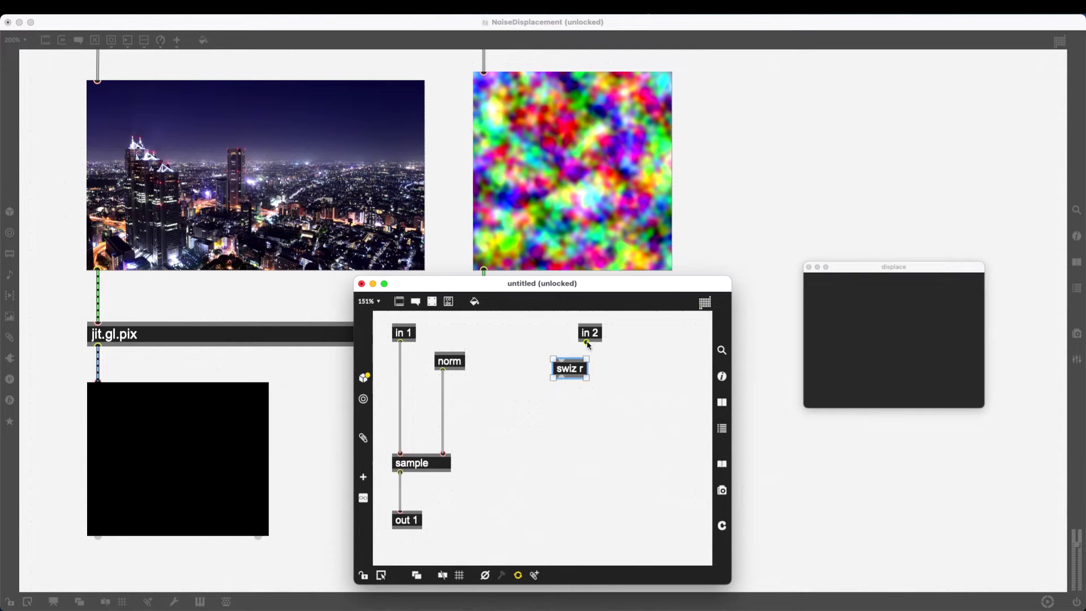
{"action": "scroll", "scroll_direction": "left", "scroll_amount": 3}
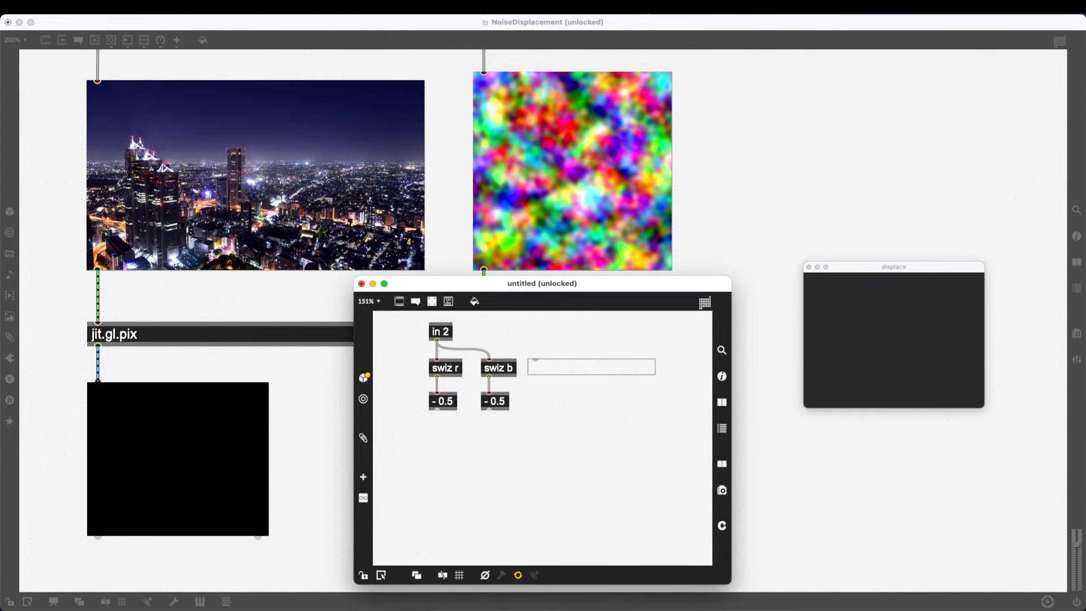
Step: Add a two-line comment explaining that 0. - 1. minus 0.5 gives -0.5 to 0.5
{"action": "left_click", "coordinate": [589, 367]}
{"action": "type", "text": "Incoming value:"}
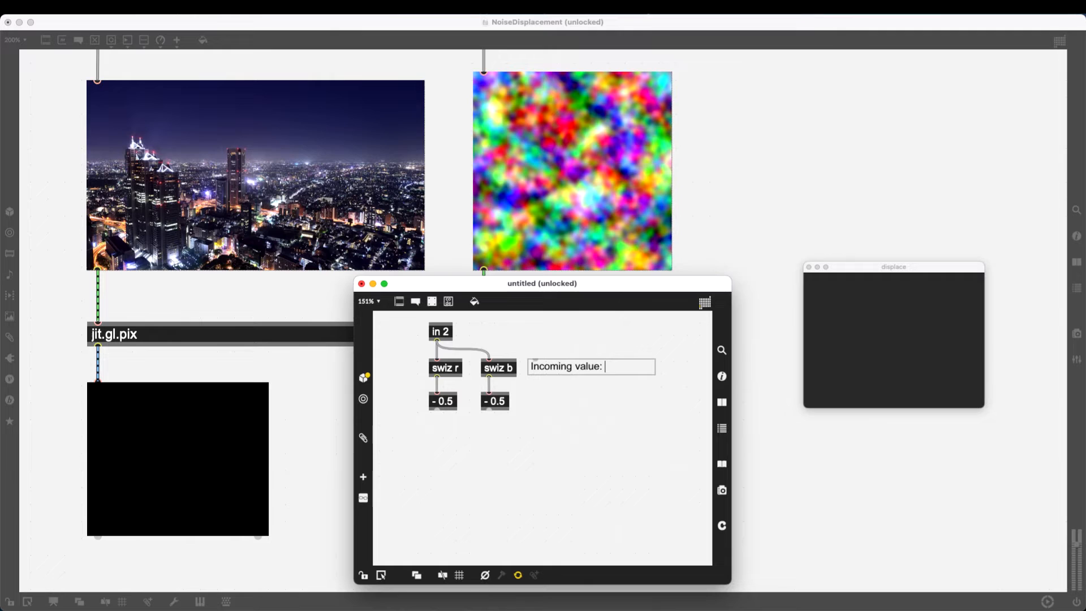
{"action": "type", "text": "0. - 1."}
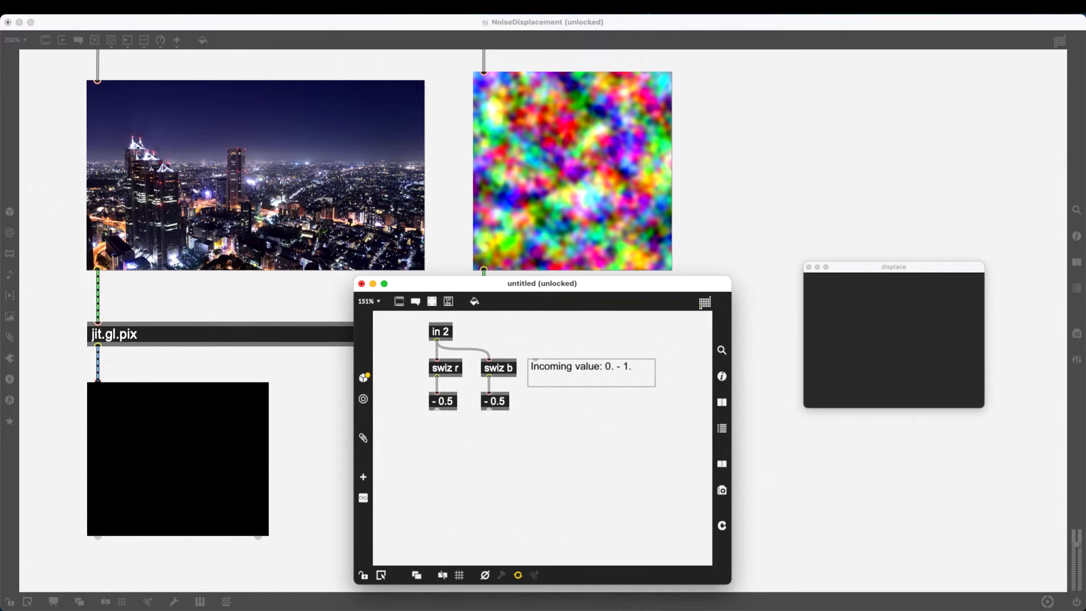
{"action": "left_click", "coordinate": [590, 380]}
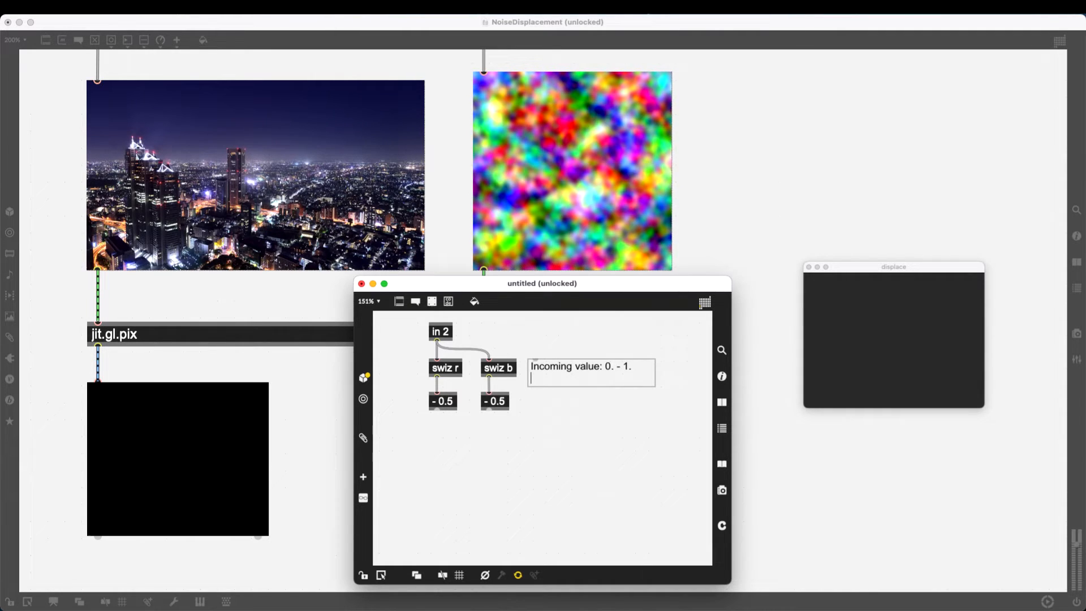
{"action": "type", "text": "- 0.5 ="}
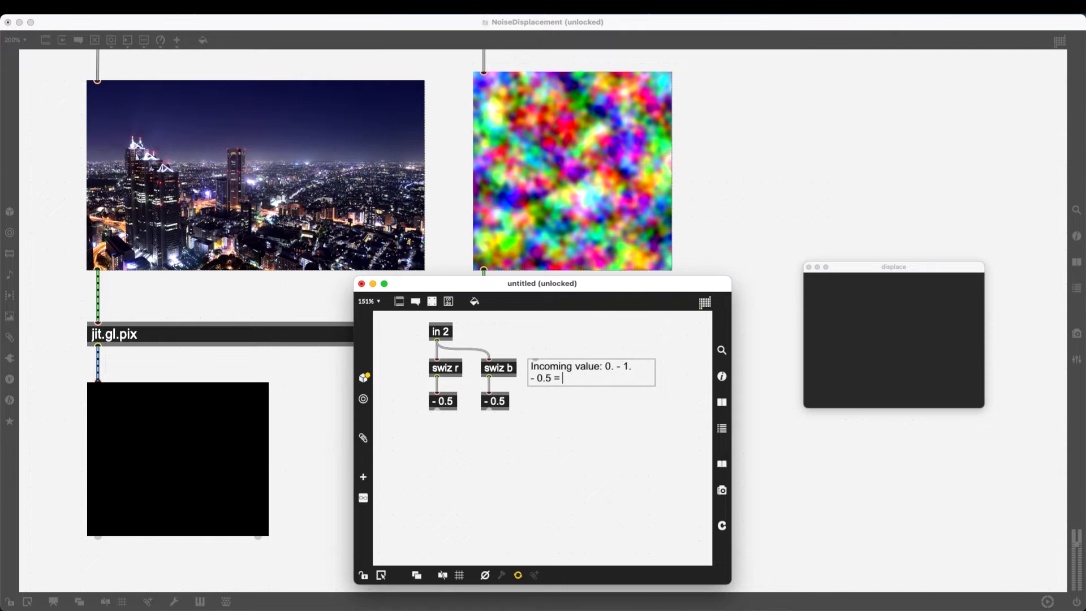
{"action": "type", "text": "-0.5 -"}
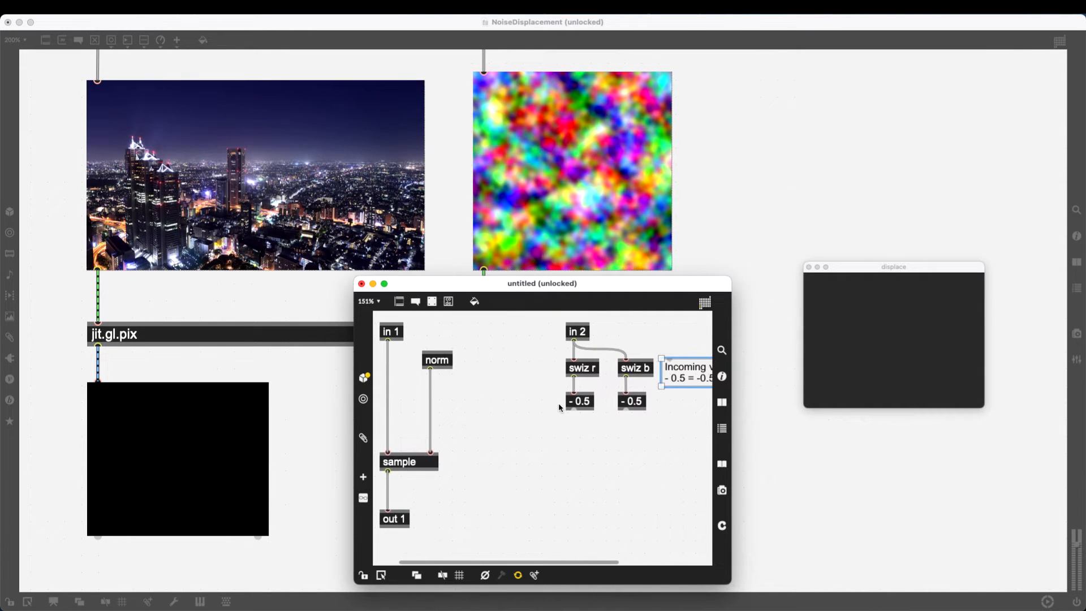
{"action": "mouse_move", "coordinate": [585, 415]}
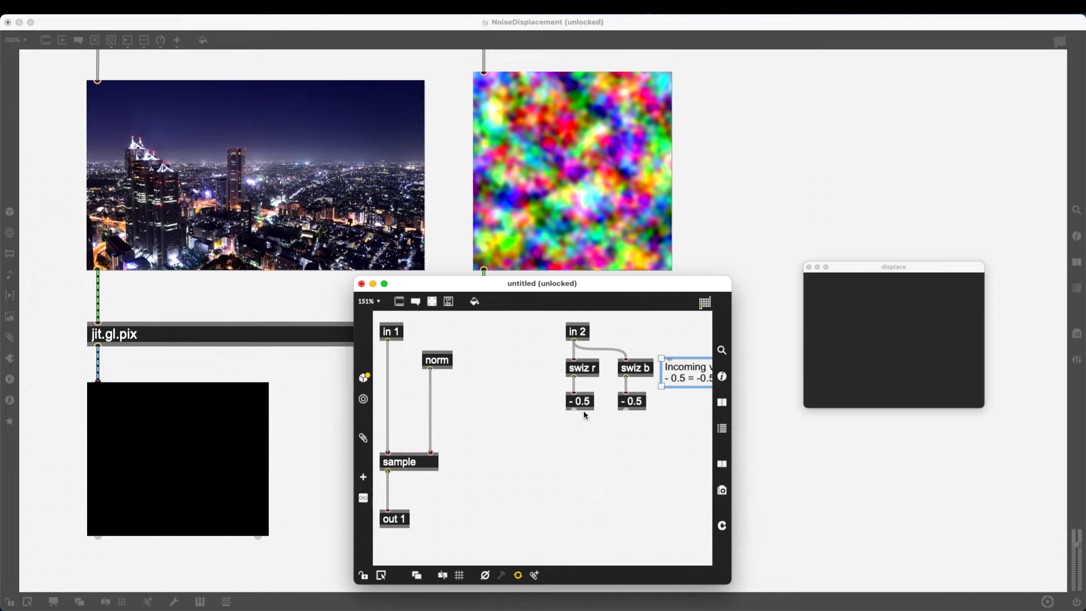
{"action": "mouse_move", "coordinate": [573, 367]}
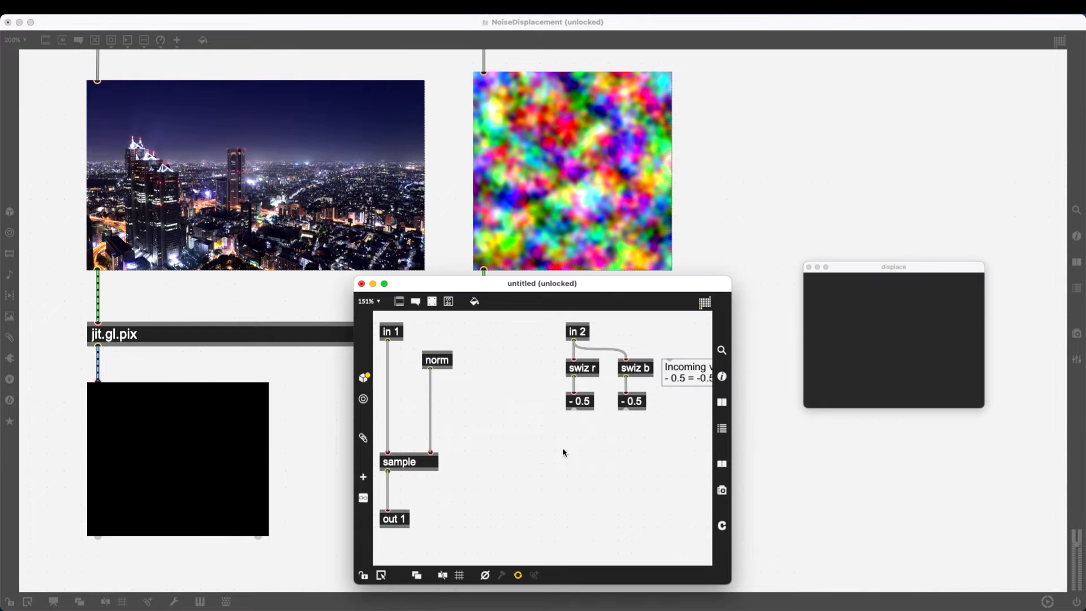
Step: Combine both shifted channels into a vec 0 0 offset added to norm before sample
{"action": "type", "text": "vec 0 0"}
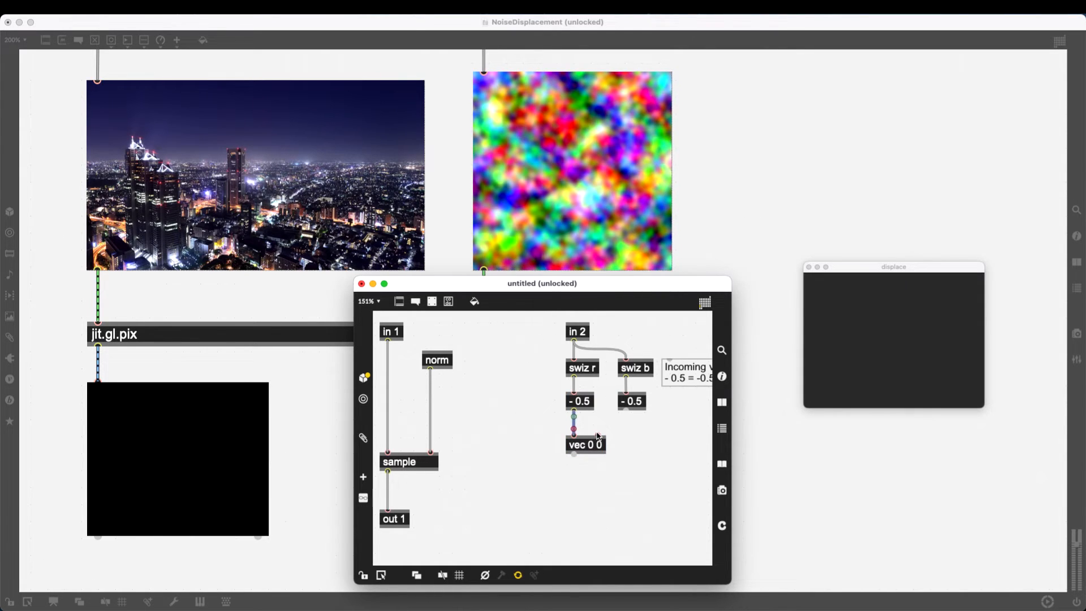
{"action": "left_click", "coordinate": [586, 444]}
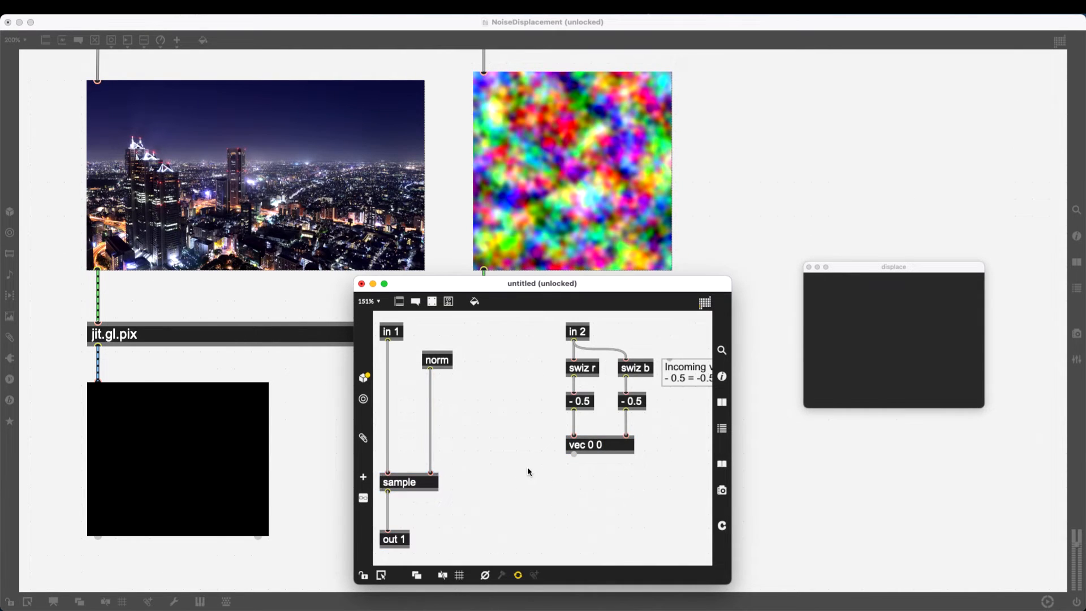
{"action": "left_click", "coordinate": [436, 360]}
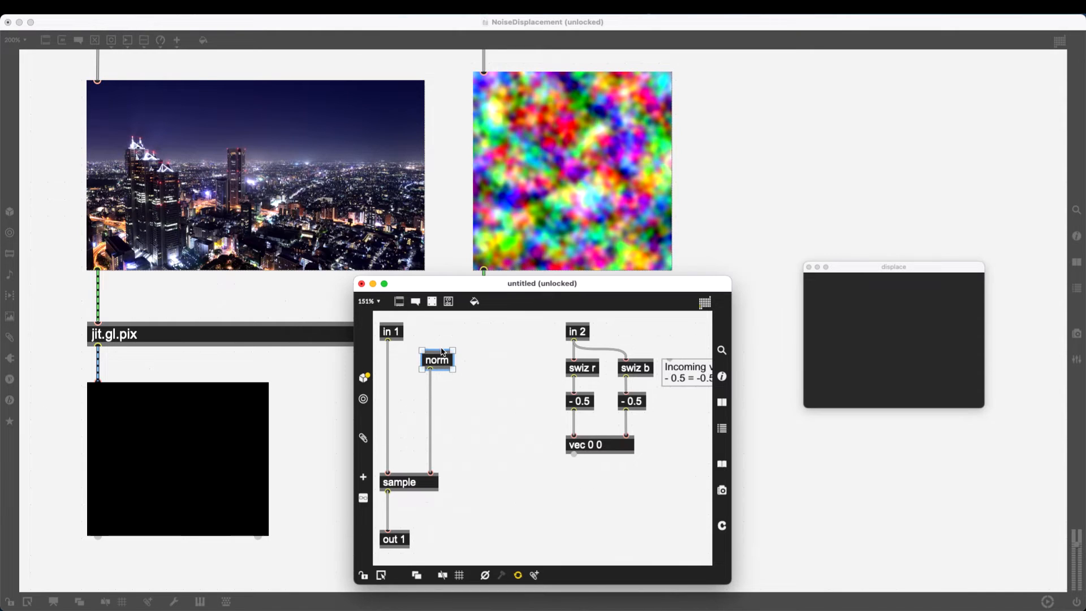
Step: Label the vector with an 'Offset vector' comment and close the pix code window
{"action": "left_click", "coordinate": [599, 444]}
{"action": "type", "text": "V"}
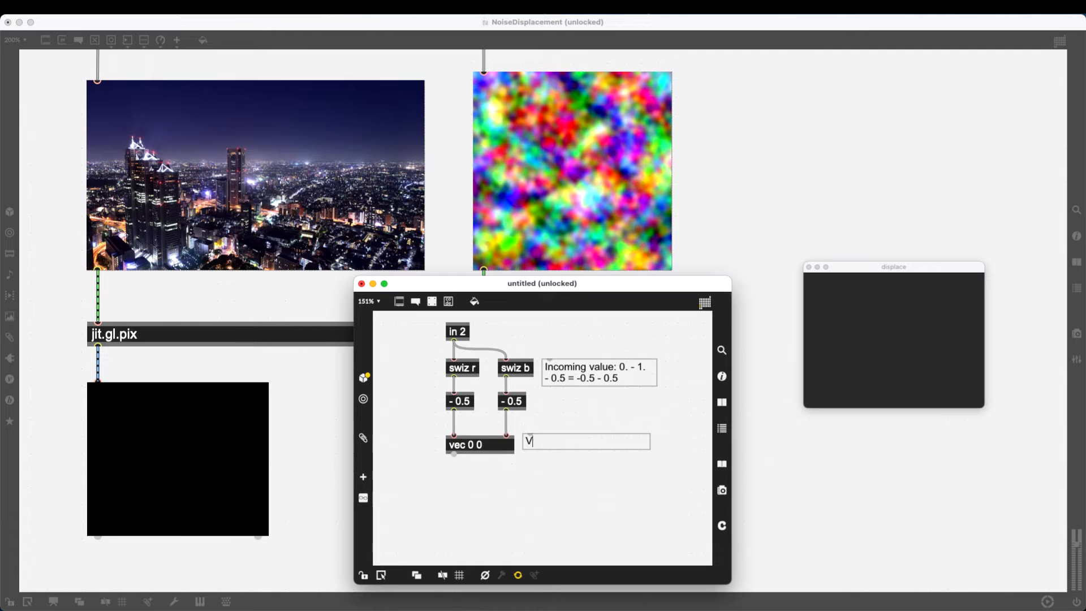
{"action": "type", "text": "Offset vector"}
{"action": "type", "text": "+"}
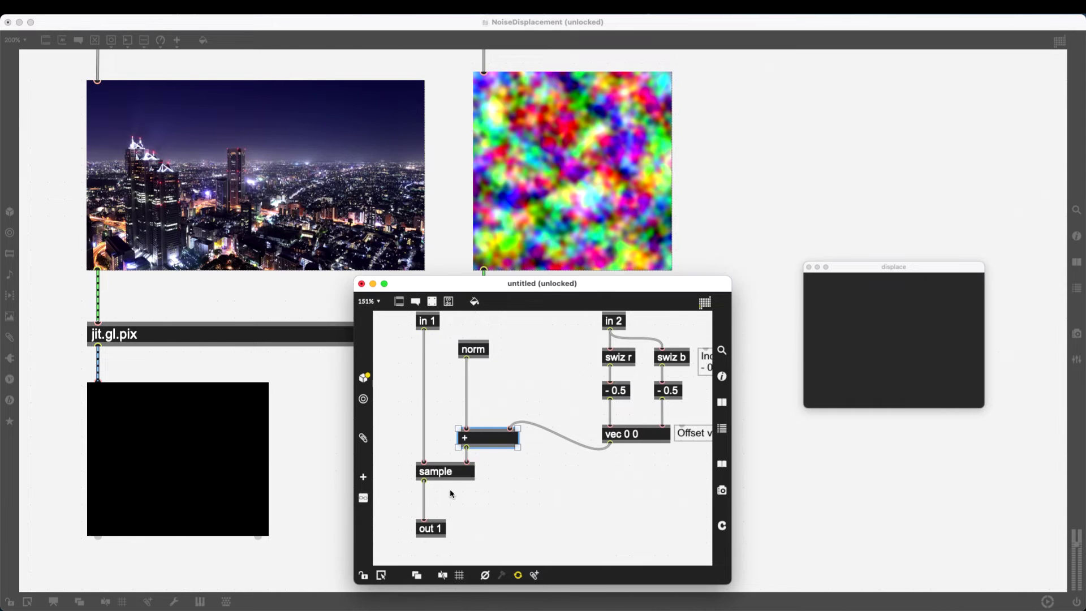
{"action": "mouse_move", "coordinate": [463, 478]}
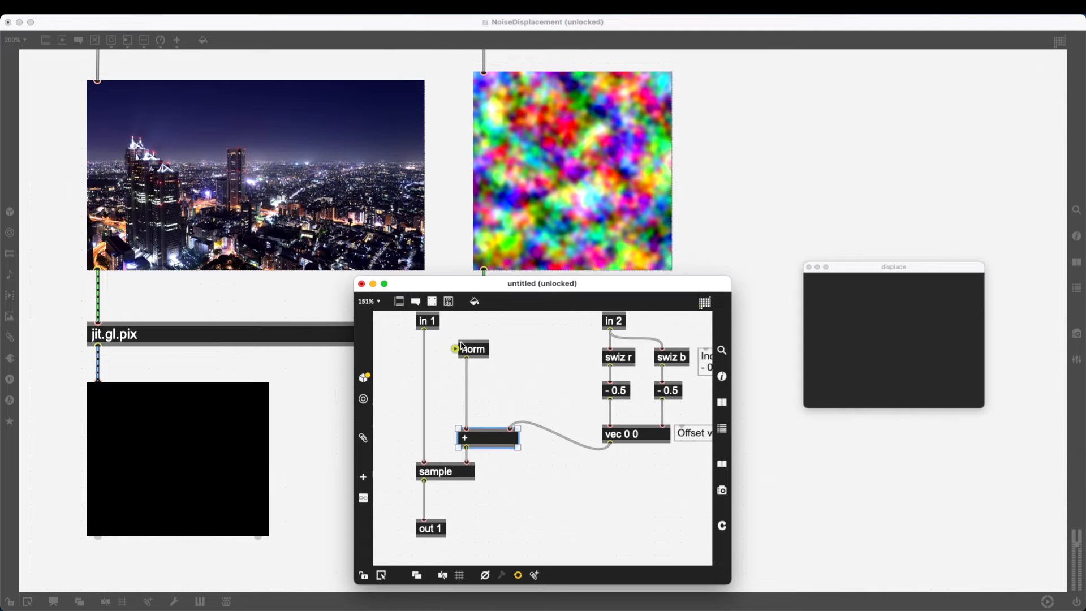
{"action": "left_click", "coordinate": [362, 283]}
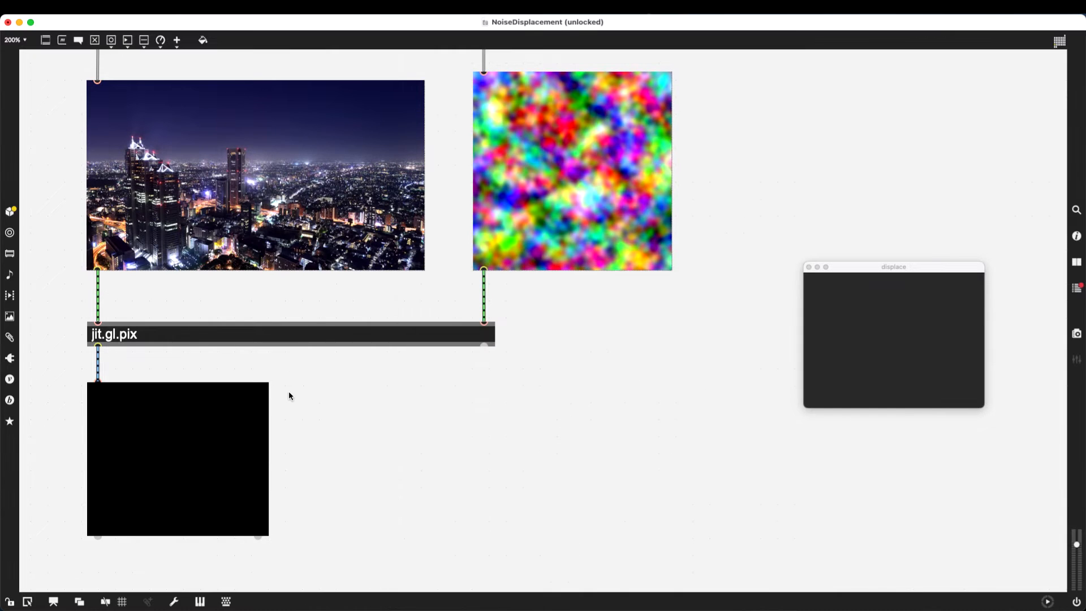
Step: Zoom the patcher, enlarge the jit.gl.pix preview, and refresh it to show the warped city
{"action": "scroll", "scroll_direction": "up", "scroll_amount": 3}
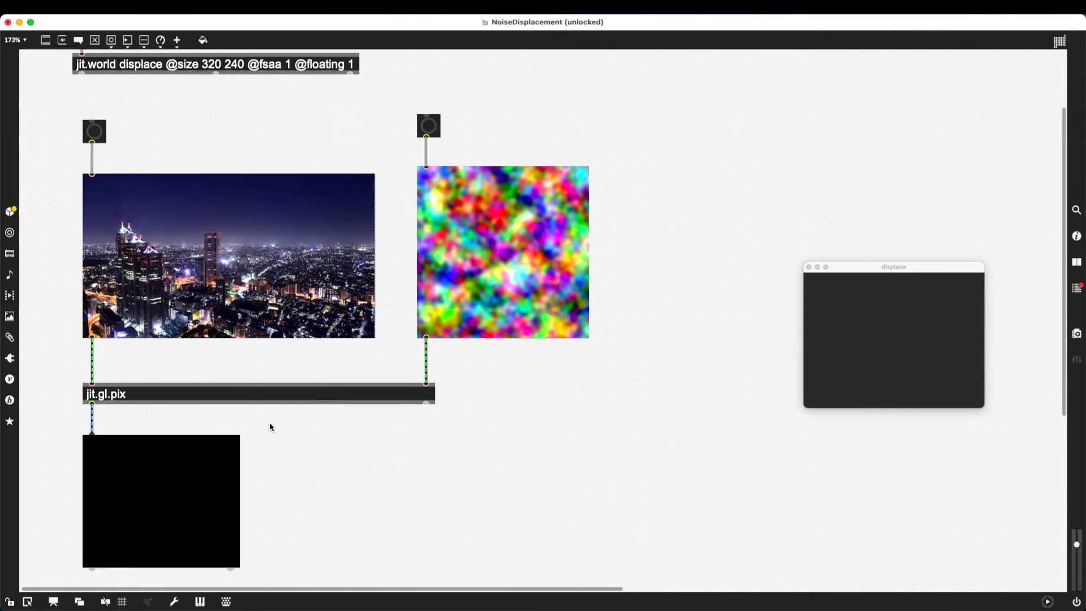
{"action": "scroll", "scroll_direction": "down", "scroll_amount": 3}
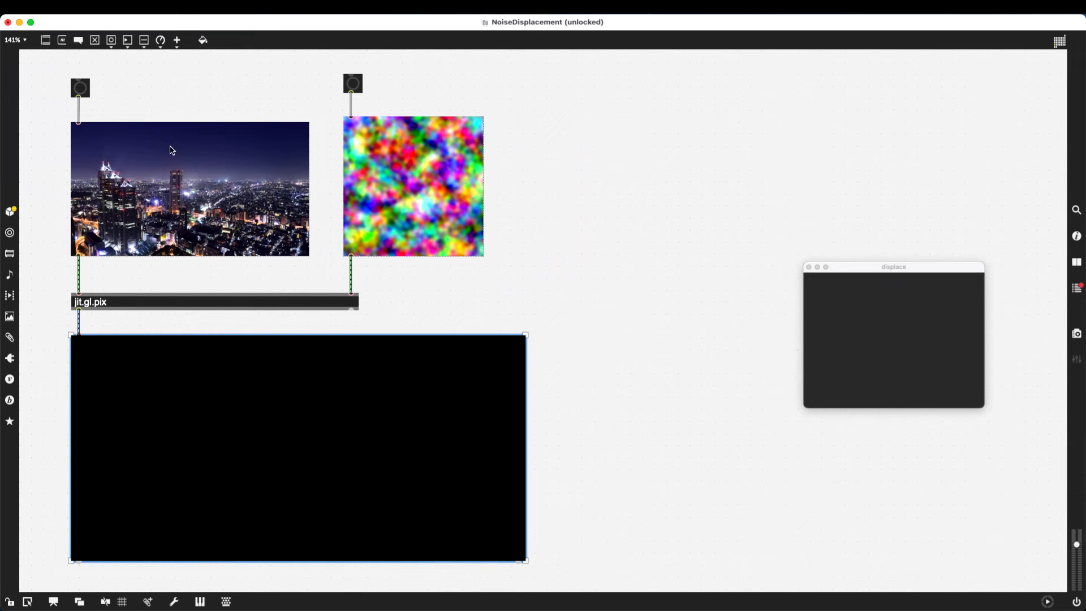
{"action": "left_click", "coordinate": [80, 89]}
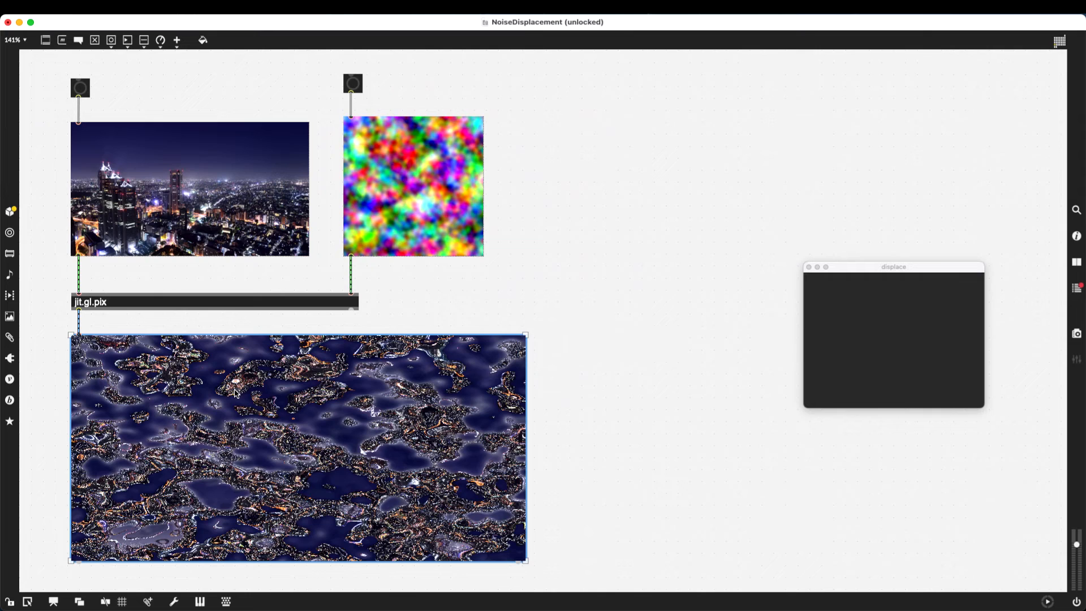
{"action": "mouse_move", "coordinate": [86, 90]}
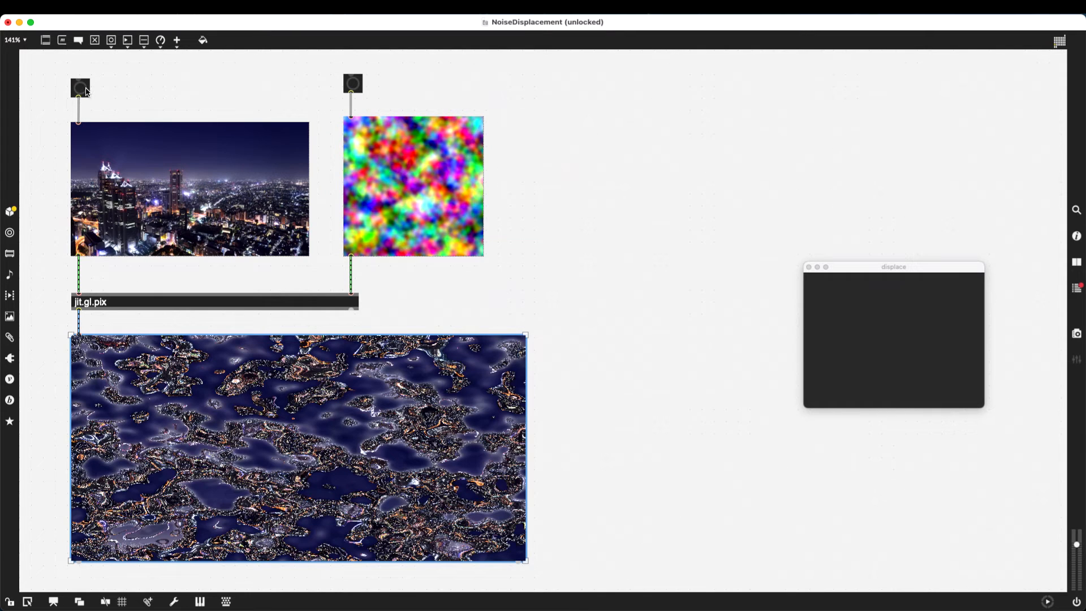
{"action": "mouse_move", "coordinate": [164, 398]}
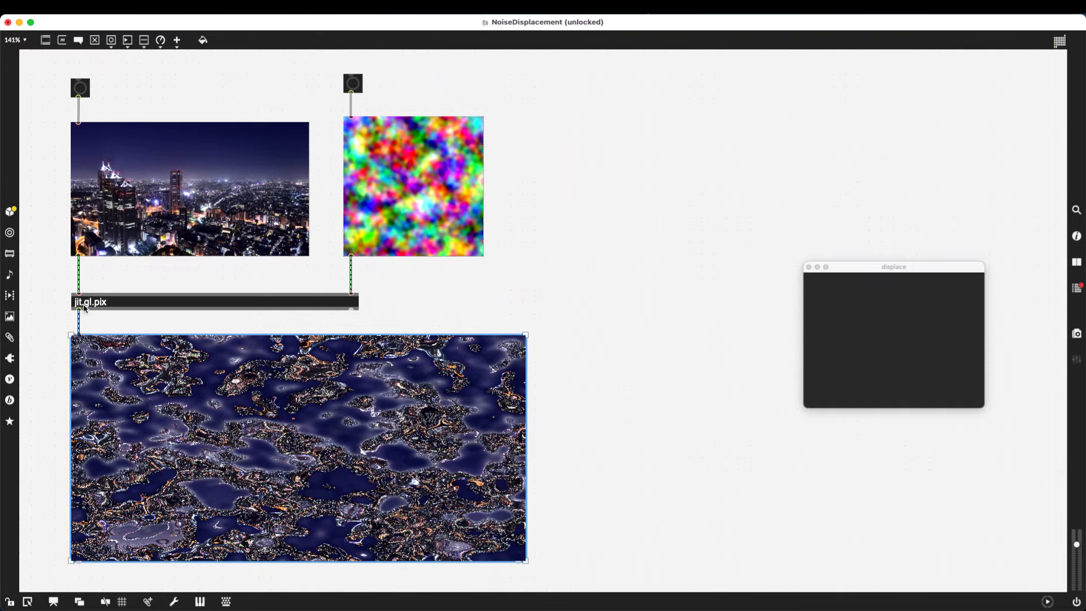
{"action": "mouse_move", "coordinate": [389, 203]}
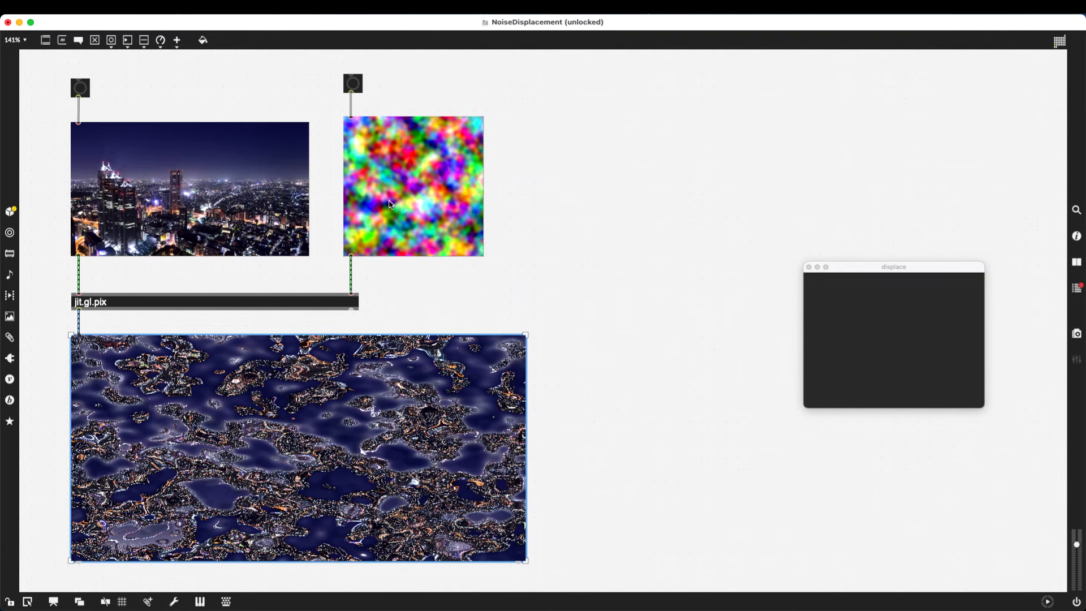
{"action": "mouse_move", "coordinate": [132, 308]}
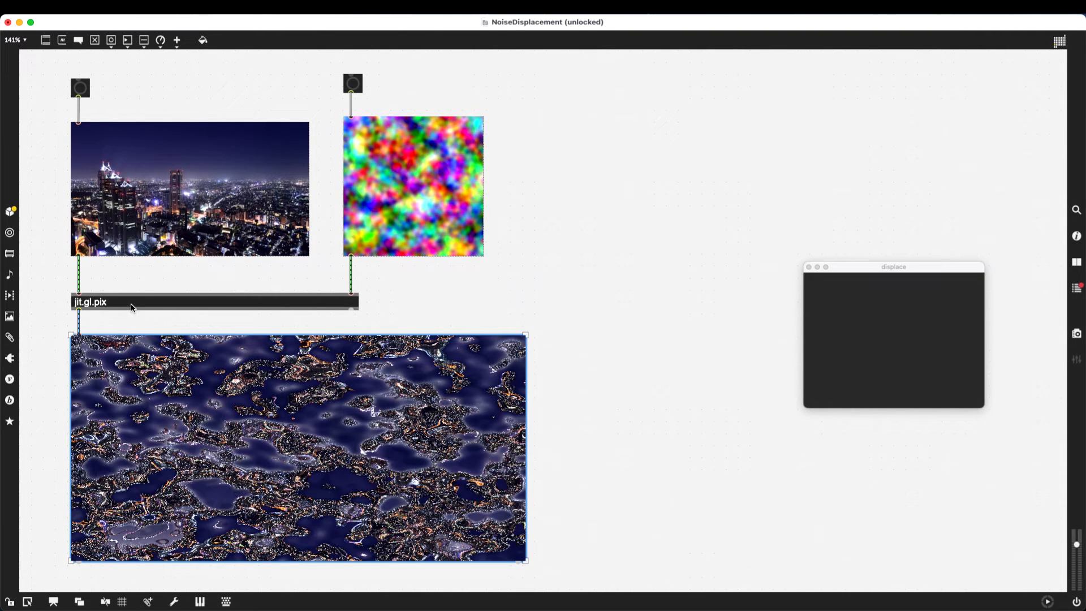
{"action": "mouse_move", "coordinate": [121, 319]}
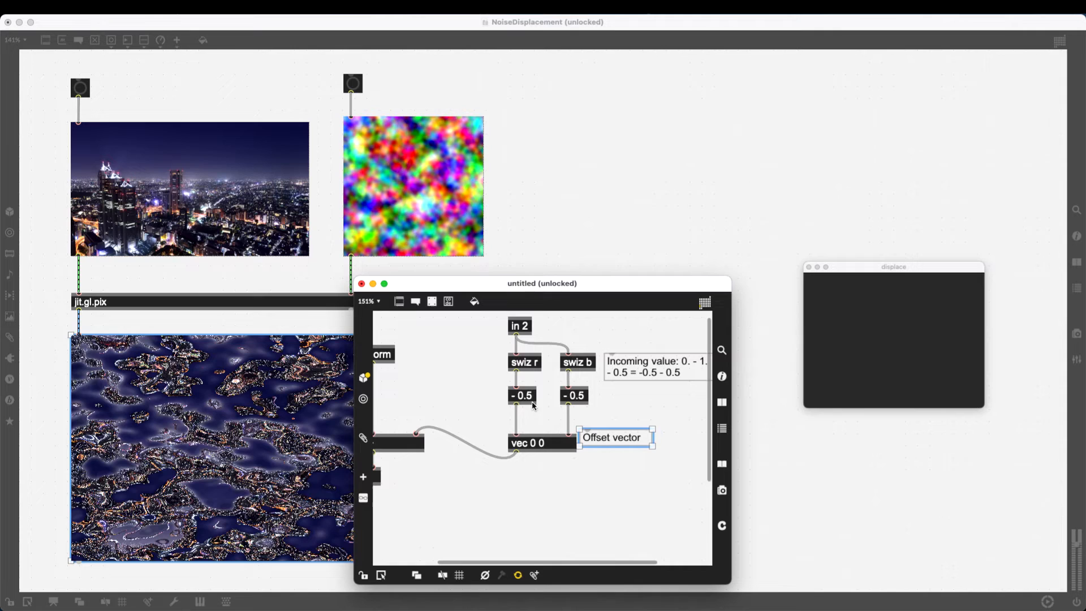
{"action": "mouse_move", "coordinate": [547, 421]}
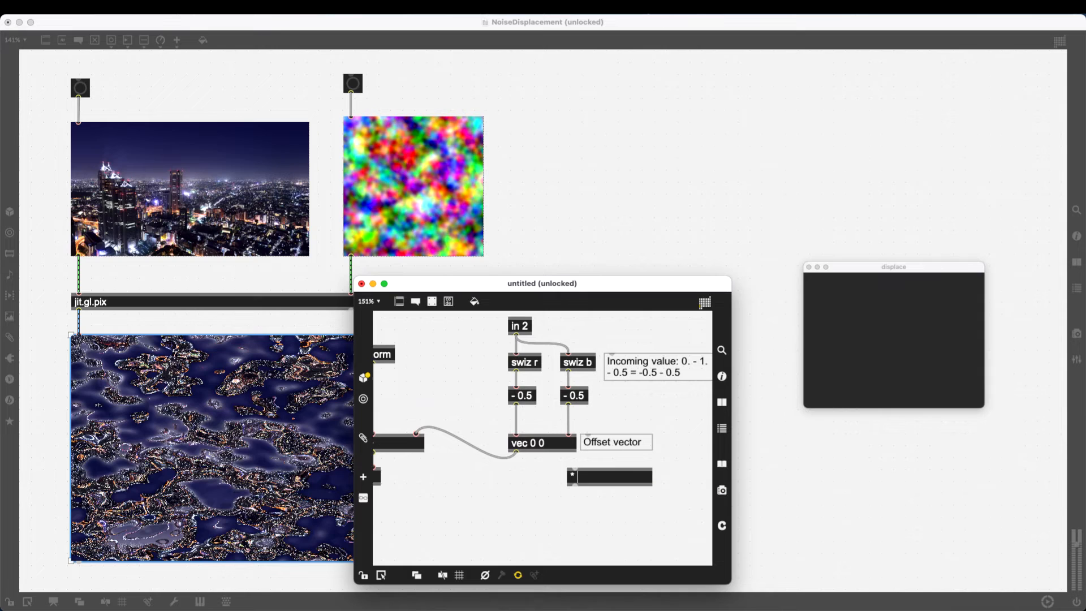
Step: Insert * 0.1 after each - 0.5 for red and blue, then close the code window
{"action": "type", "text": "0.1"}
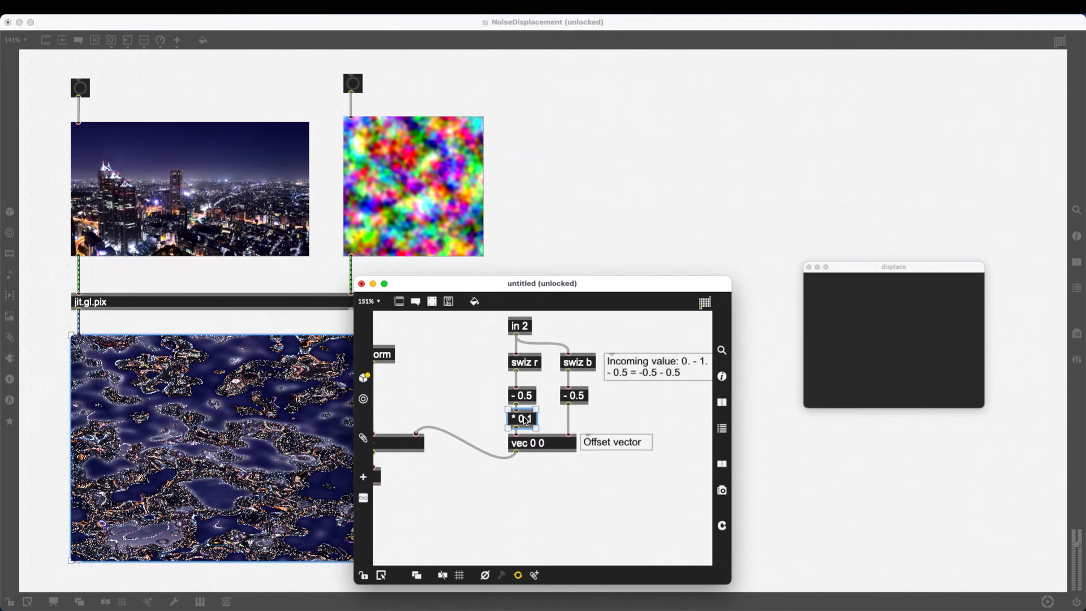
{"action": "left_click", "coordinate": [573, 418]}
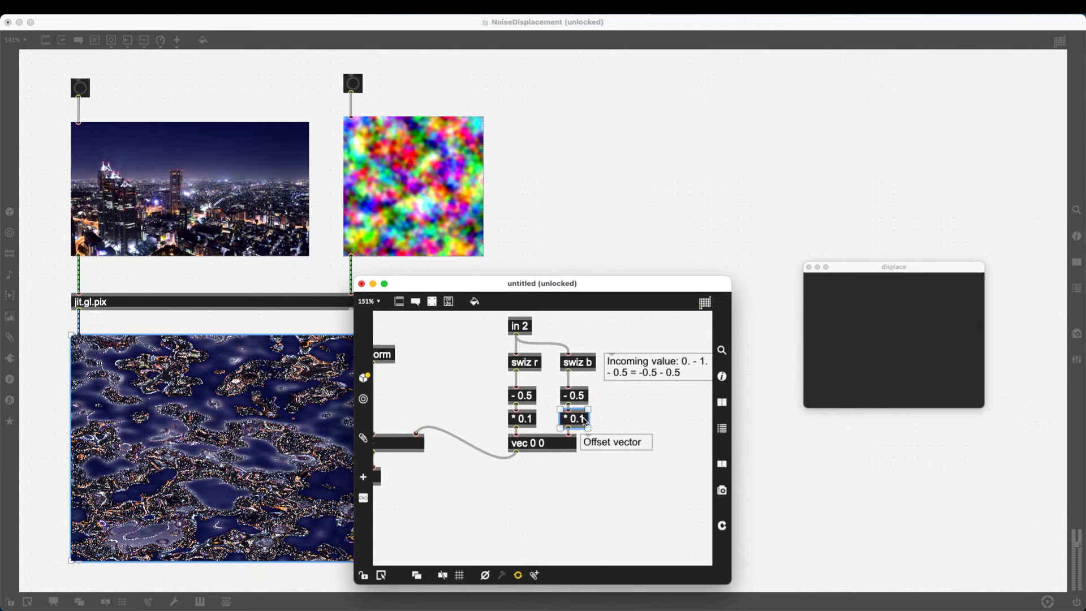
{"action": "mouse_move", "coordinate": [524, 475]}
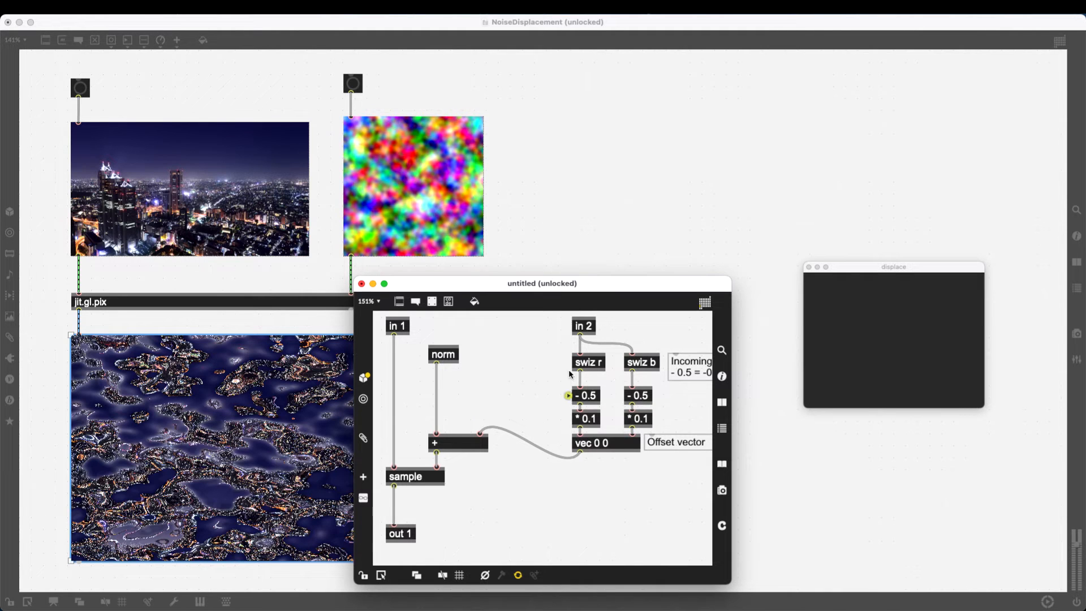
{"action": "left_click", "coordinate": [361, 283]}
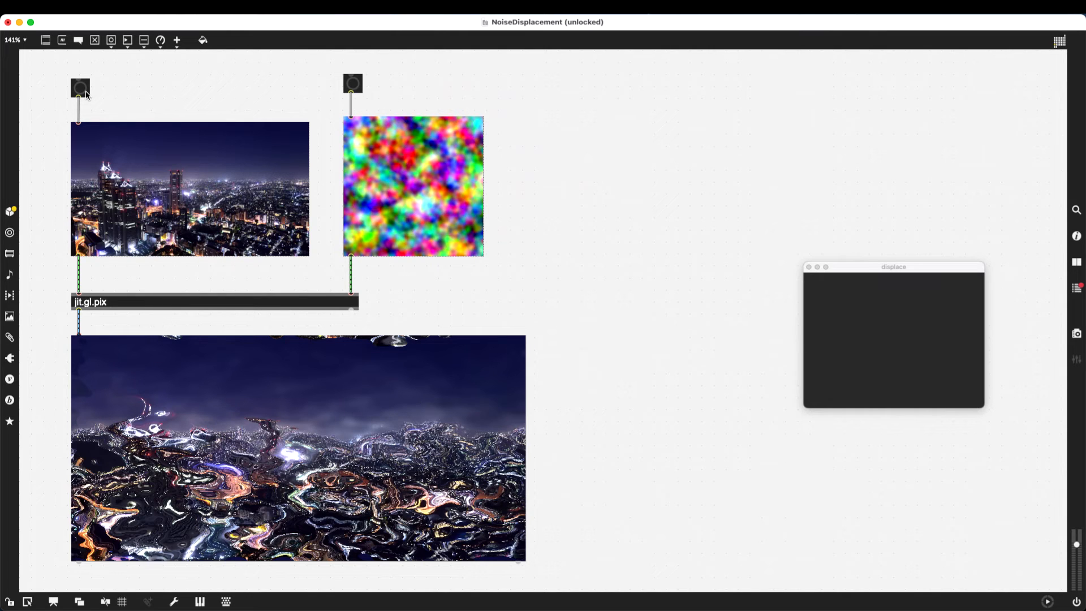
{"action": "mouse_move", "coordinate": [315, 397]}
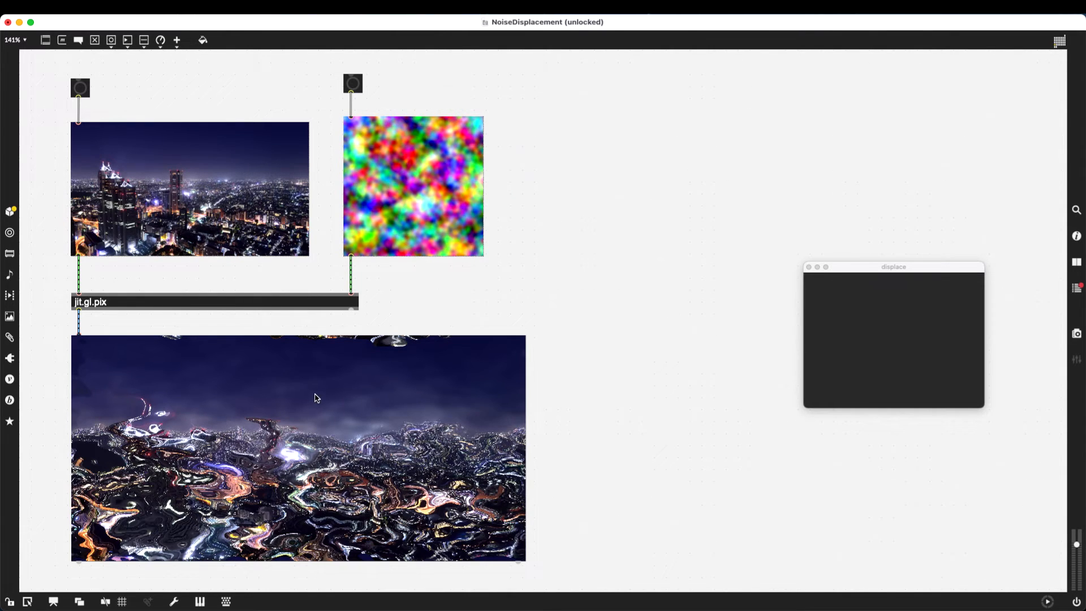
{"action": "mouse_move", "coordinate": [290, 478]}
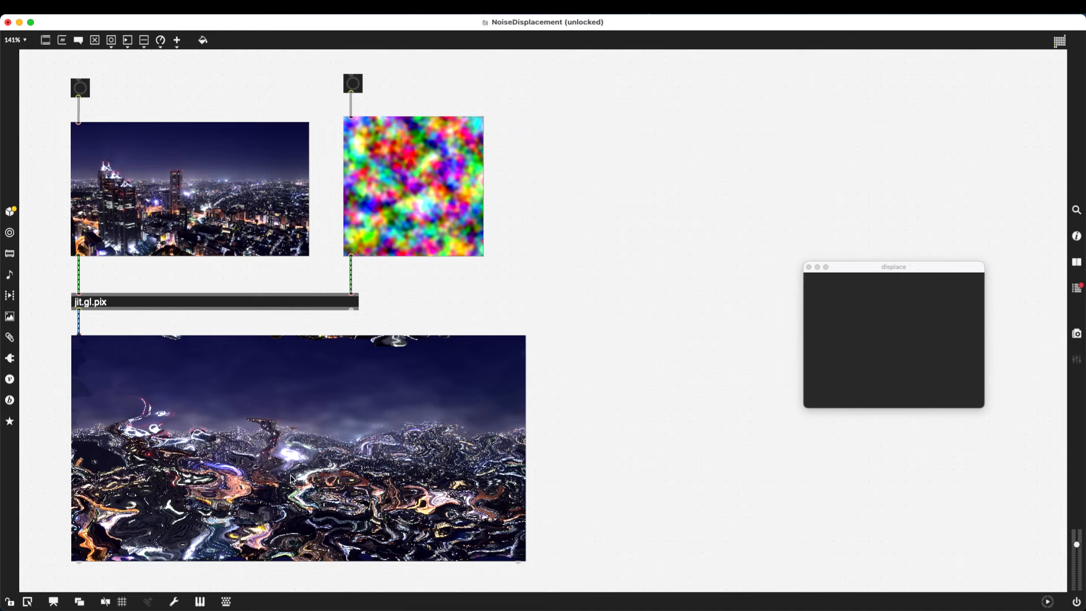
{"action": "mouse_move", "coordinate": [109, 141]}
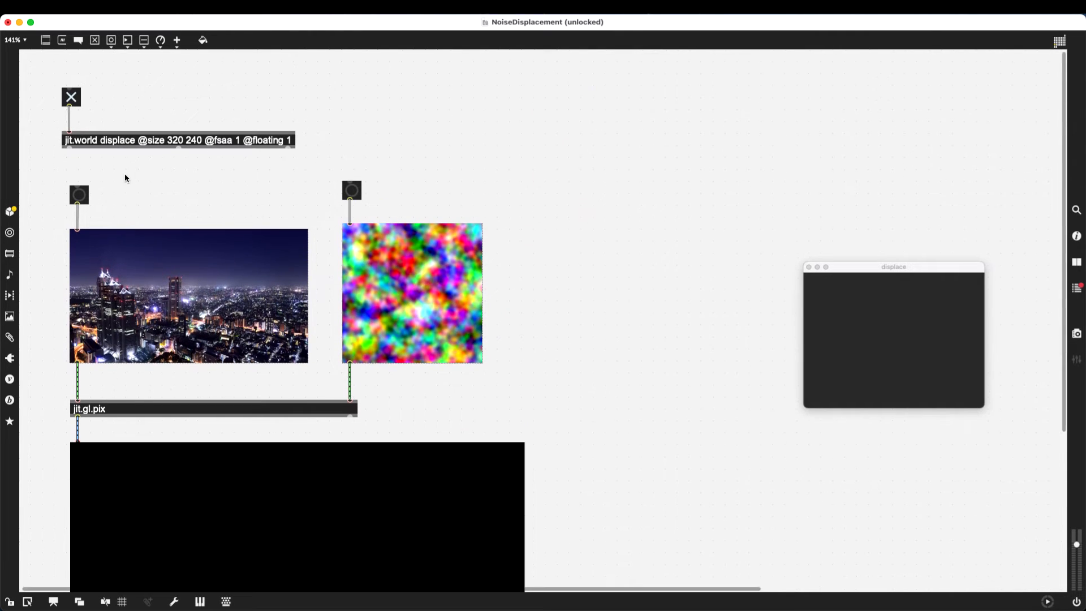
{"action": "left_click", "coordinate": [78, 194]}
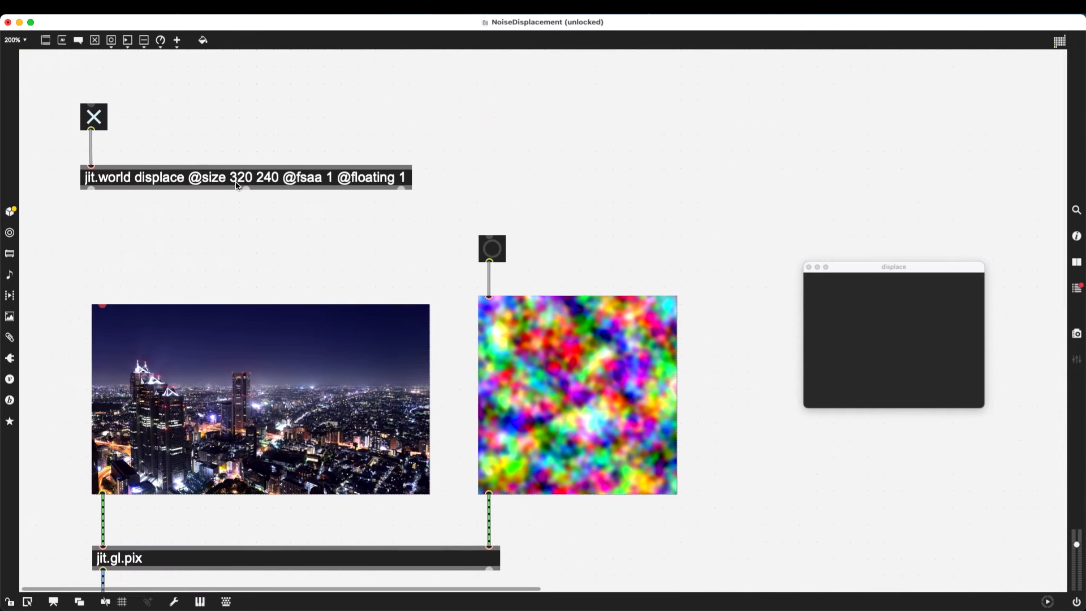
{"action": "mouse_move", "coordinate": [244, 191]}
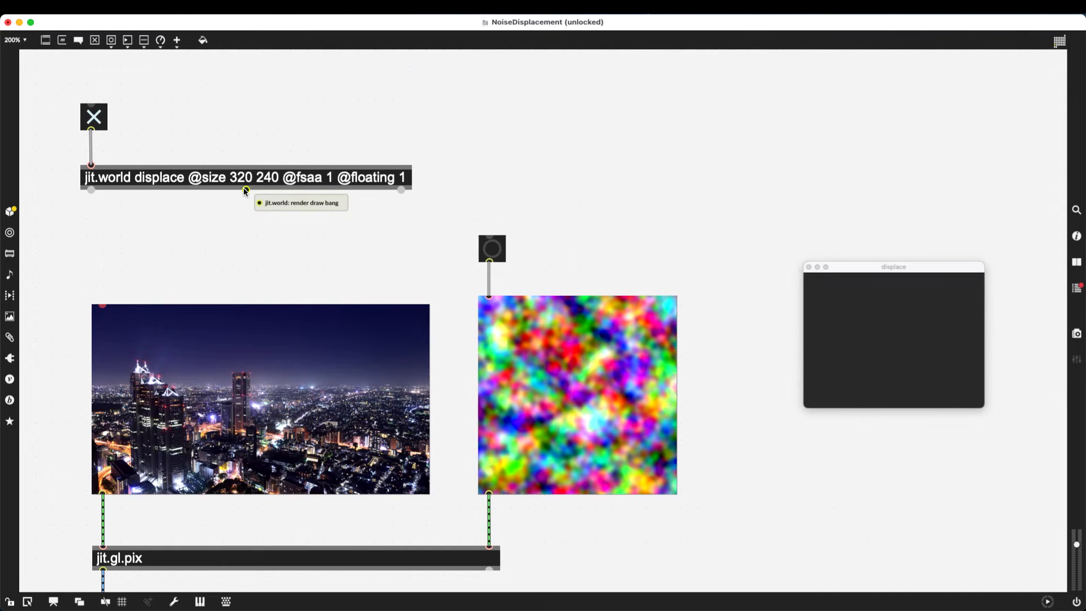
{"action": "left_click_drag", "start_coordinate": [246, 189], "coordinate": [133, 259]}
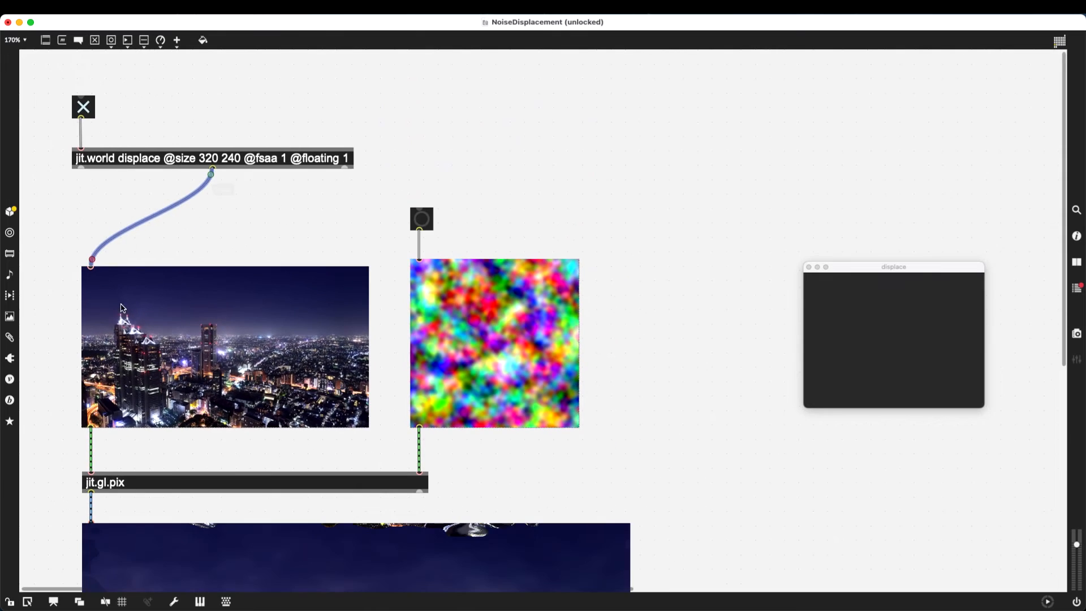
{"action": "scroll", "scroll_direction": "down", "scroll_amount": 3}
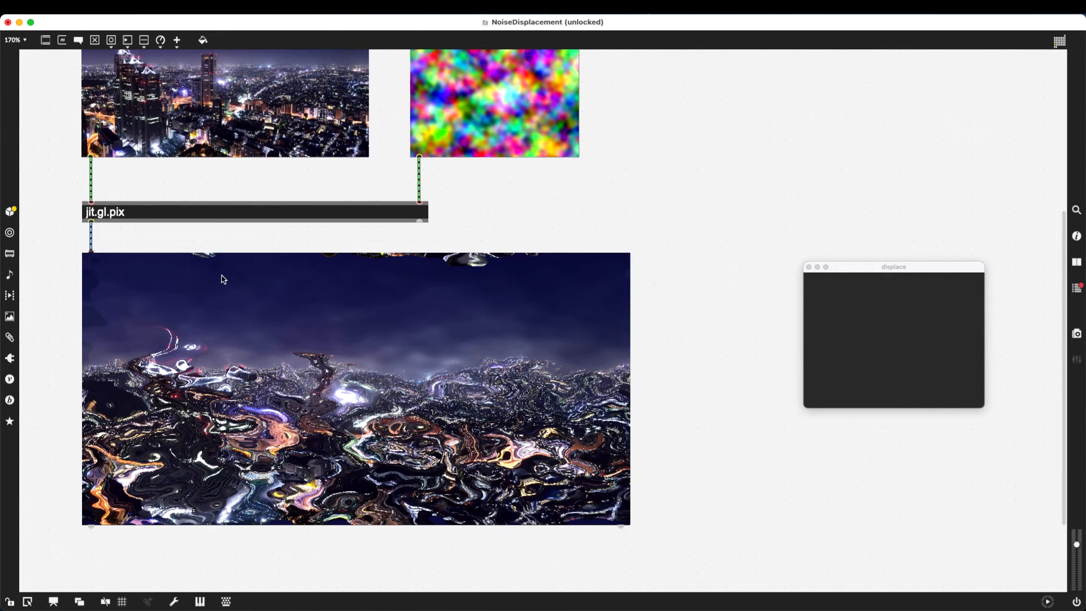
{"action": "mouse_move", "coordinate": [235, 401]}
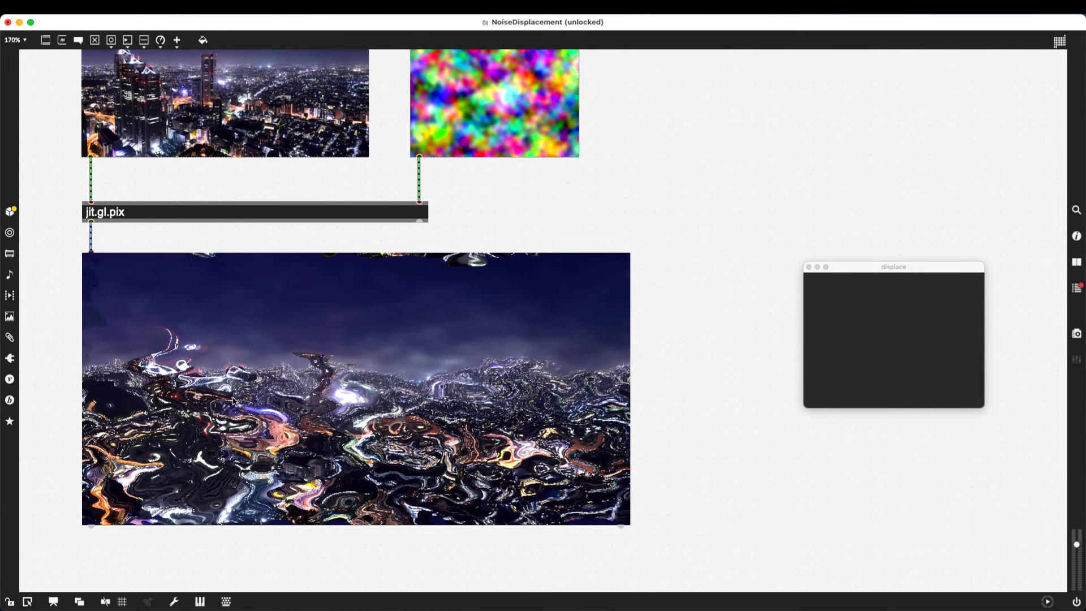
{"action": "mouse_move", "coordinate": [417, 343]}
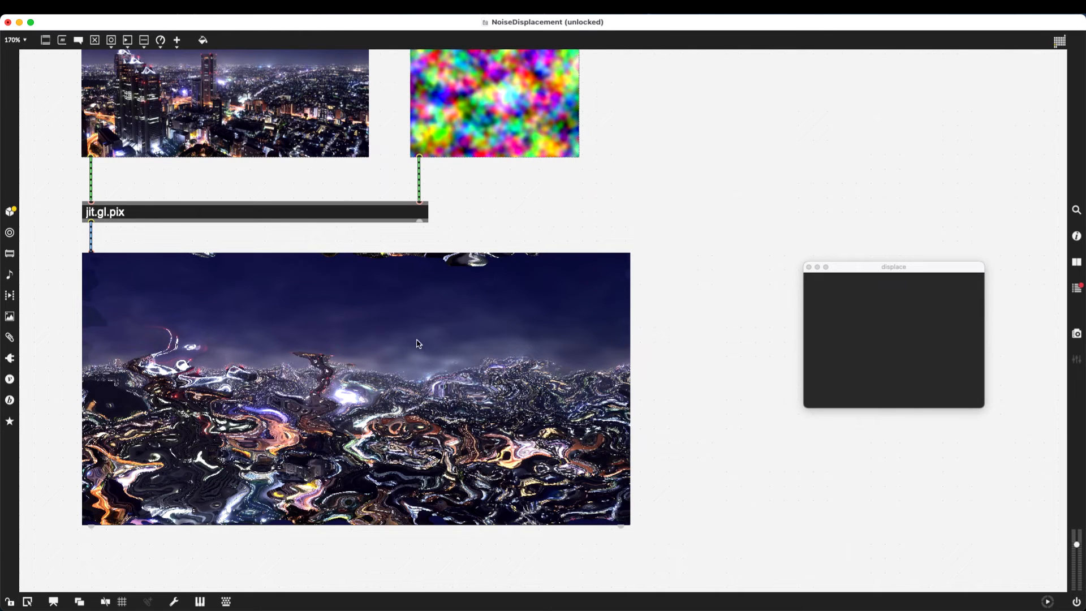
{"action": "mouse_move", "coordinate": [157, 220]}
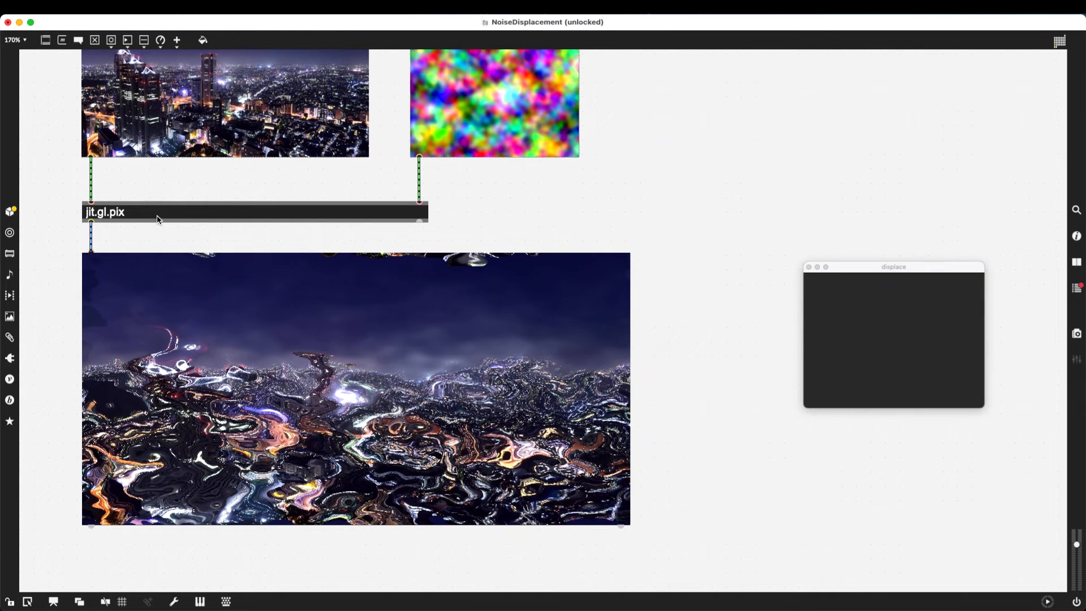
{"action": "mouse_move", "coordinate": [187, 256]}
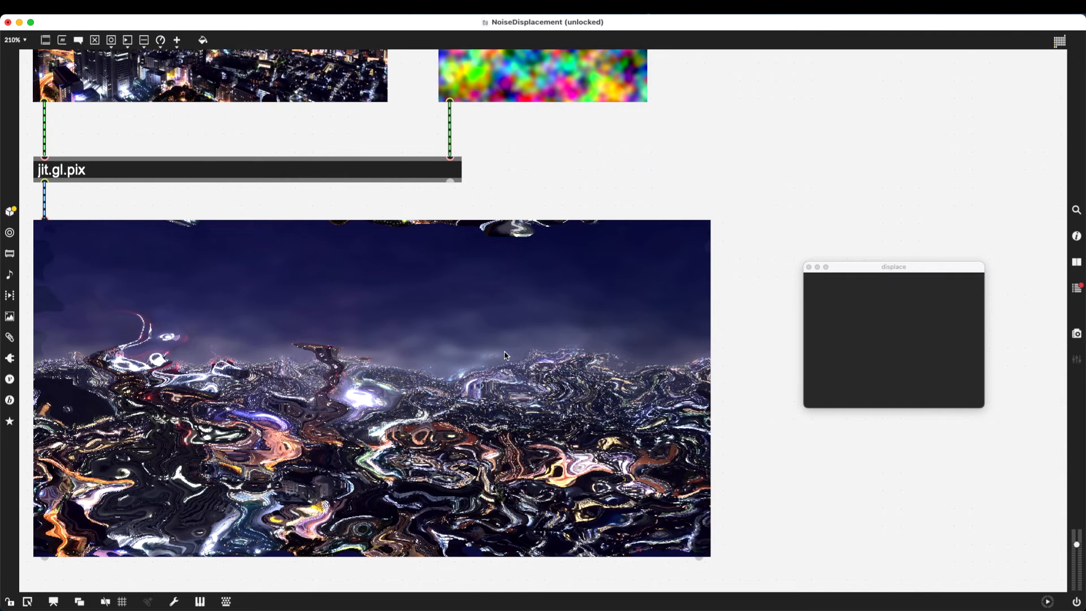
{"action": "mouse_move", "coordinate": [392, 168]}
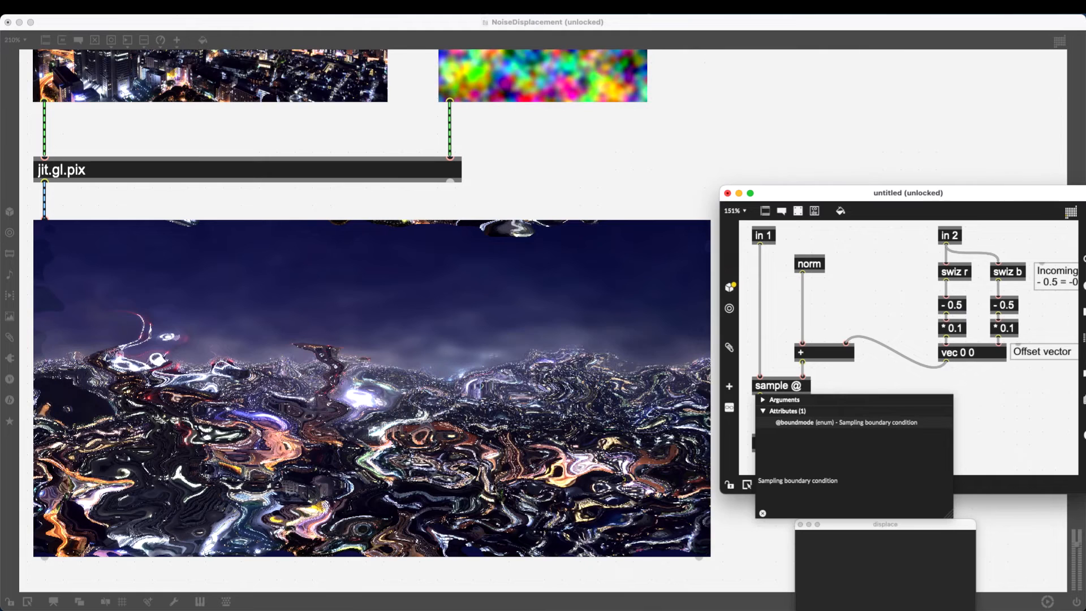
{"action": "type", "text": "boundmode"}
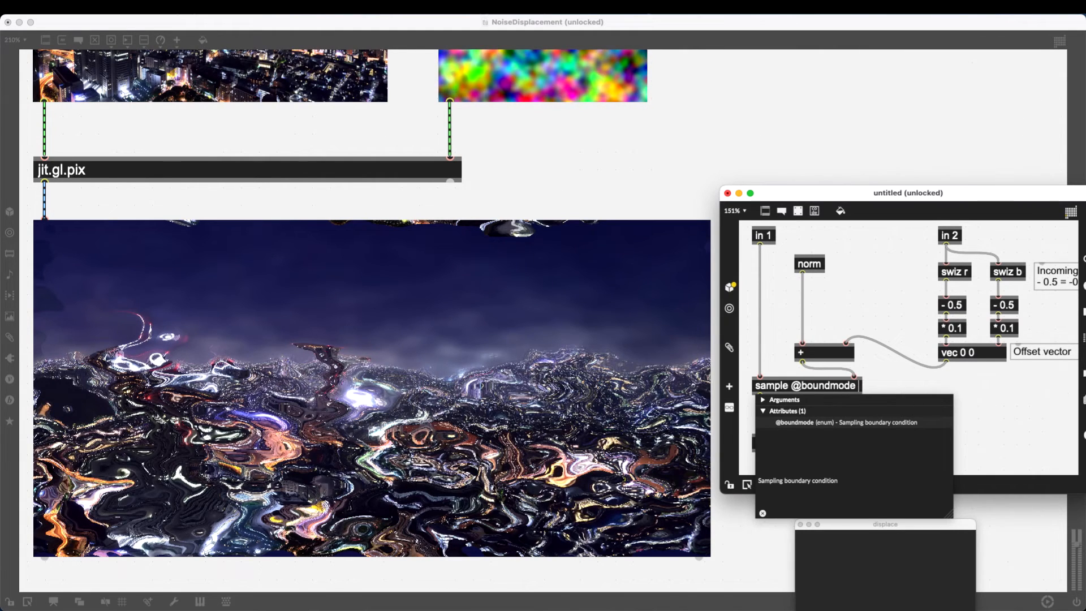
{"action": "type", "text": "clamp"}
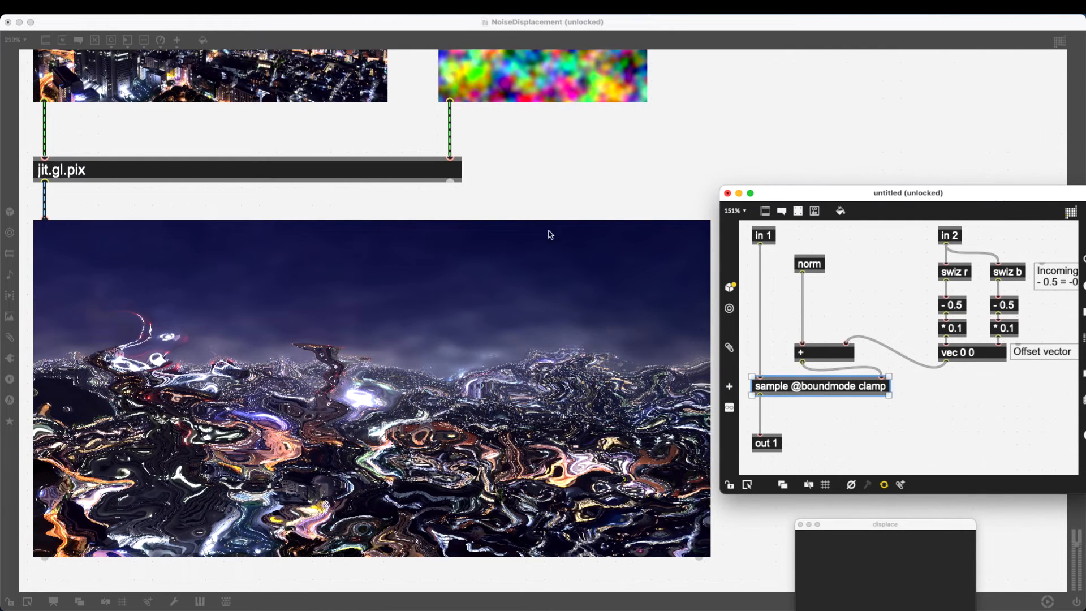
{"action": "mouse_move", "coordinate": [517, 315]}
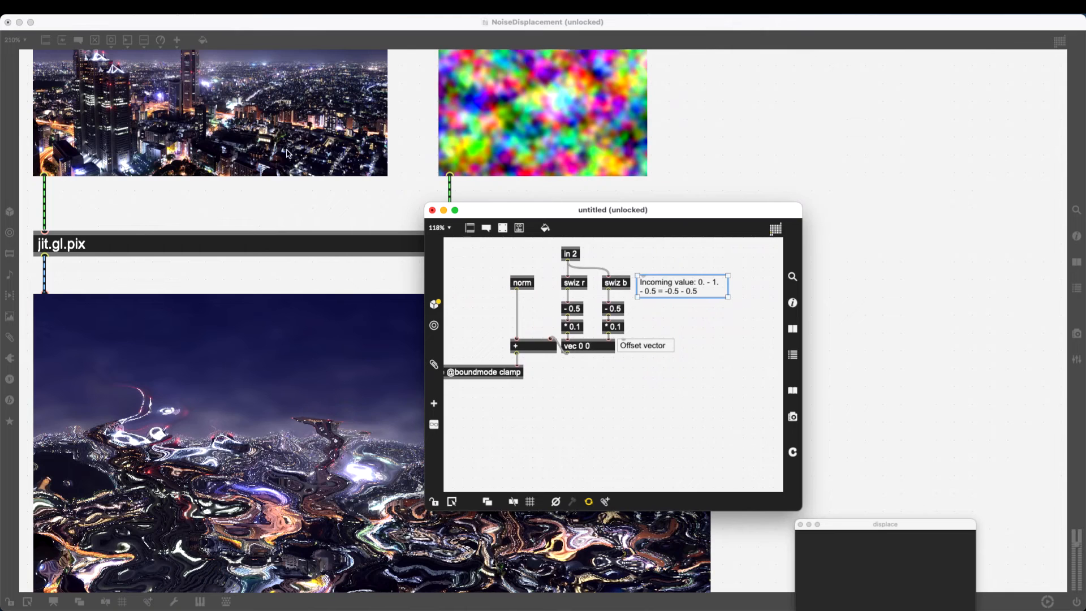
{"action": "mouse_move", "coordinate": [648, 258]}
{"action": "type", "text": "param"}
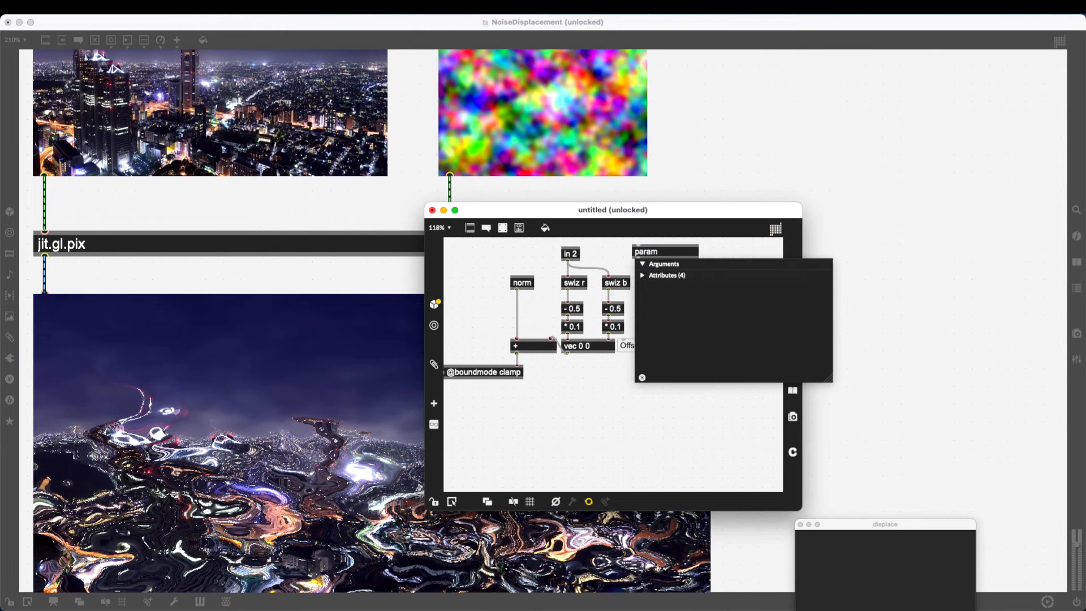
Step: Create 'param Scale 0.1', change both * 0.1 multipliers to * Scale, and close the subpatch
{"action": "type", "text": "Sc"}
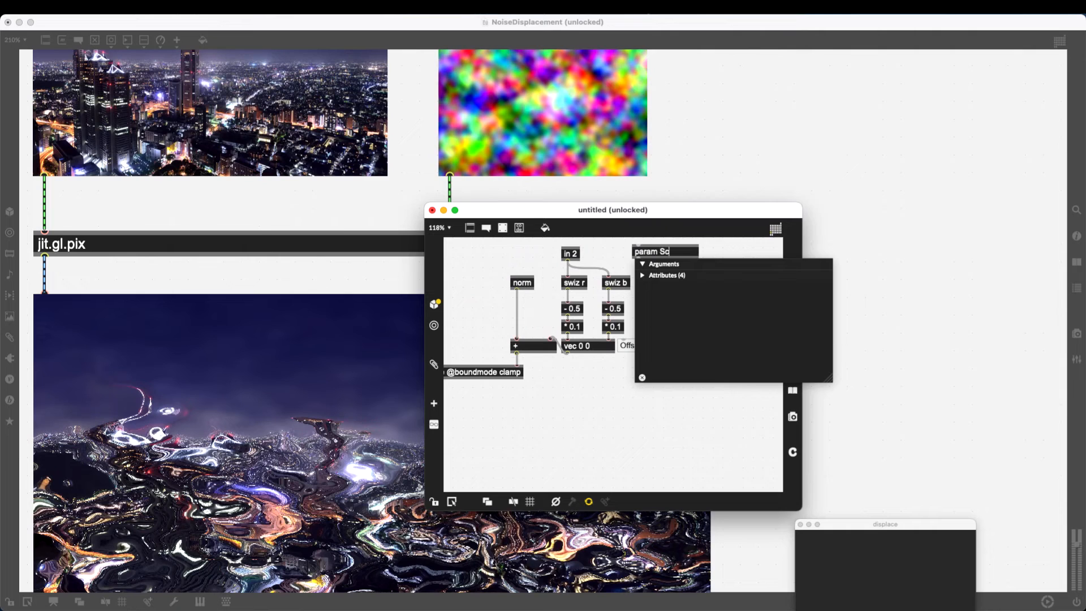
{"action": "type", "text": "ale"}
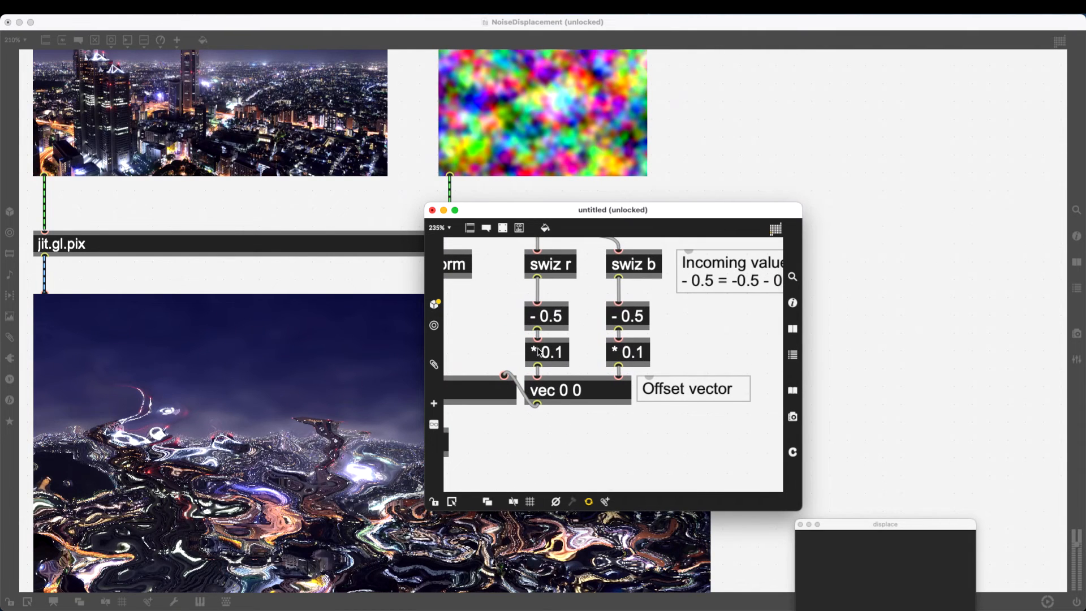
{"action": "left_click", "coordinate": [546, 352]}
{"action": "type", "text": "* Scale"}
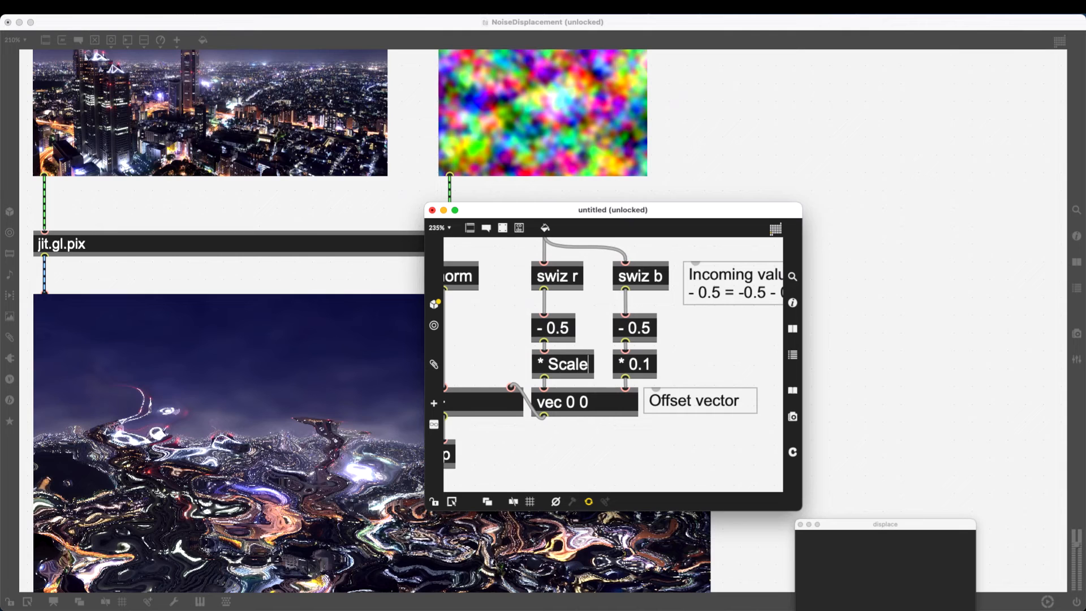
{"action": "left_click", "coordinate": [563, 364]}
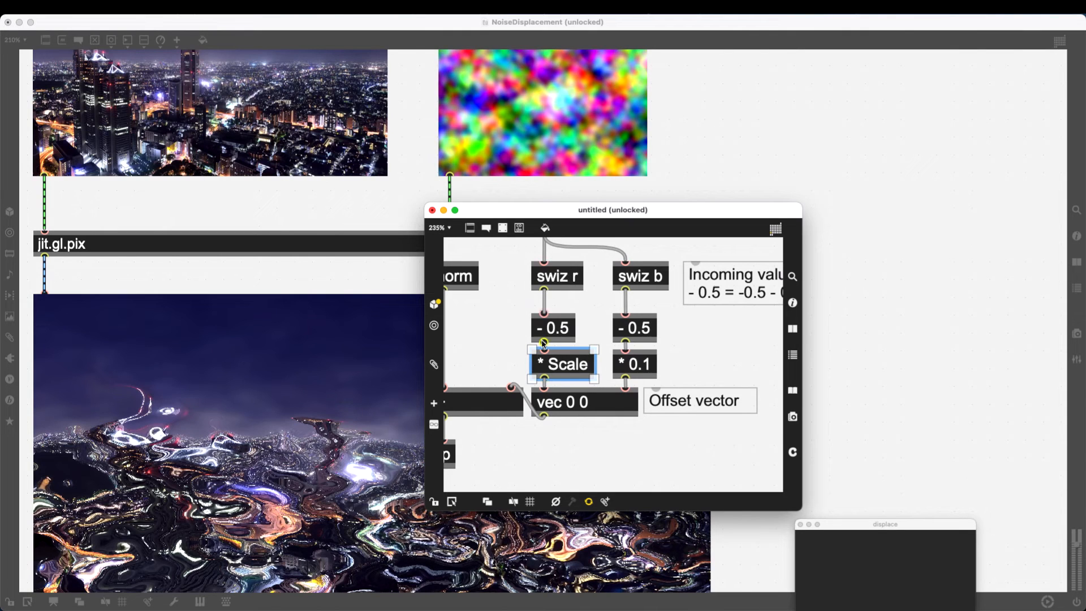
{"action": "double_click", "coordinate": [635, 364]}
{"action": "type", "text": "* Scale"}
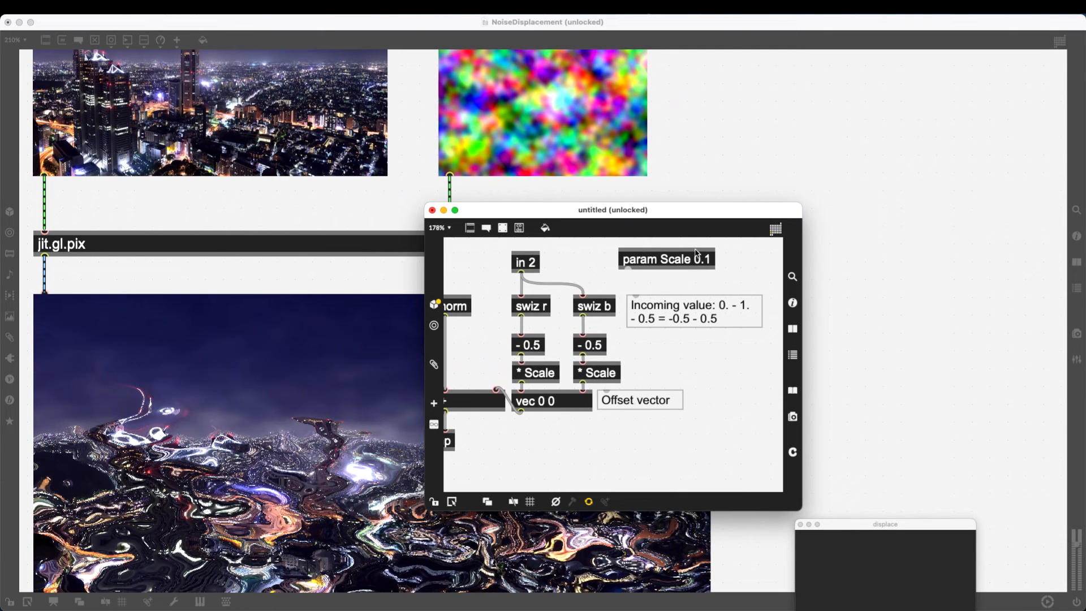
{"action": "mouse_move", "coordinate": [696, 258]}
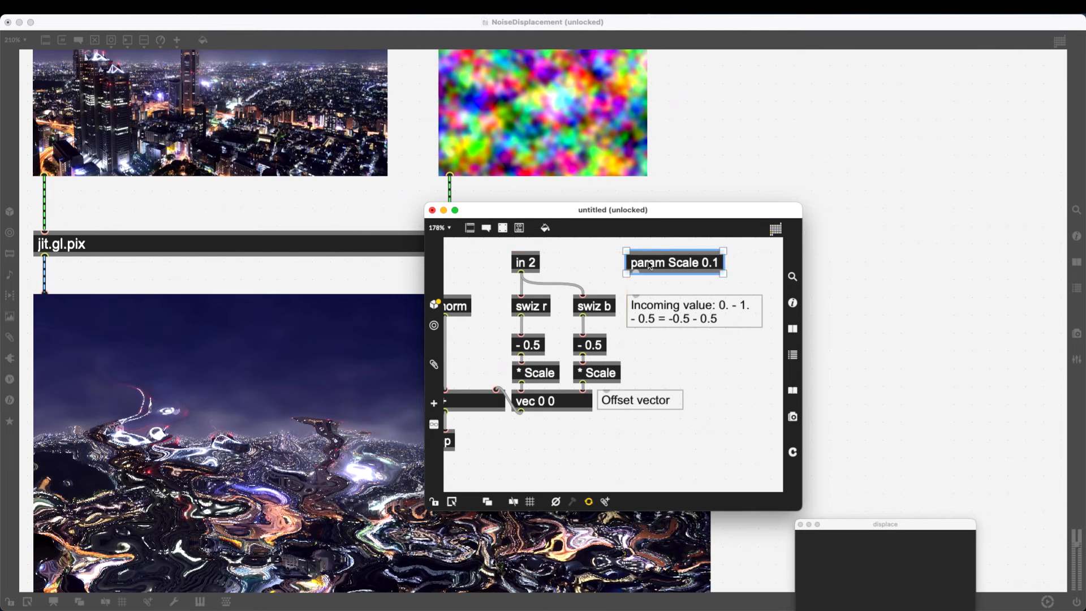
{"action": "mouse_move", "coordinate": [533, 365]}
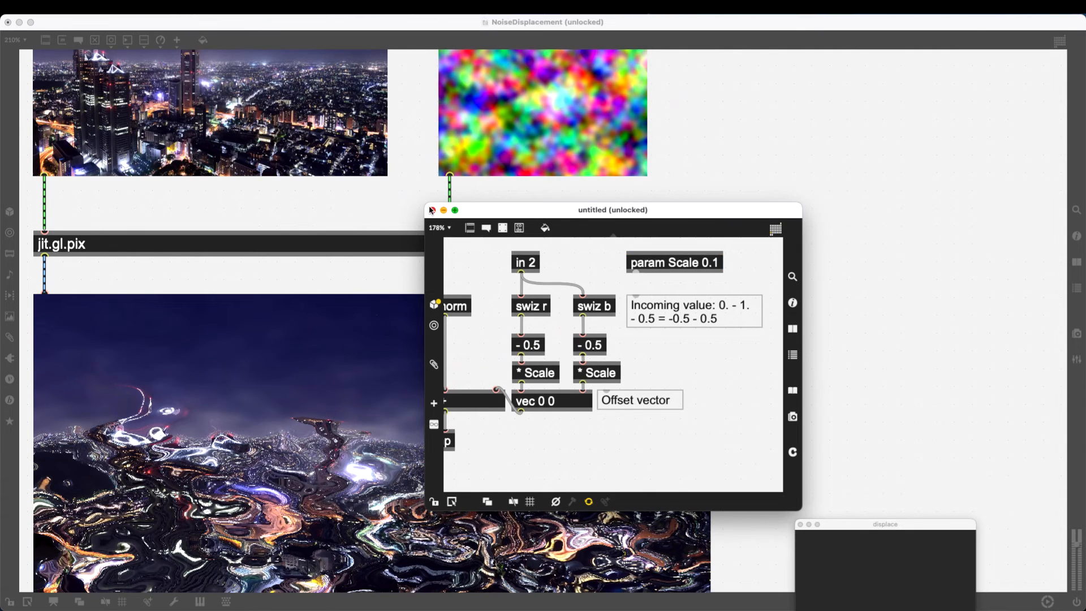
{"action": "left_click", "coordinate": [444, 210]}
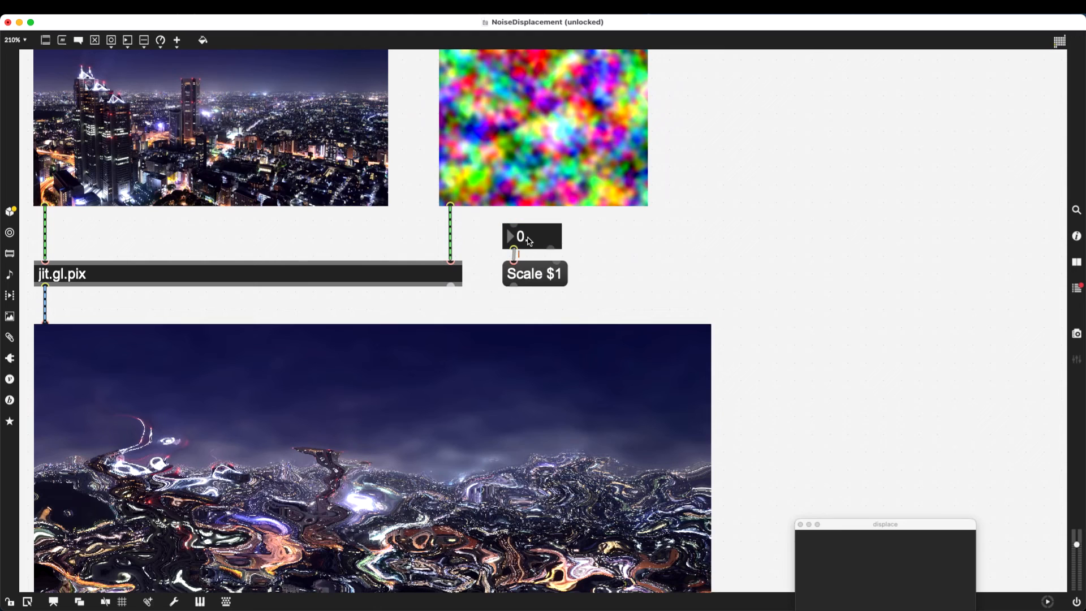
Step: Place a flonum number box connected to a 'Scale $1' message box
{"action": "left_click", "coordinate": [533, 235]}
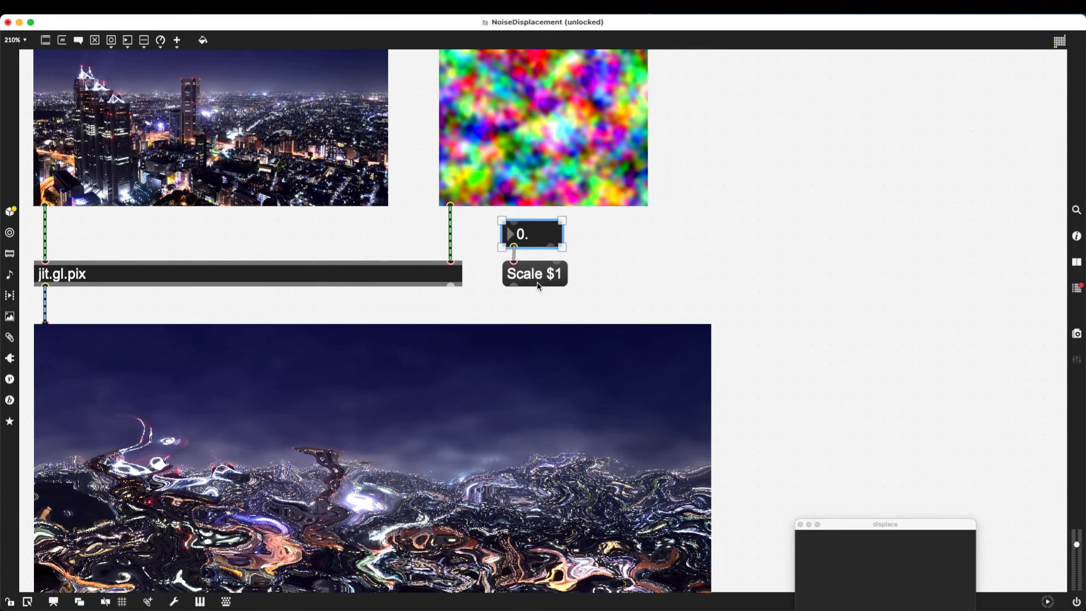
{"action": "mouse_move", "coordinate": [537, 232]}
{"action": "type", "text": "jit.gl.videoplane @"}
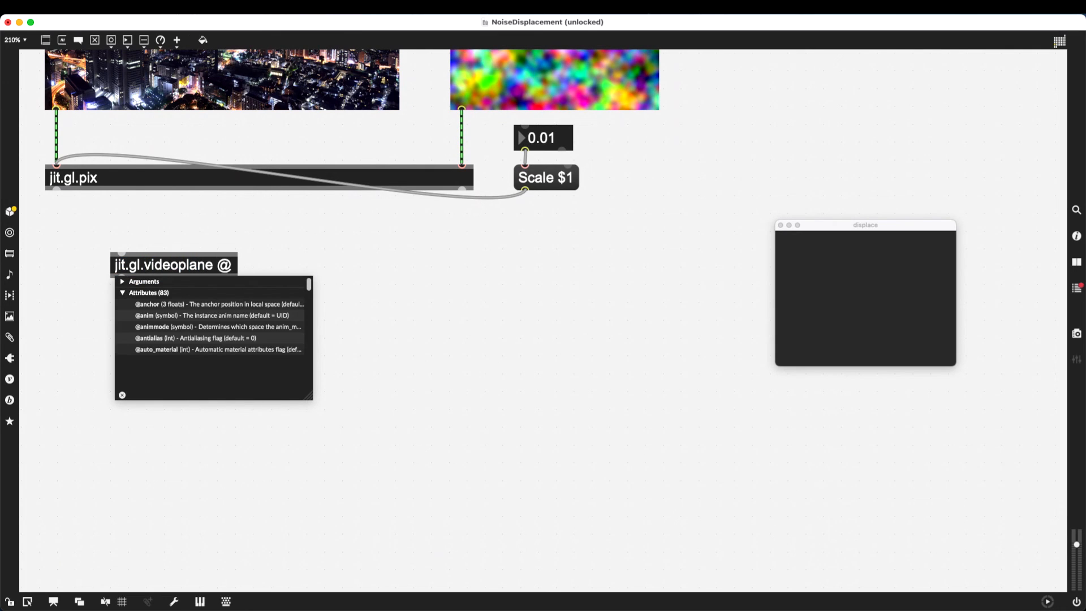
{"action": "type", "text": "transform_reset 2"}
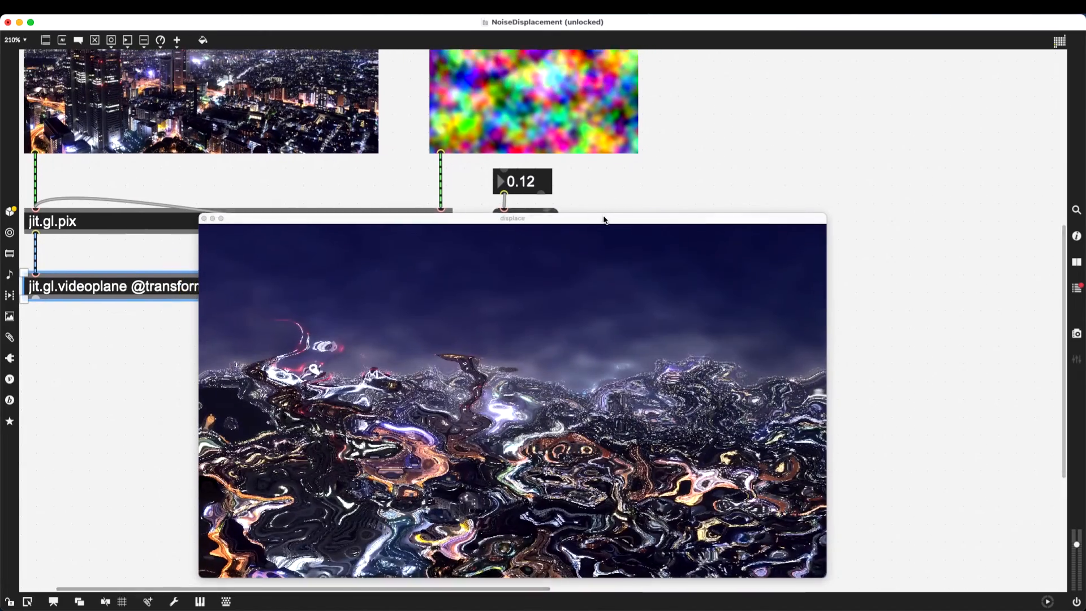
Step: Add an ezadc~ microphone input and set the audio input device to Scarlett Solo USB
{"action": "type", "text": "ez"}
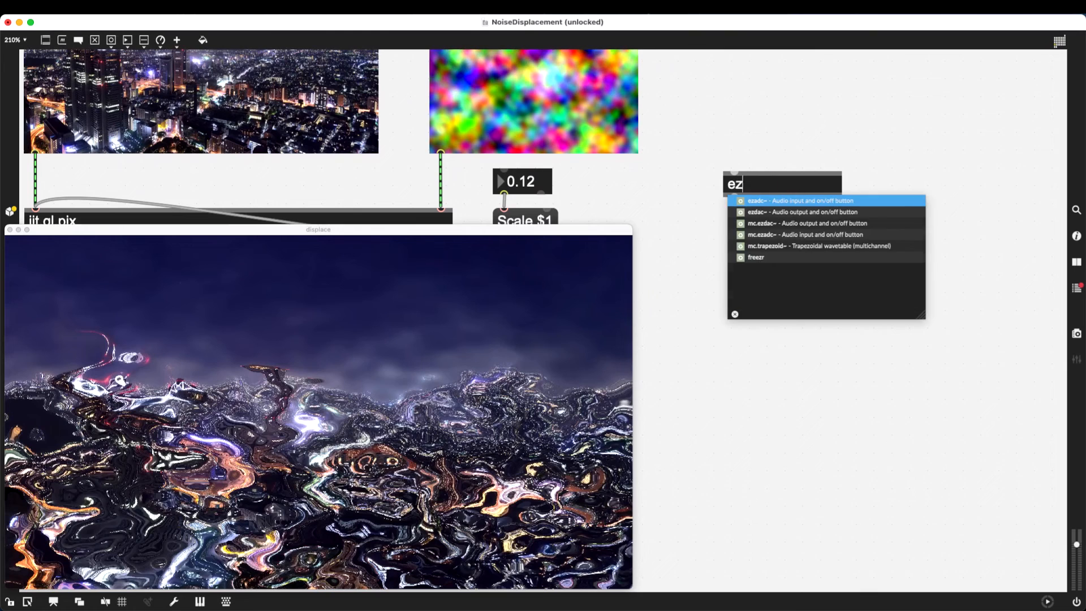
{"action": "left_click", "coordinate": [802, 201]}
{"action": "type", "text": "peakamp~ 55"}
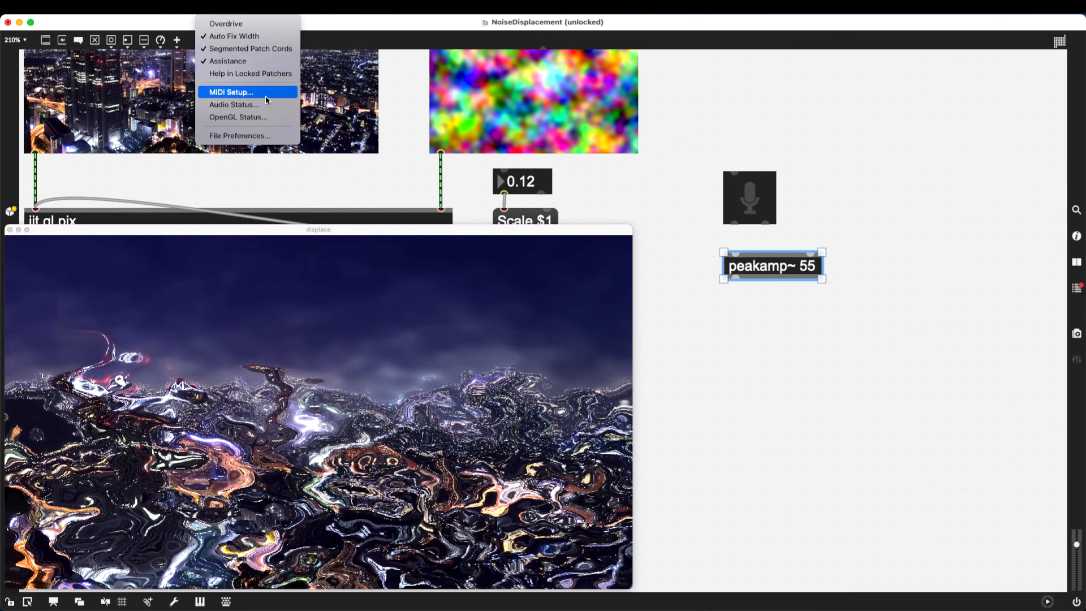
{"action": "left_click", "coordinate": [234, 105]}
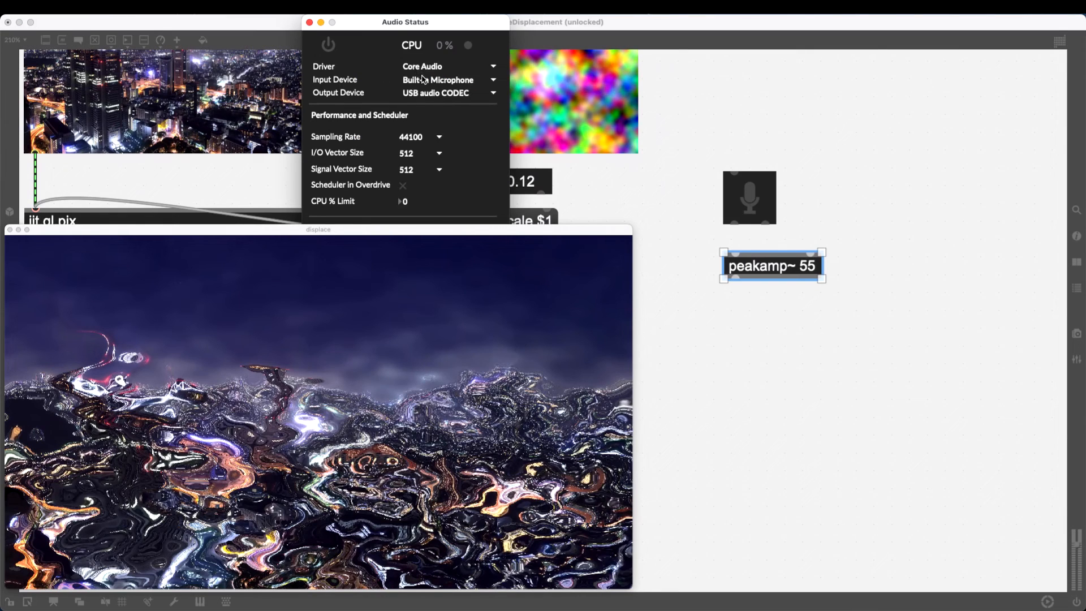
{"action": "mouse_move", "coordinate": [307, 34]}
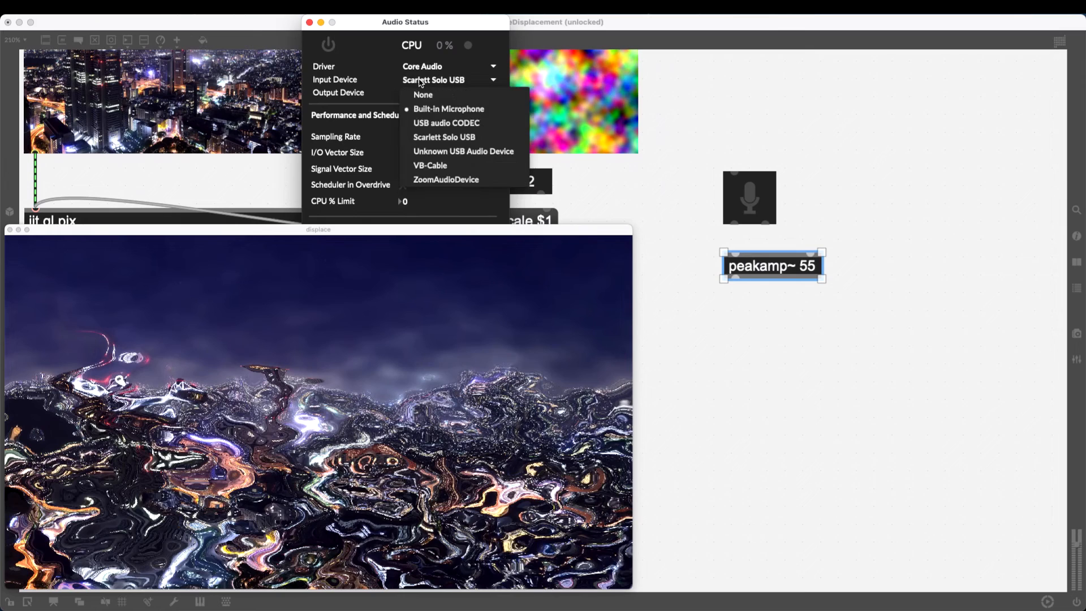
{"action": "left_click", "coordinate": [446, 122]}
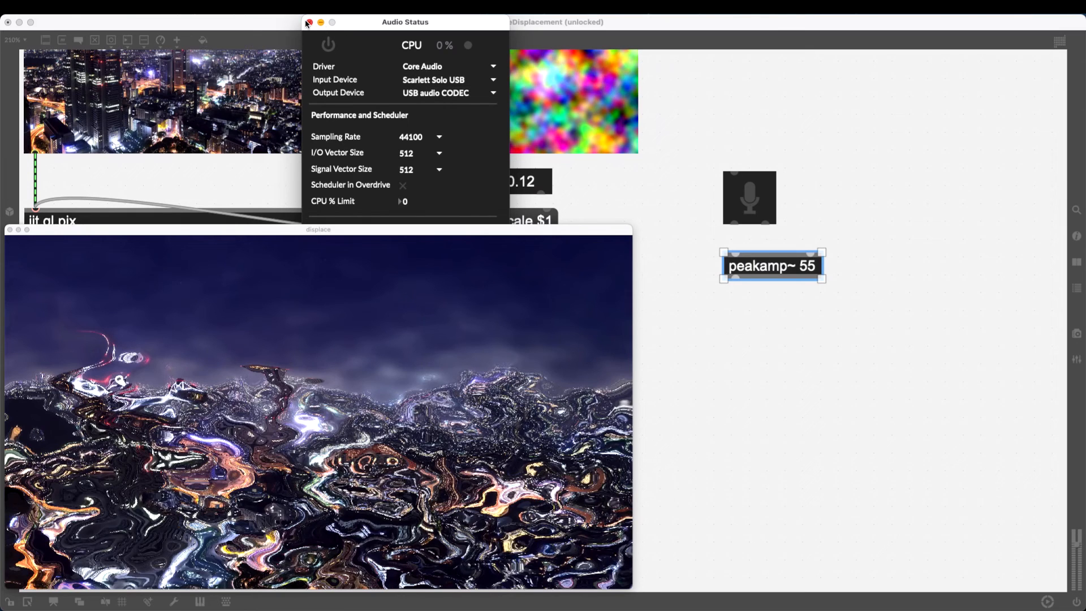
{"action": "left_click", "coordinate": [309, 22]}
{"action": "type", "text": "slide 10. 10."}
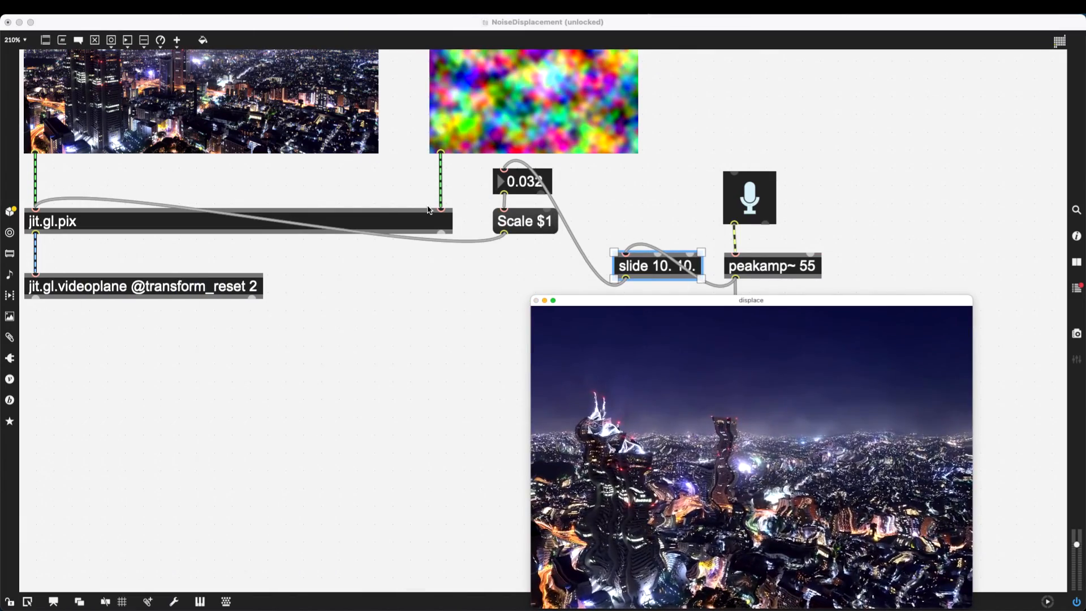
Step: Scroll the patch while checking the slide-smoothed amplitude driving the Scale value
{"action": "scroll", "scroll_direction": "down", "scroll_amount": 3}
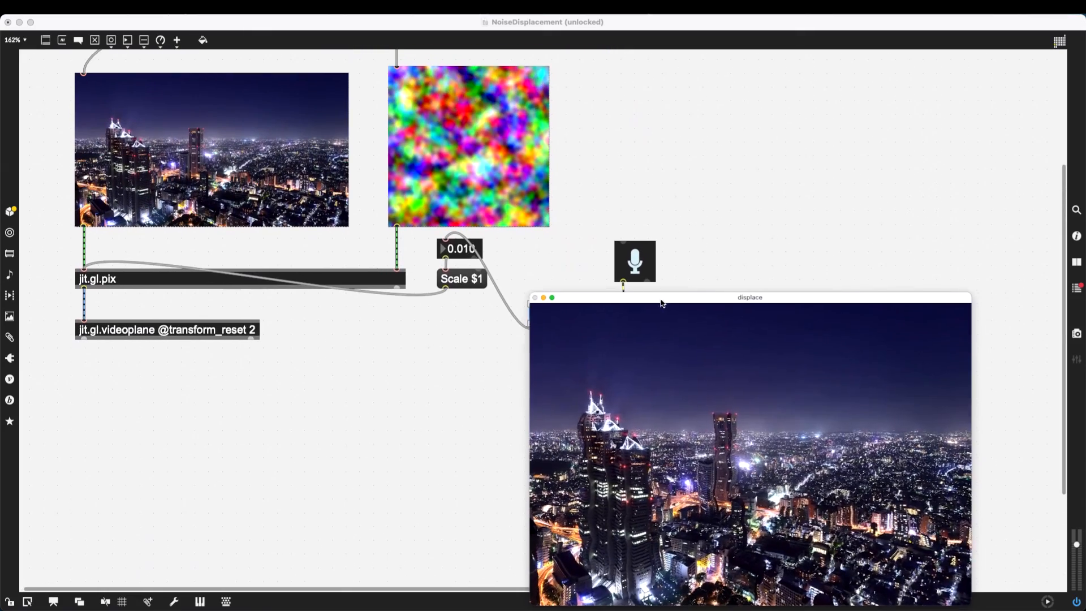